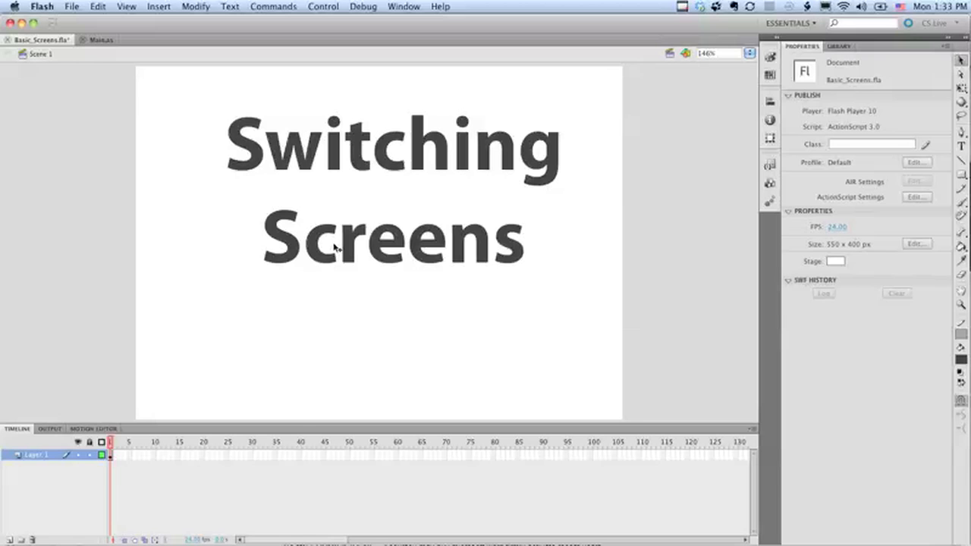
- Delete the 'Switching Screens' title text and drag the Application symbol from the Library onto the stage
click(391, 239)
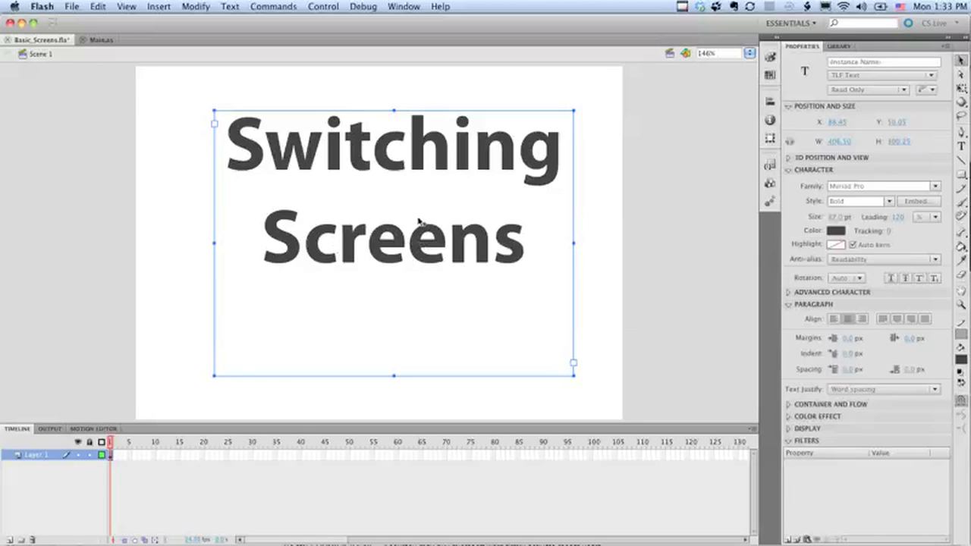
click(564, 152)
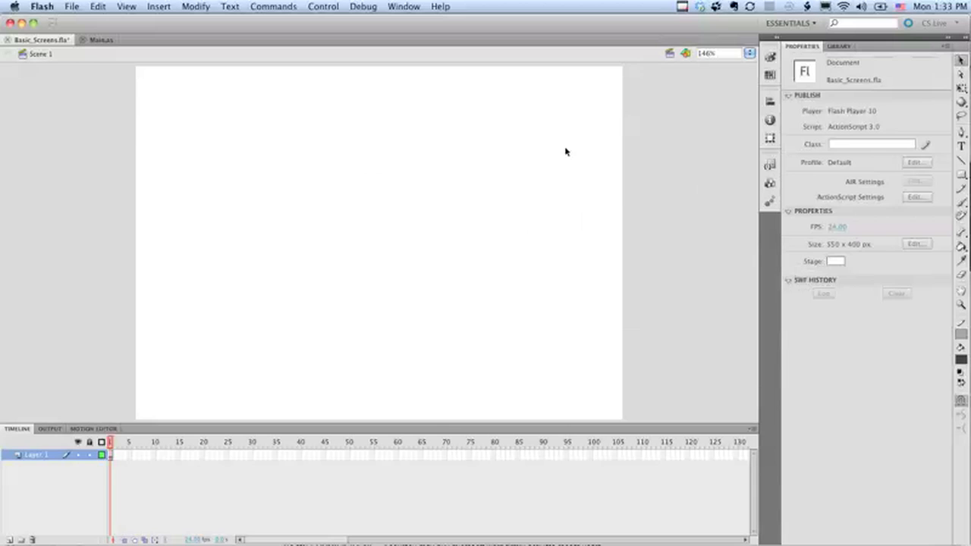
click(839, 46)
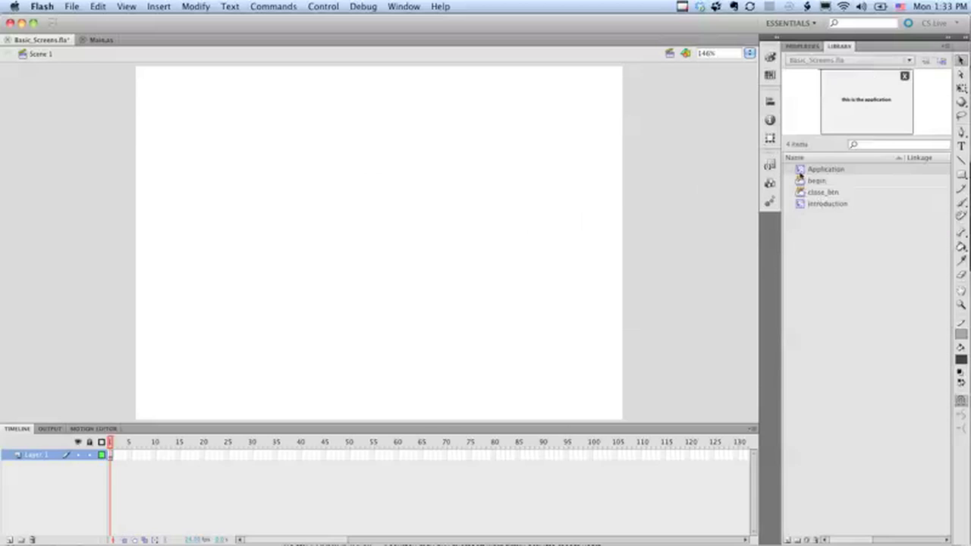
double_click(826, 203)
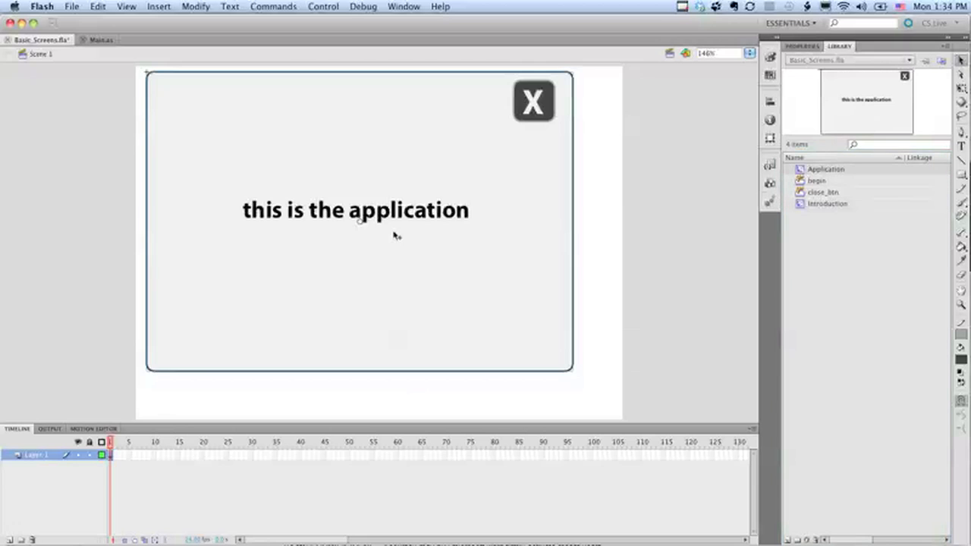
mouse_move(464, 280)
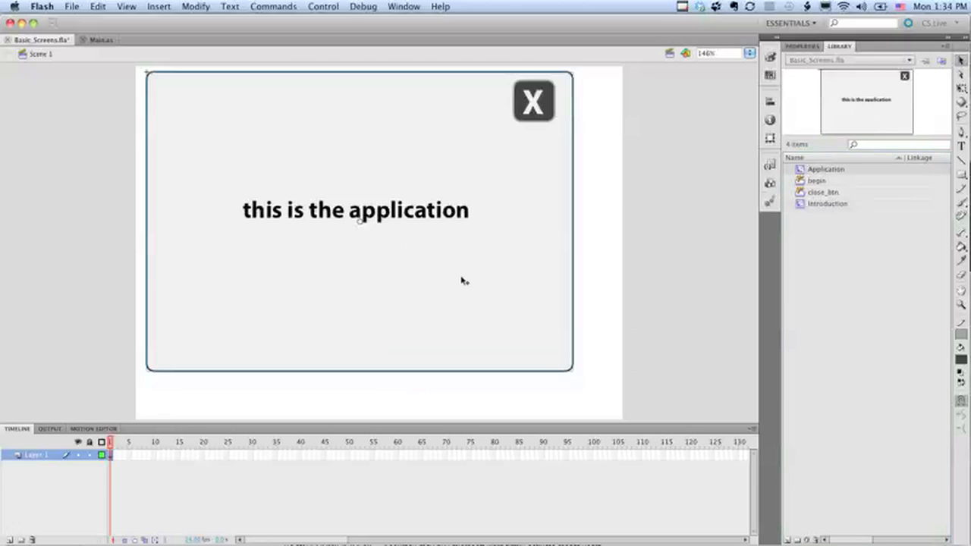
mouse_move(482, 344)
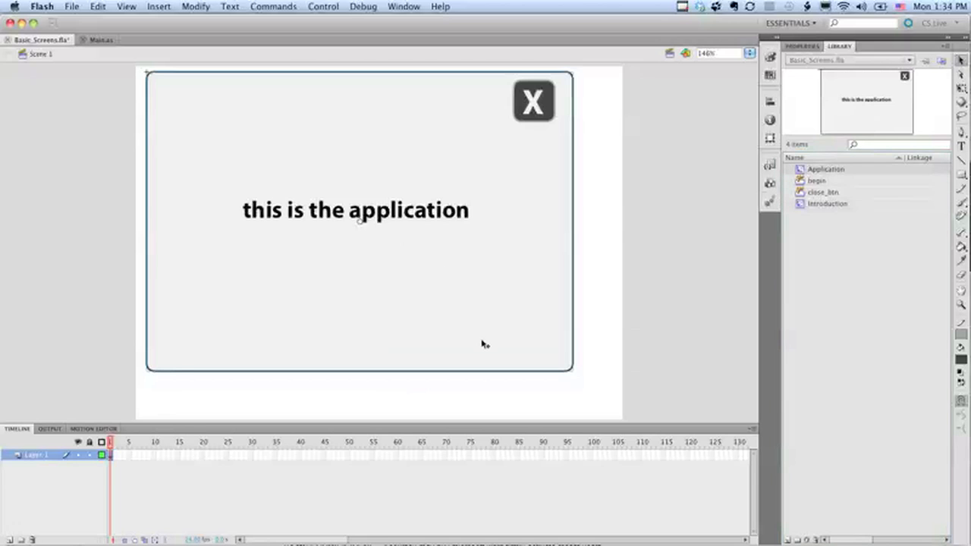
mouse_move(708, 215)
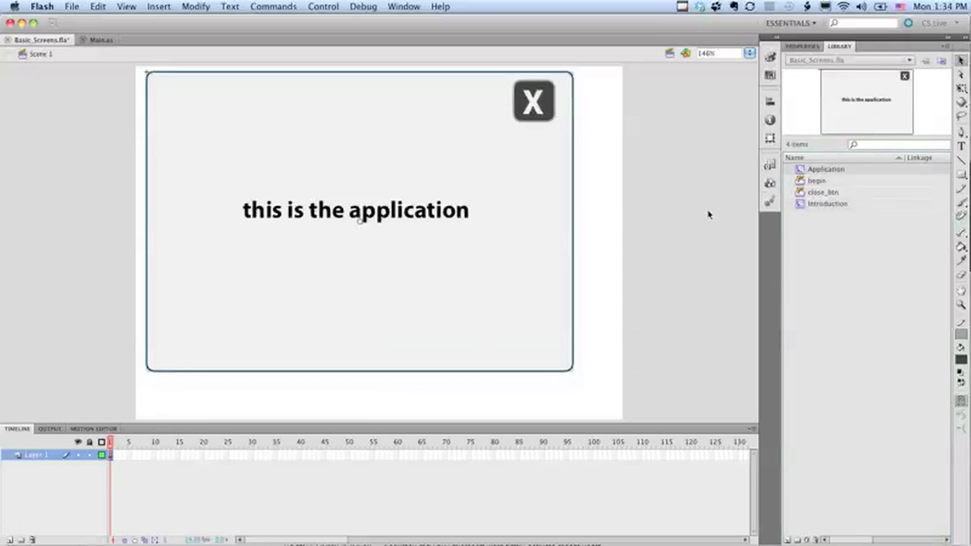
- Place the Introduction symbol beside the Application screen, then delete both instances from the stage
click(828, 204)
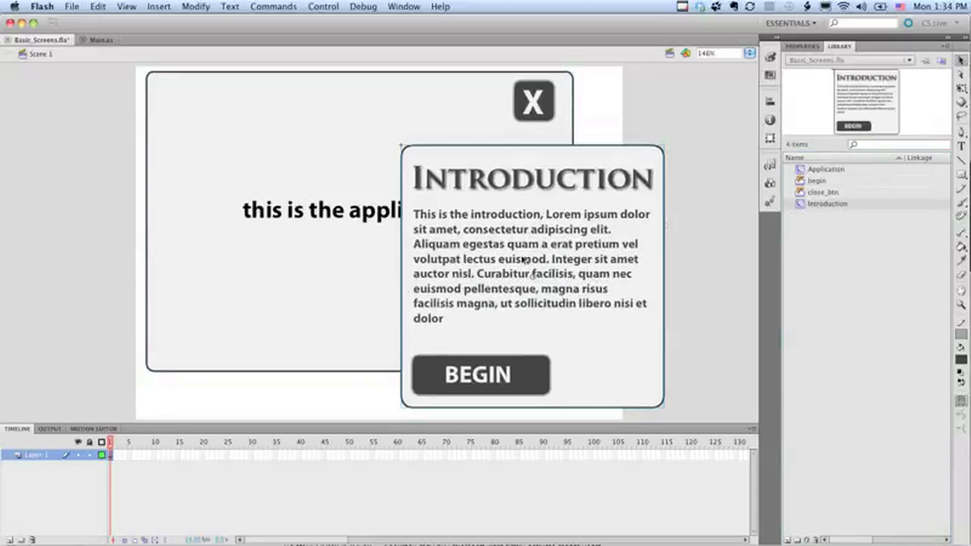
click(480, 375)
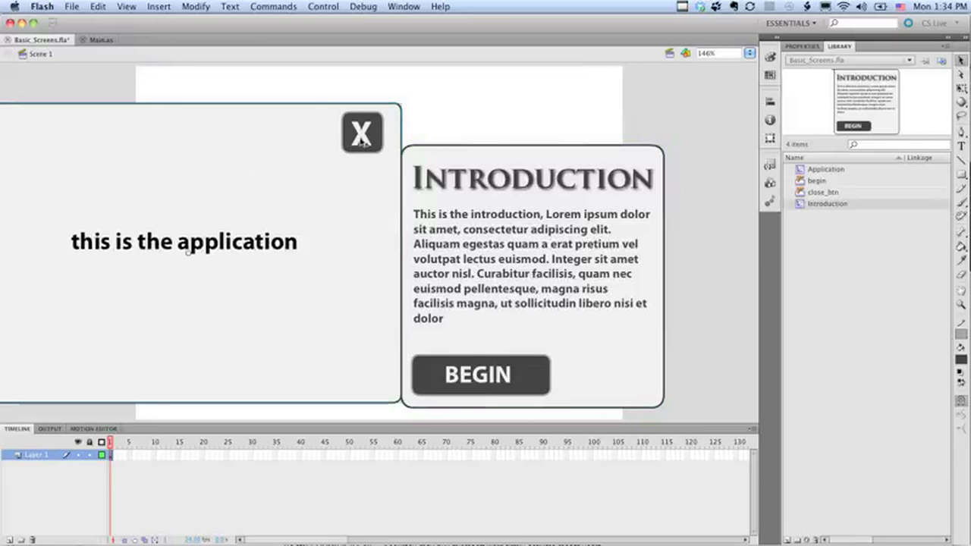
mouse_move(337, 176)
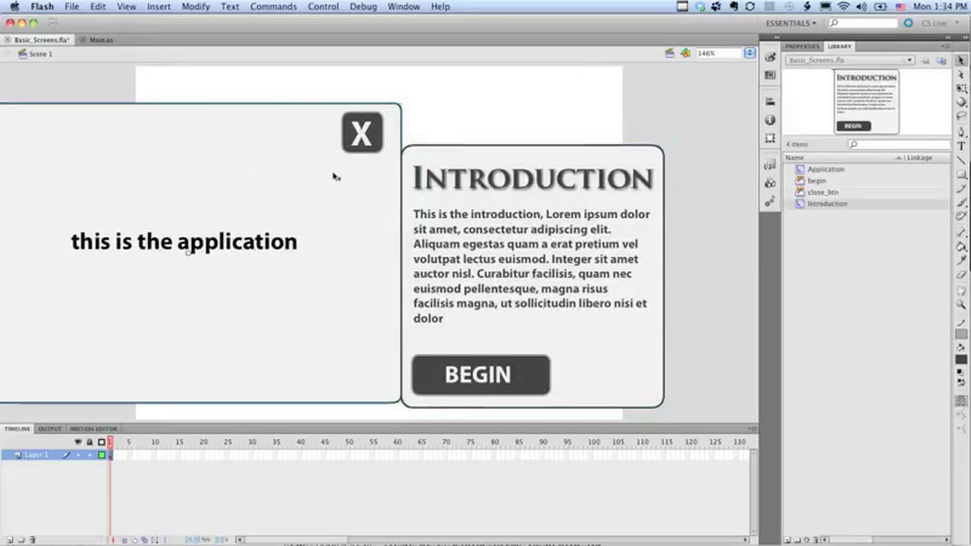
mouse_move(316, 182)
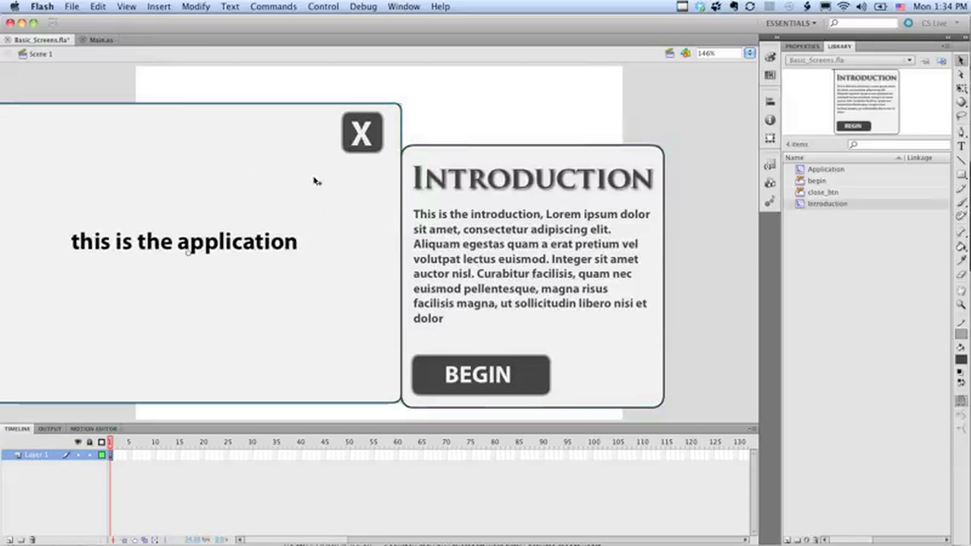
click(361, 132)
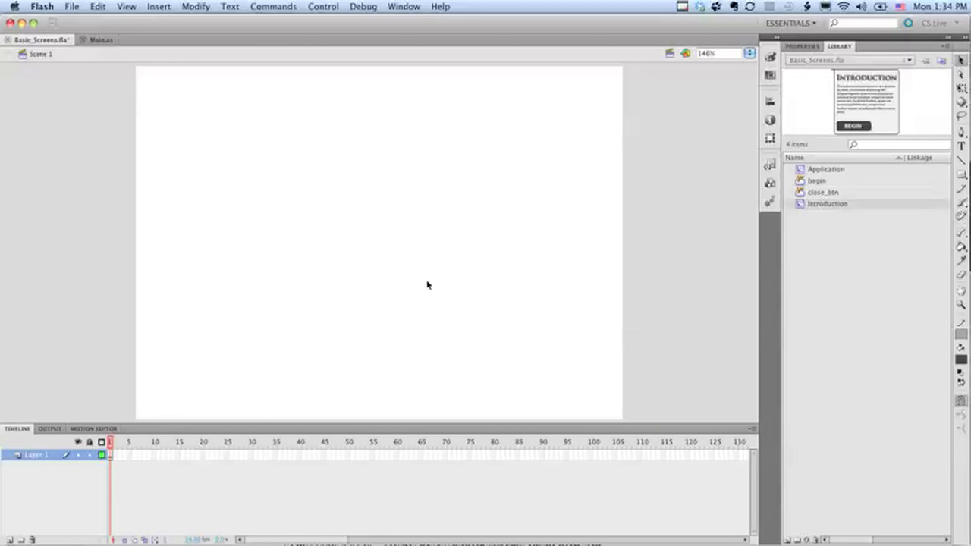
mouse_move(417, 259)
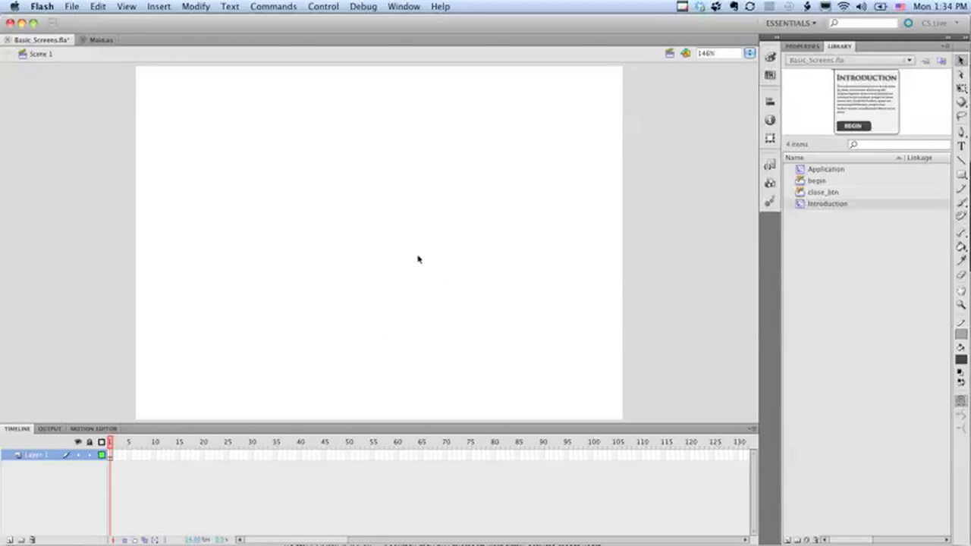
mouse_move(410, 231)
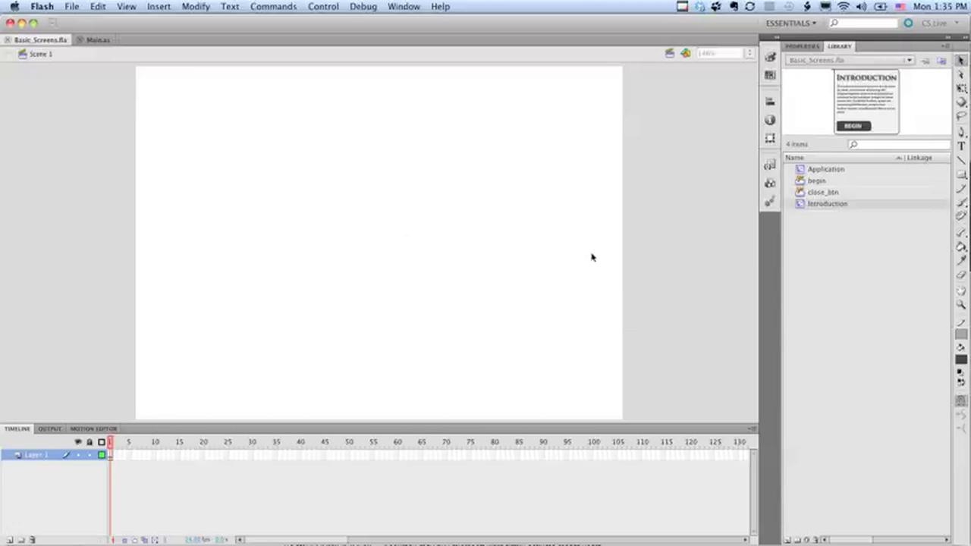
mouse_move(723, 200)
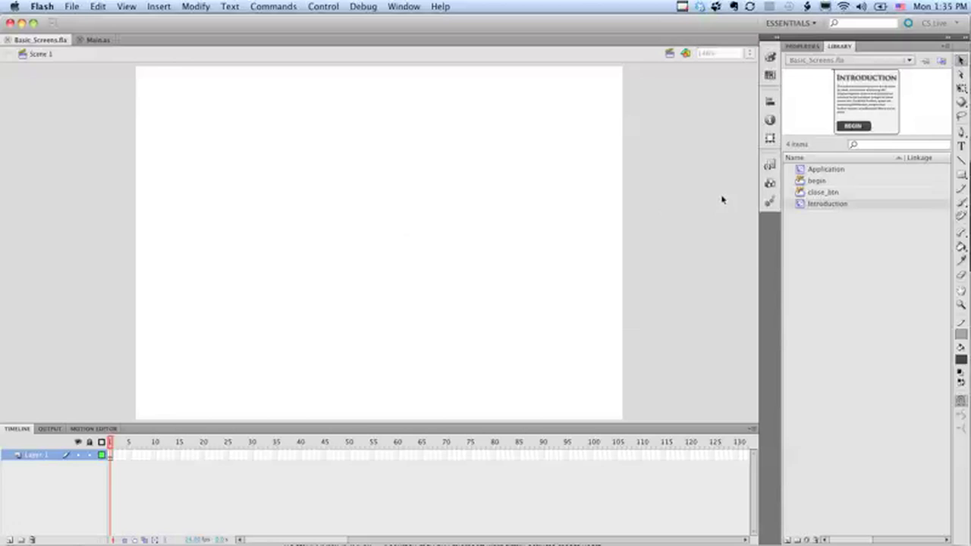
- Write 'private function showIntro():void{ }' below the Main constructor, then return to Basic_Screens.fla
click(97, 39)
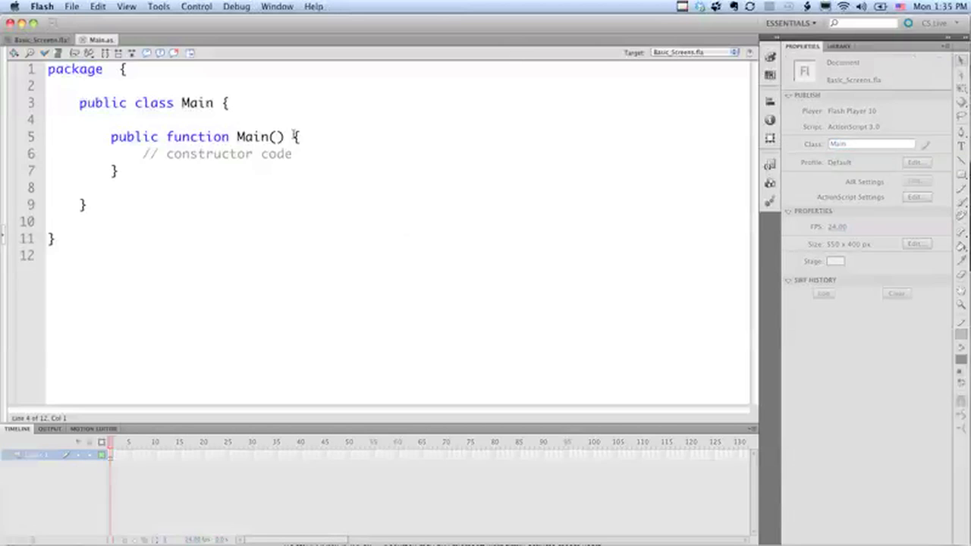
click(118, 170)
text(priavte)
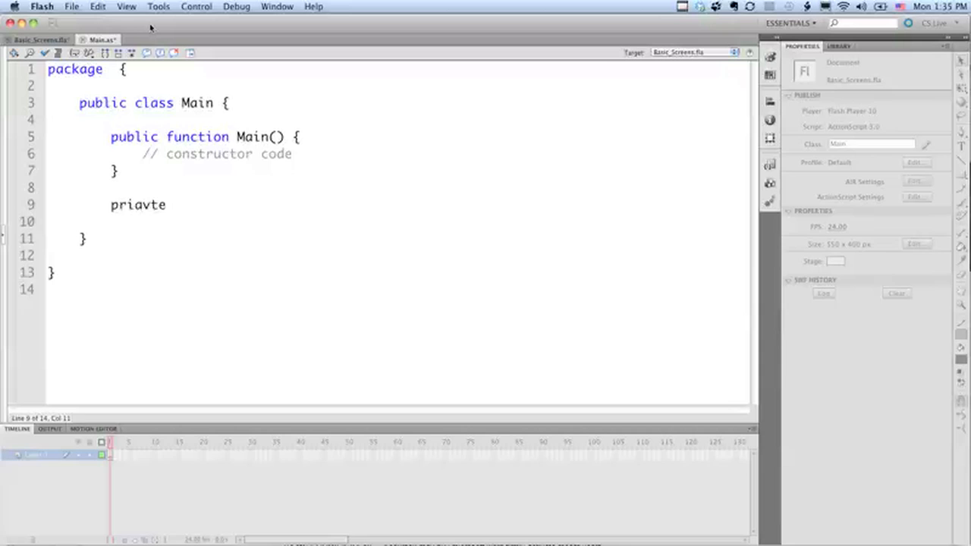
text(private func)
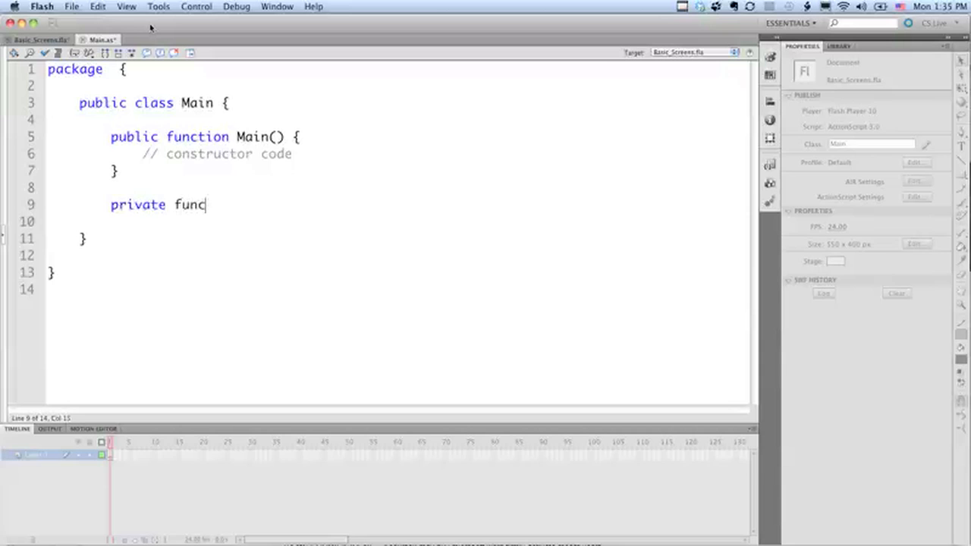
text(tion showInt)
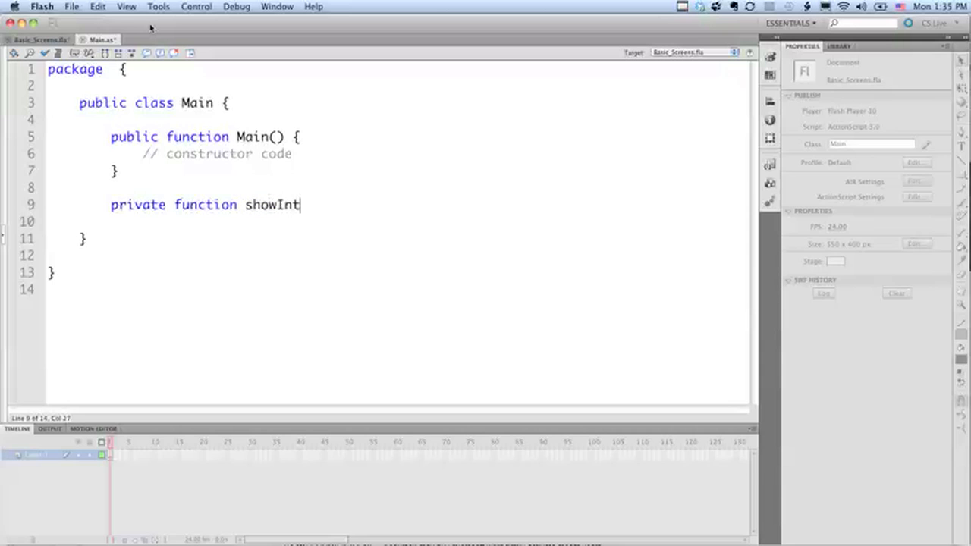
text(ro():void)
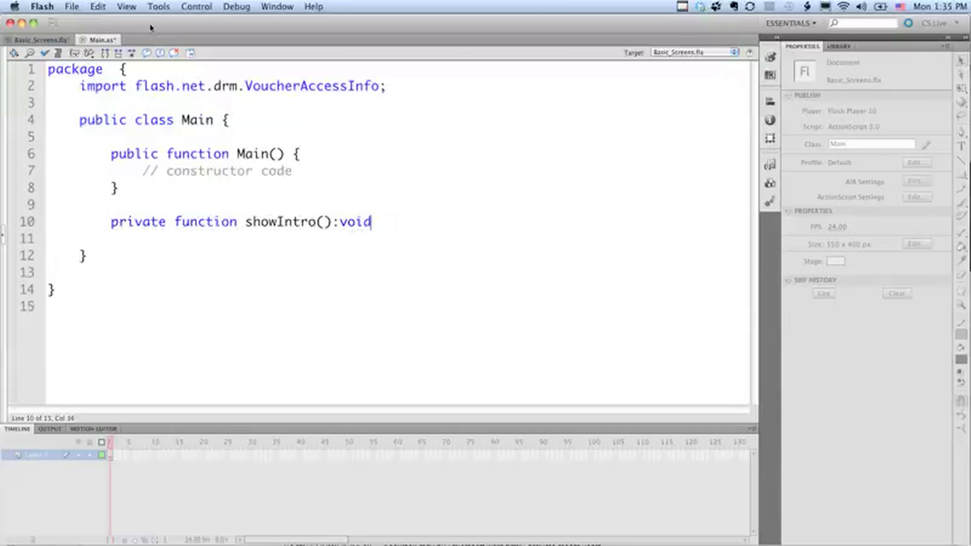
text({)
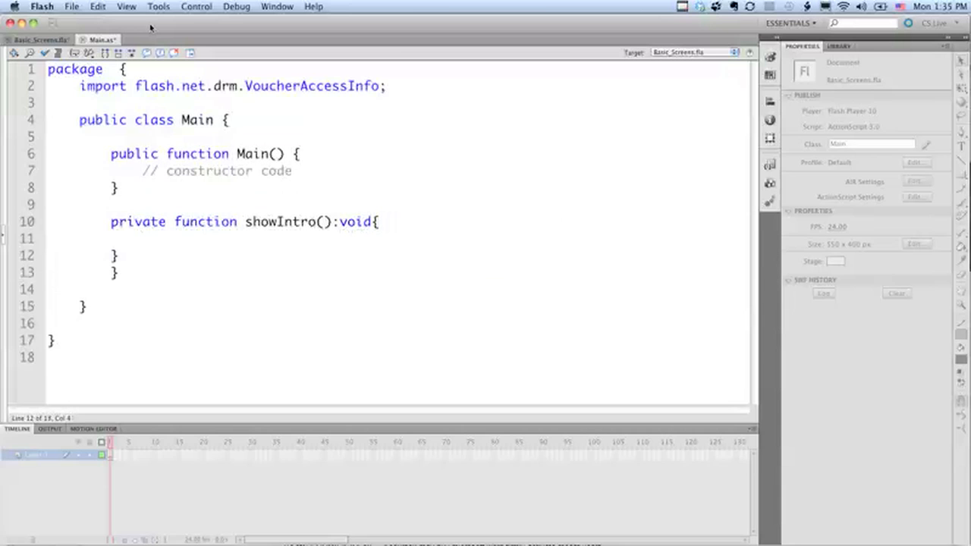
key(Backspace)
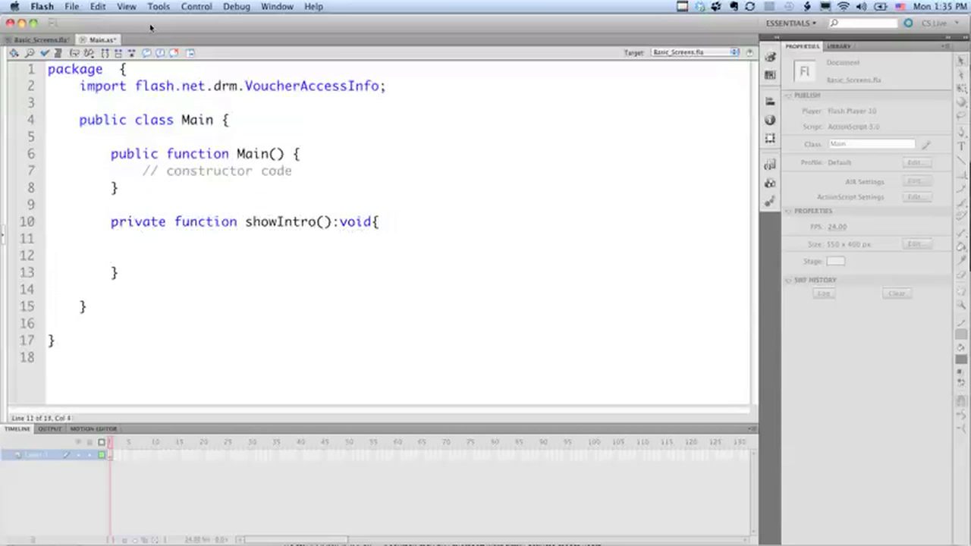
click(141, 240)
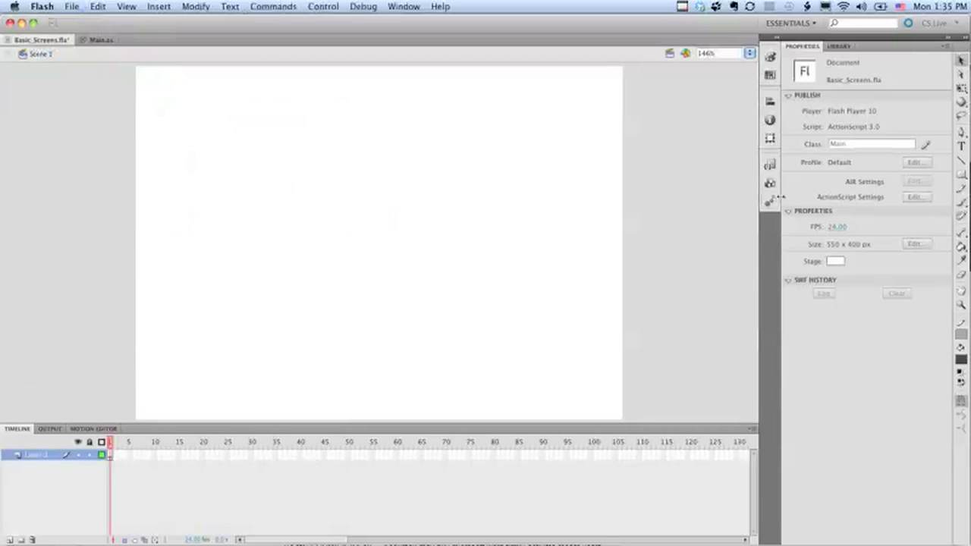
- Enable Export for ActionScript on the Introduction symbol with class name Introduction and accept the class warning
click(839, 45)
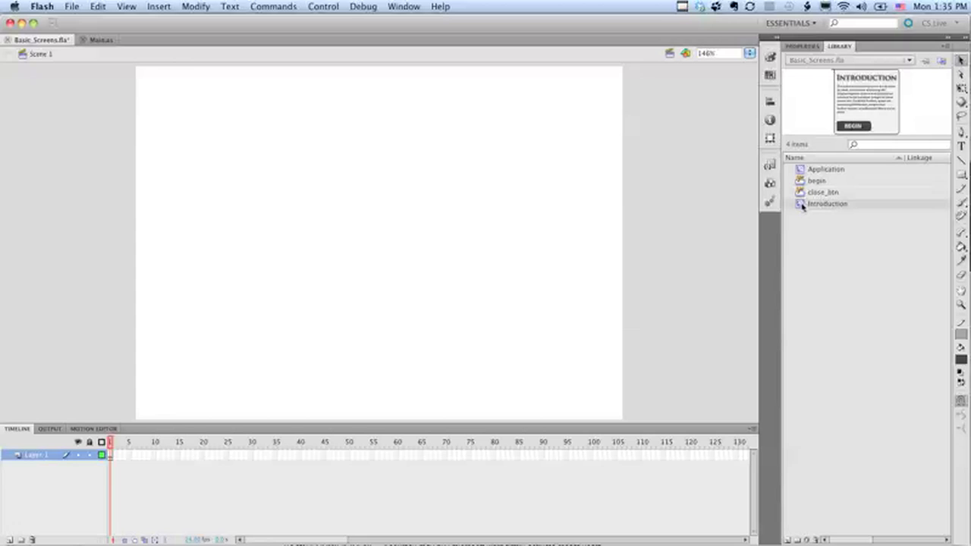
right_click(827, 203)
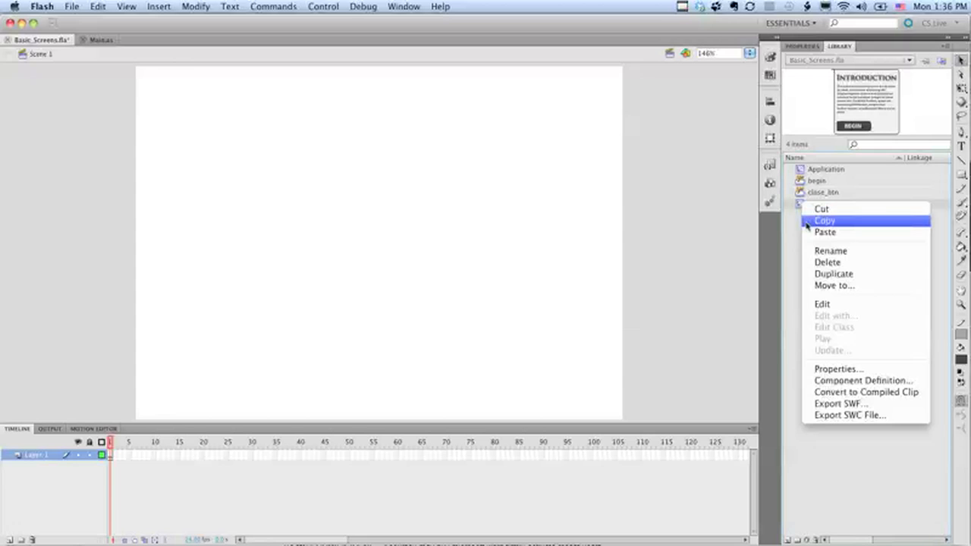
mouse_move(834, 369)
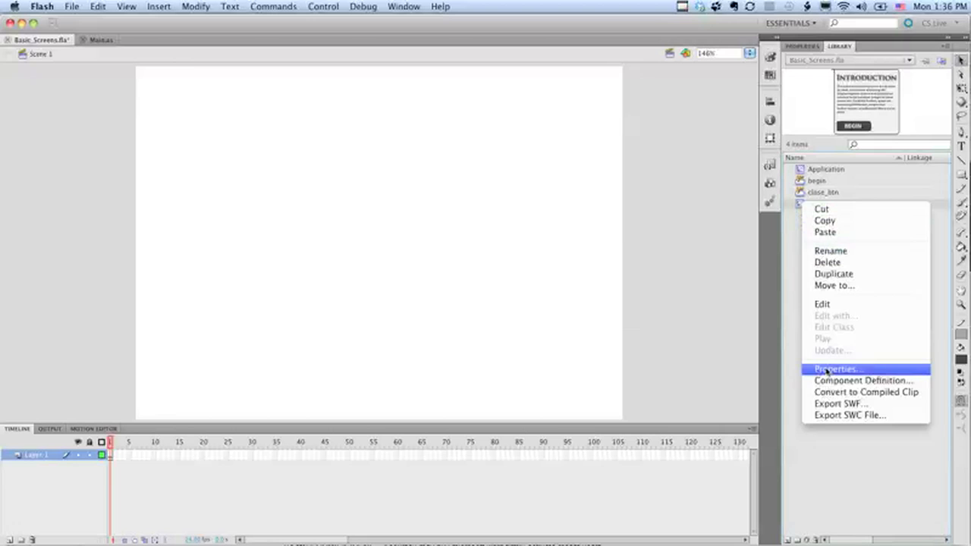
click(834, 368)
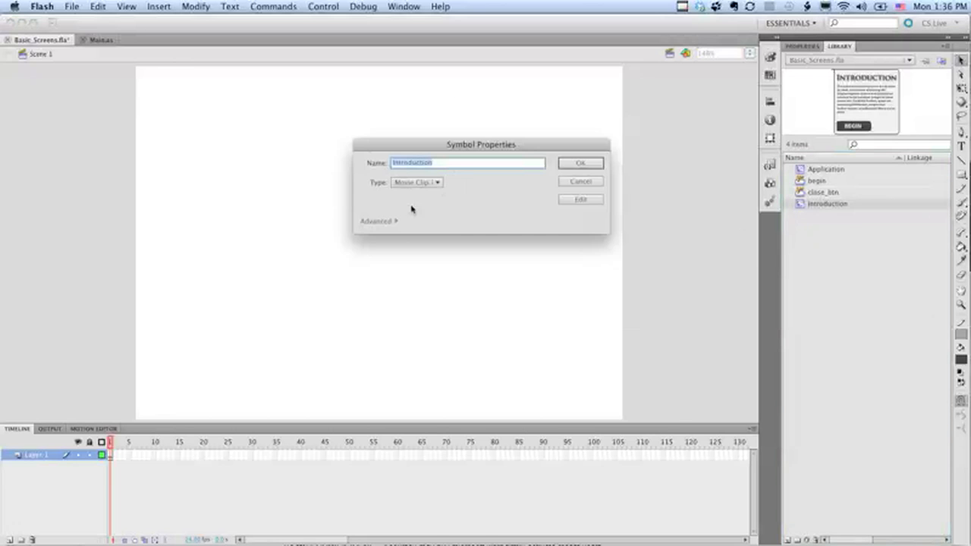
click(376, 221)
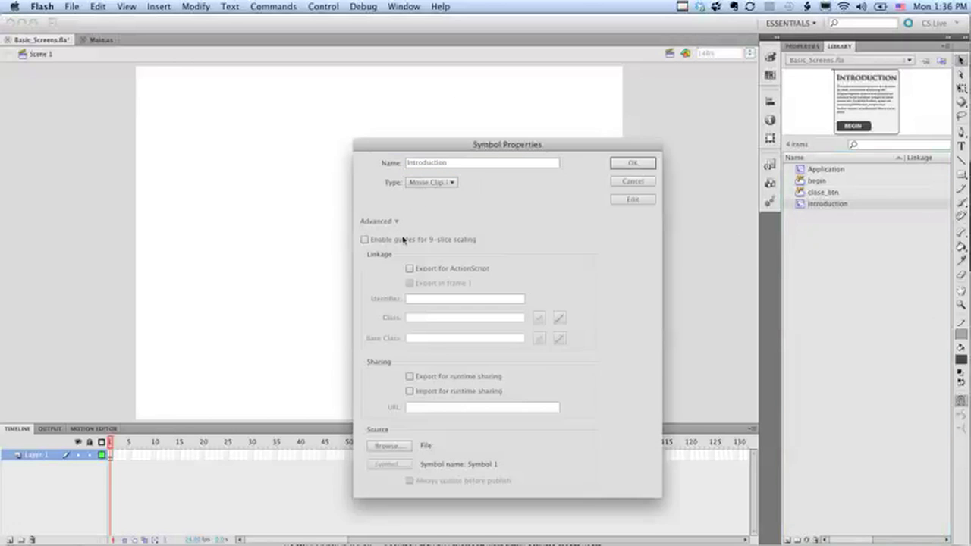
click(409, 269)
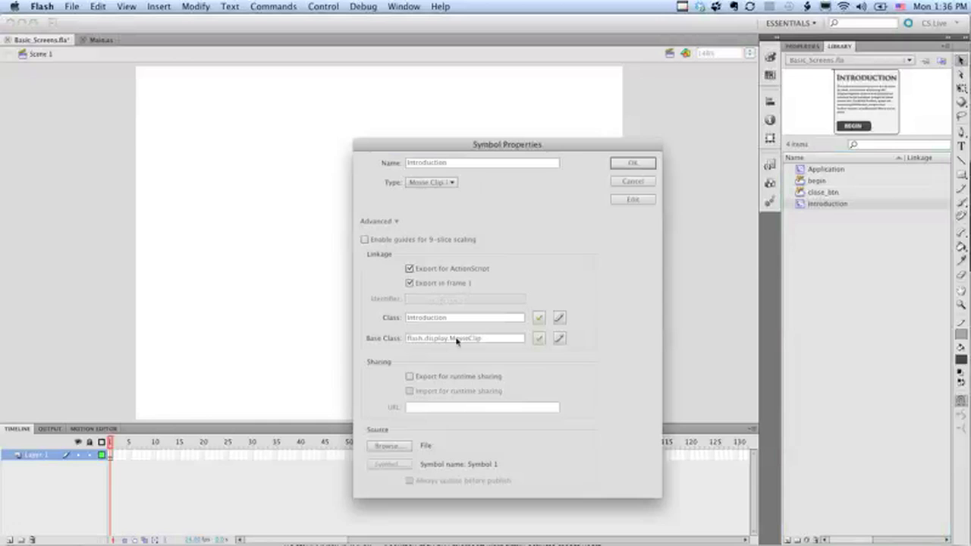
click(465, 317)
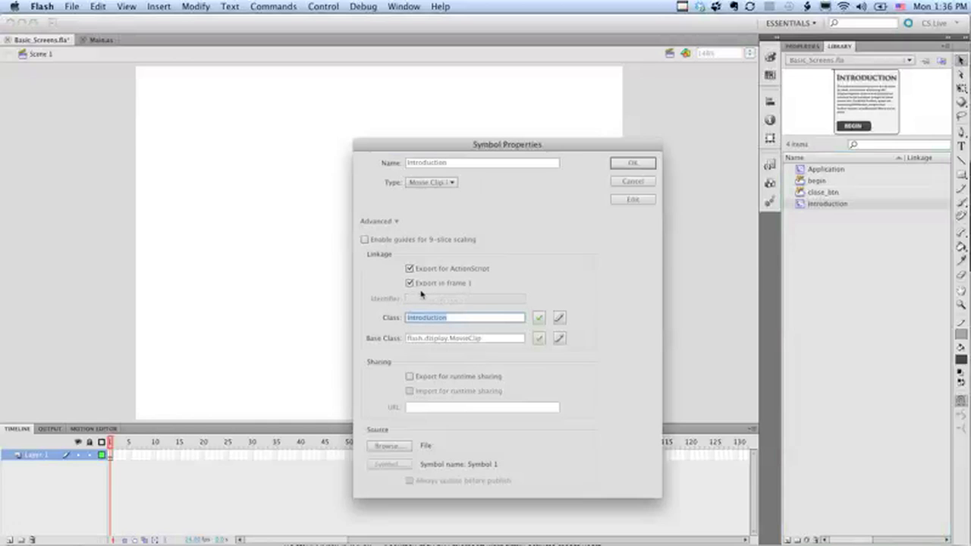
mouse_move(456, 296)
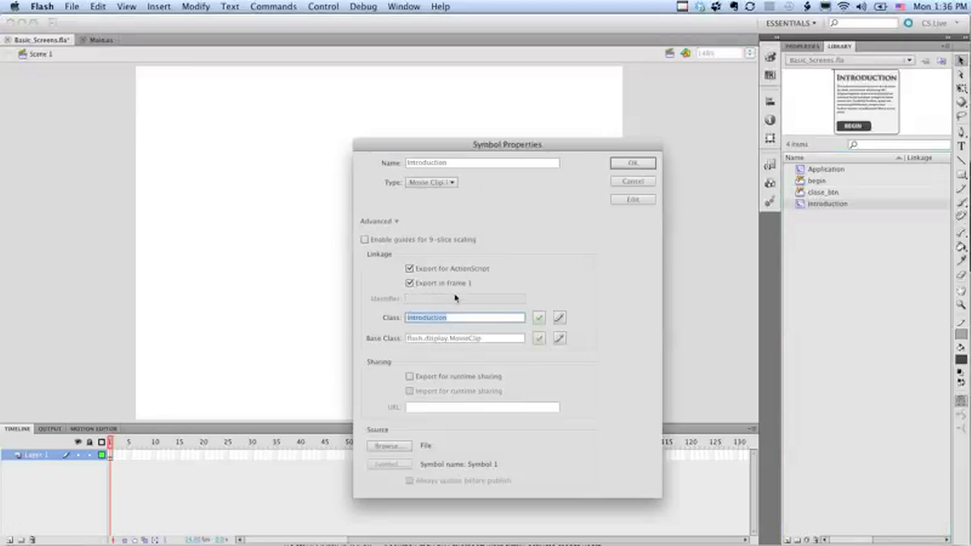
mouse_move(519, 237)
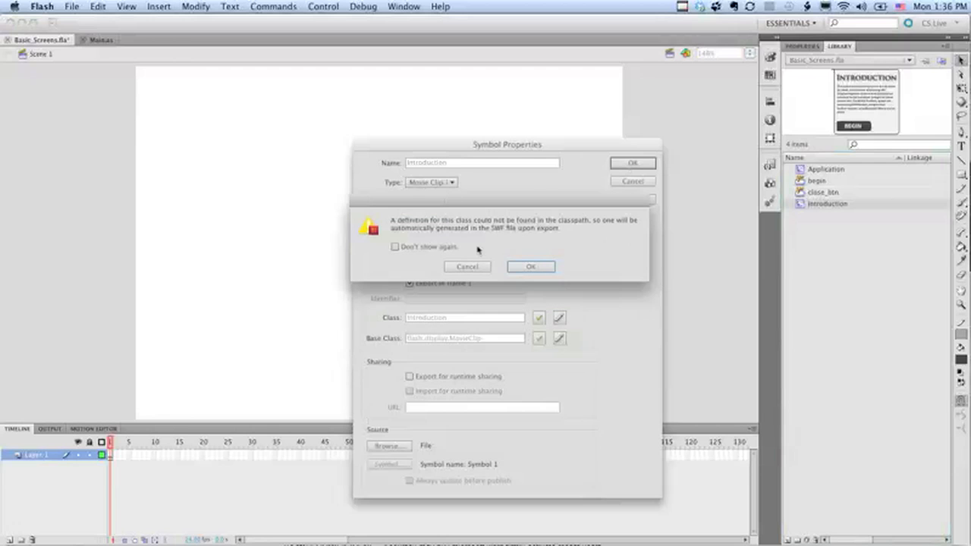
mouse_move(537, 252)
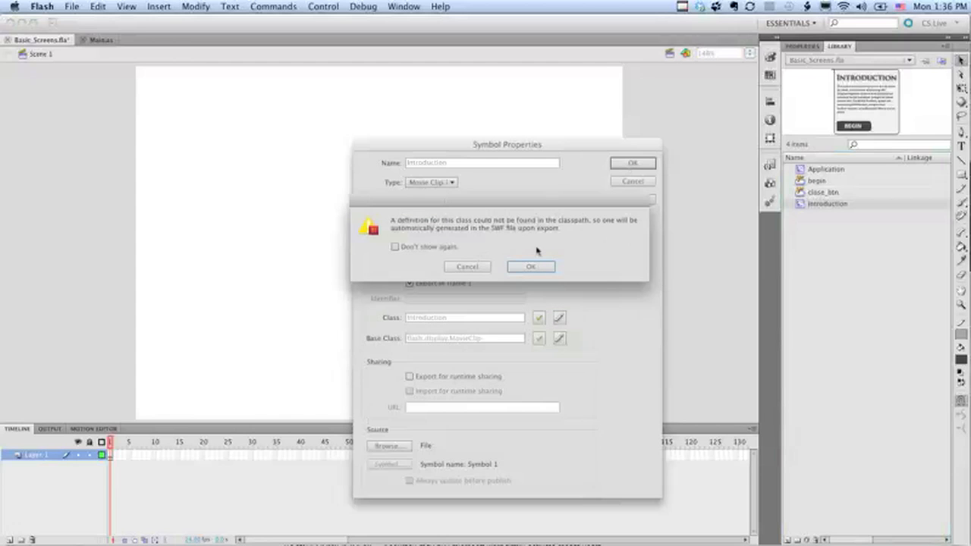
mouse_move(422, 234)
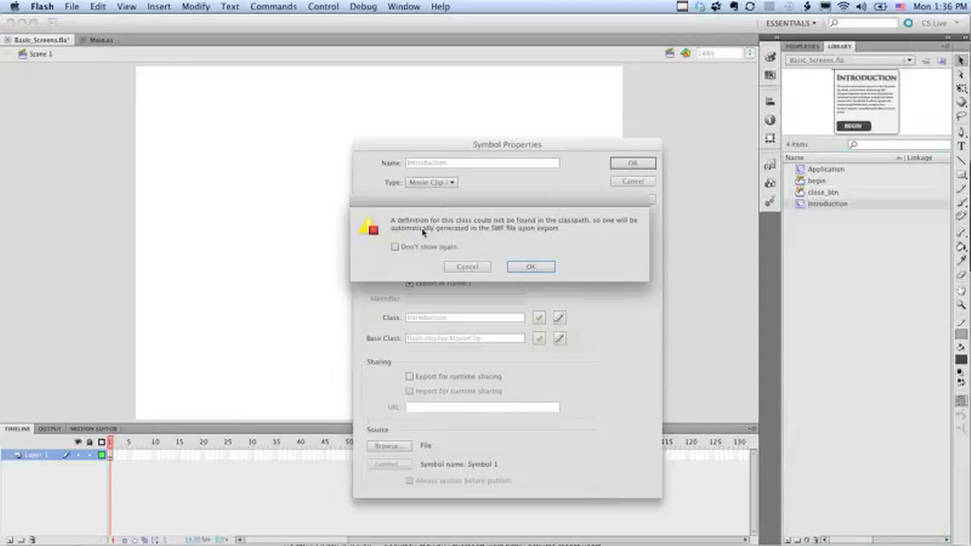
click(531, 267)
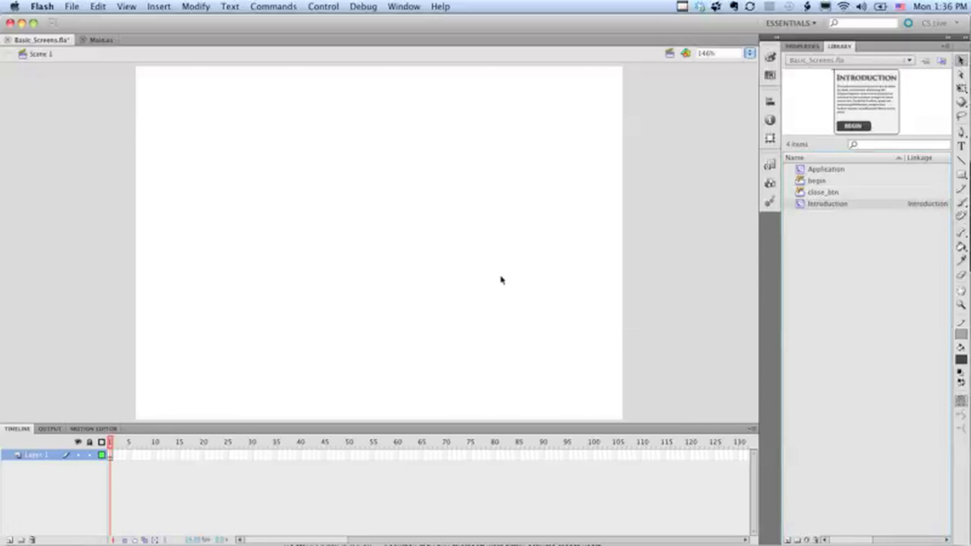
- Enable Export for ActionScript on the Application symbol with class name Application and accept the class warning
click(826, 170)
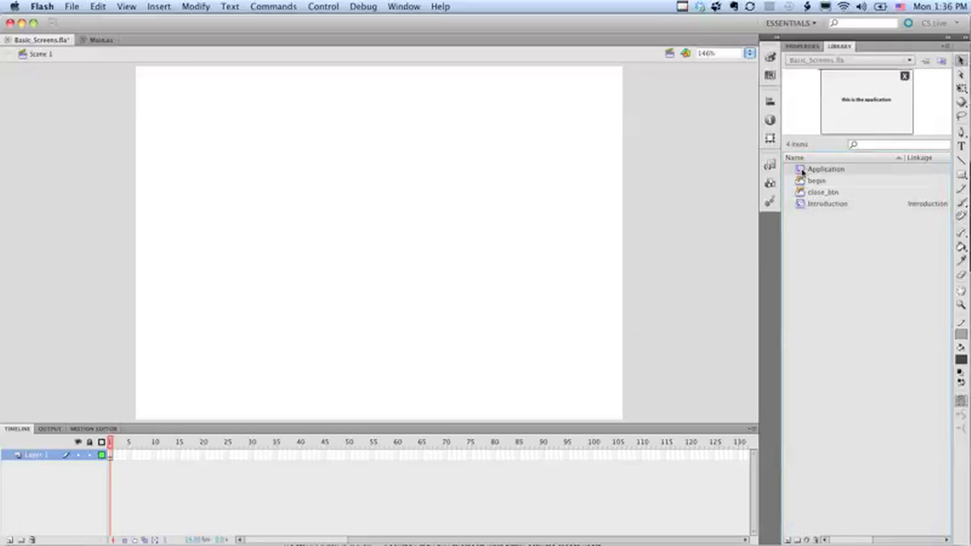
right_click(826, 168)
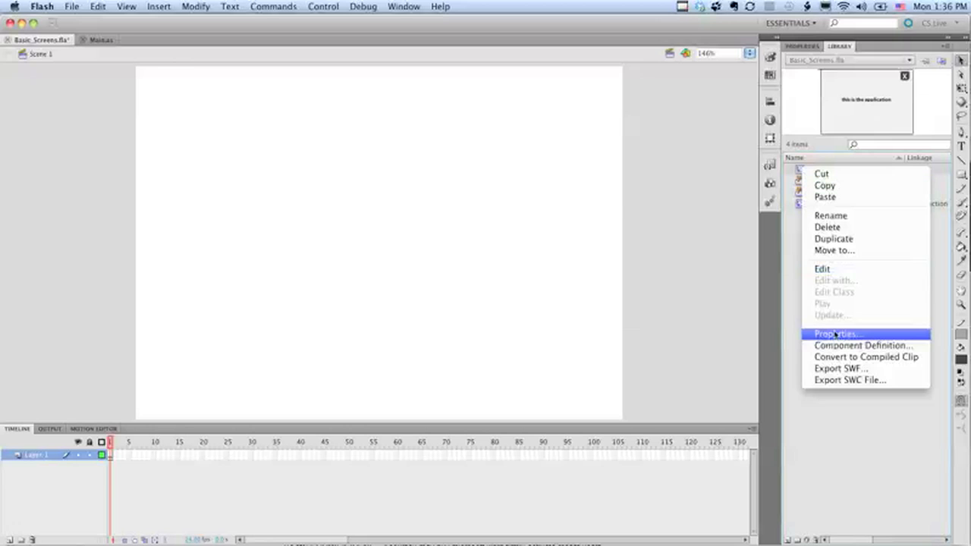
click(838, 334)
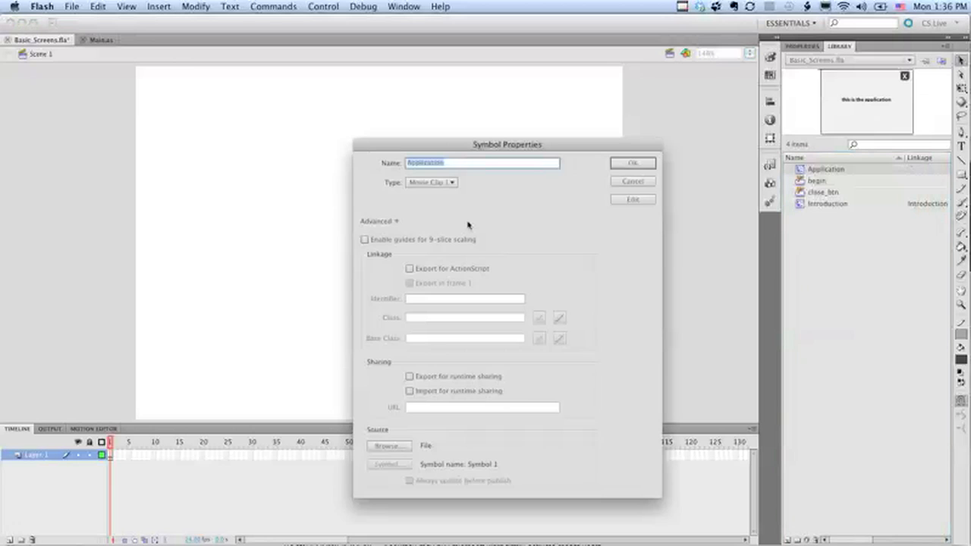
click(409, 267)
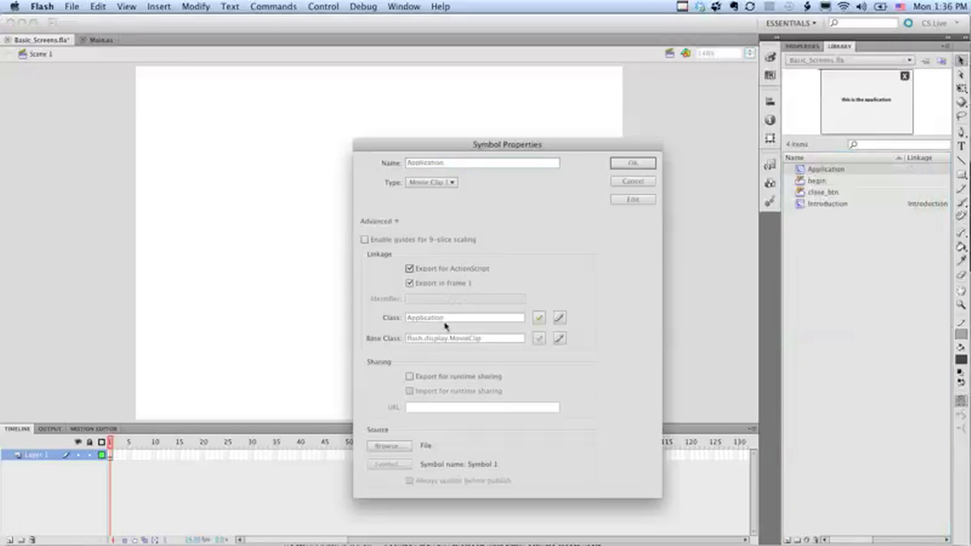
click(631, 162)
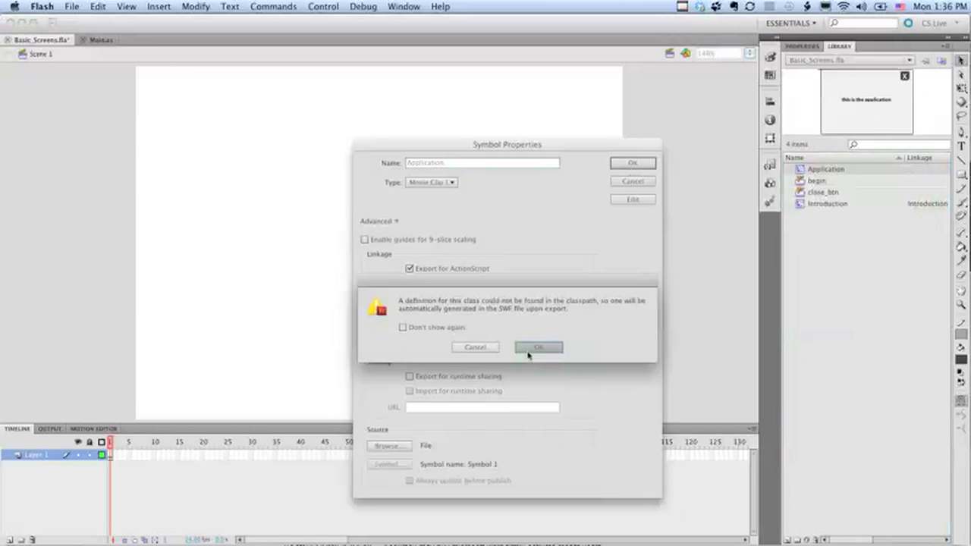
click(538, 347)
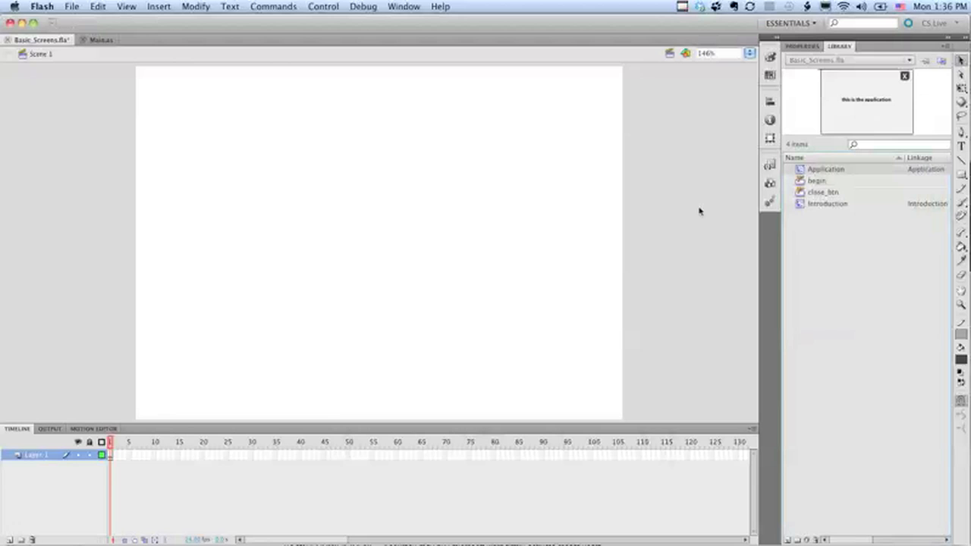
mouse_move(818, 180)
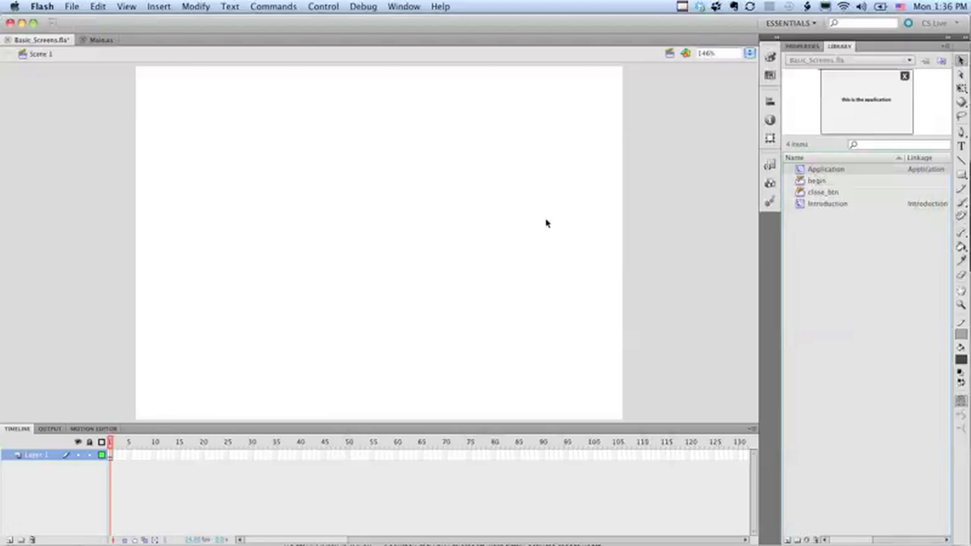
mouse_move(501, 150)
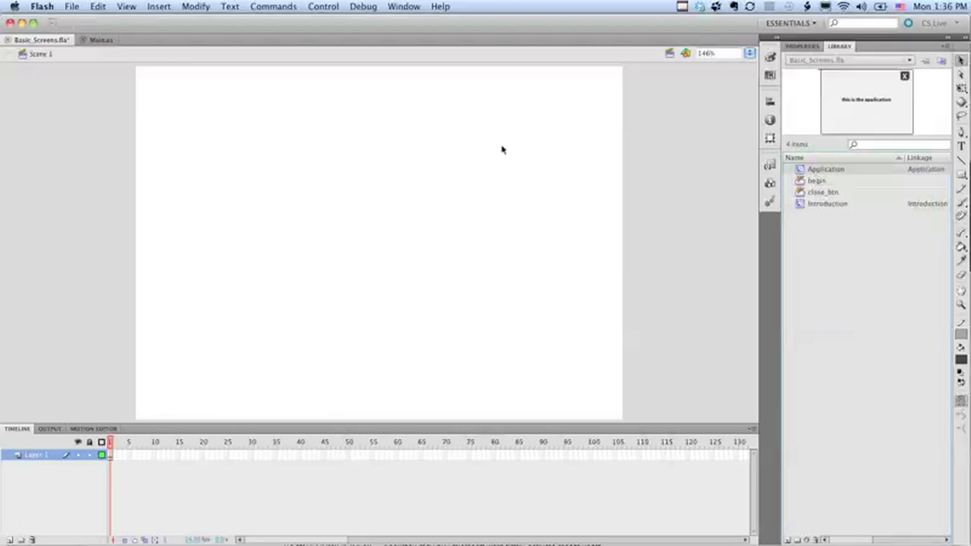
mouse_move(766, 240)
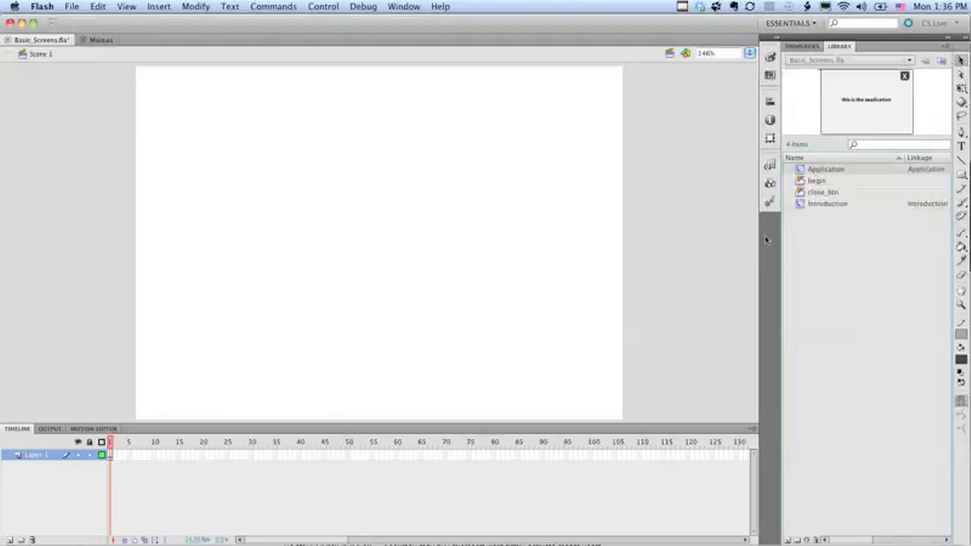
- Switch back to the Main.as script document
click(829, 203)
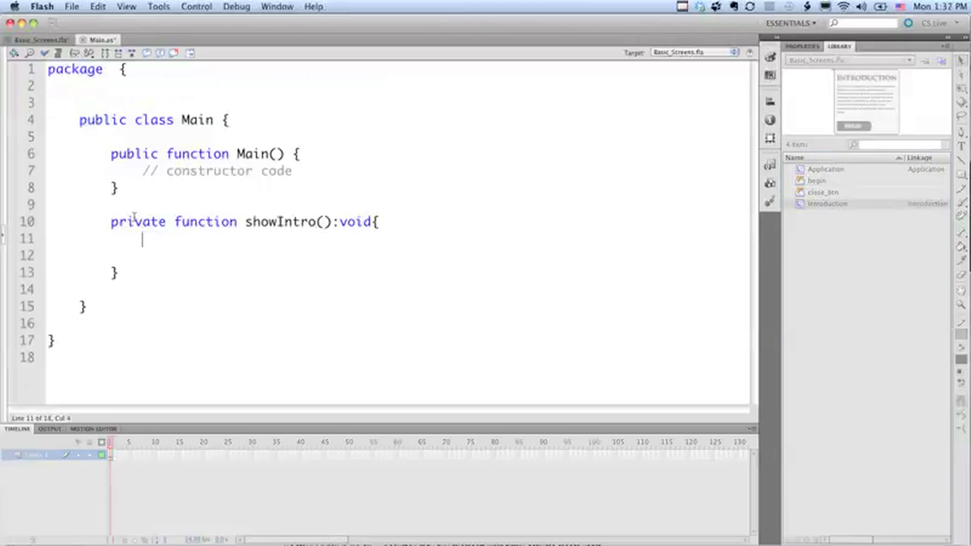
mouse_move(76, 158)
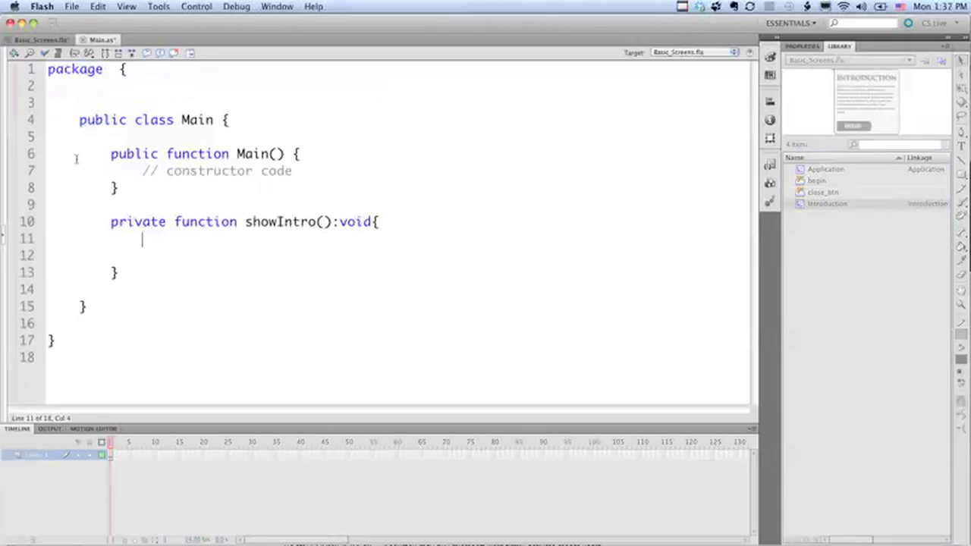
- Add '//Properties' and 'private var intro:Introduction;' above the constructor, and 'intro = new Introduction();' inside it
click(109, 137)
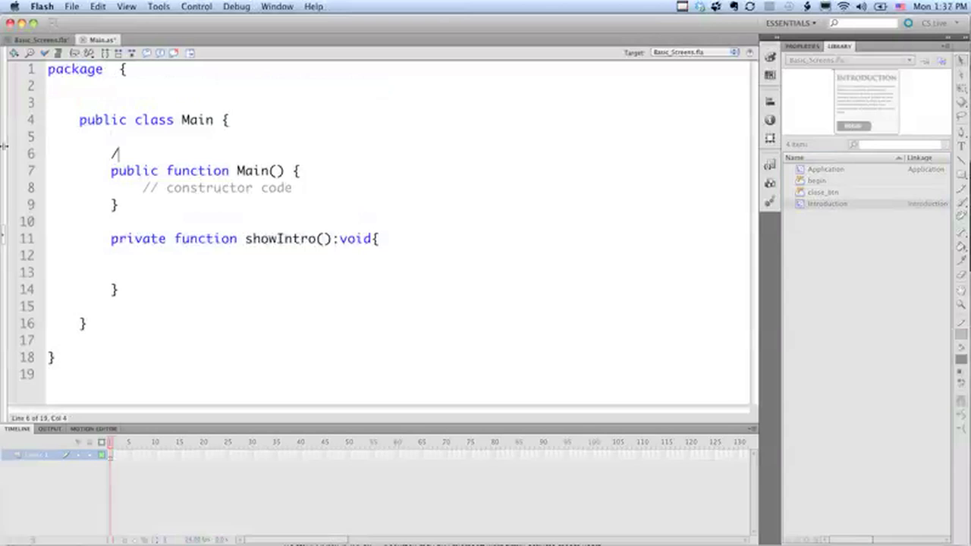
text(/Properties)
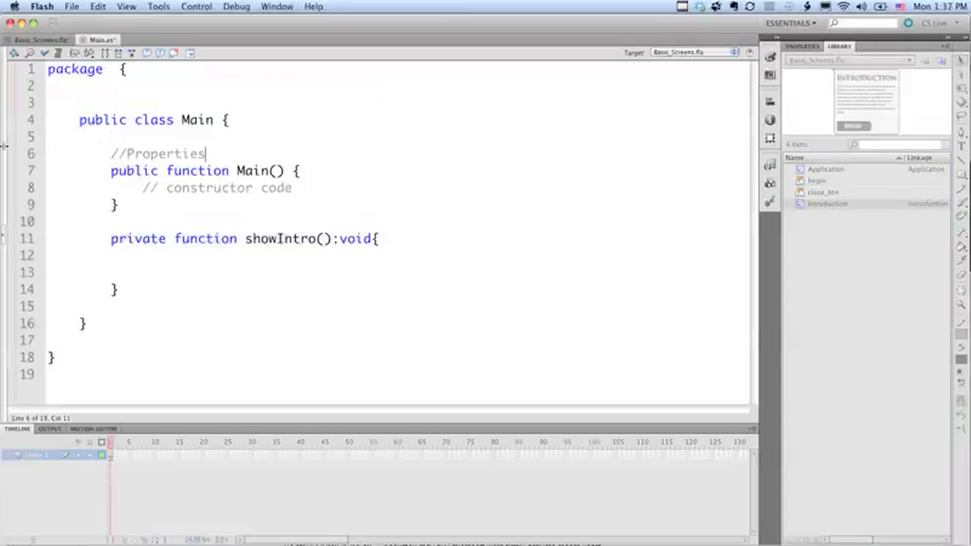
text(private)
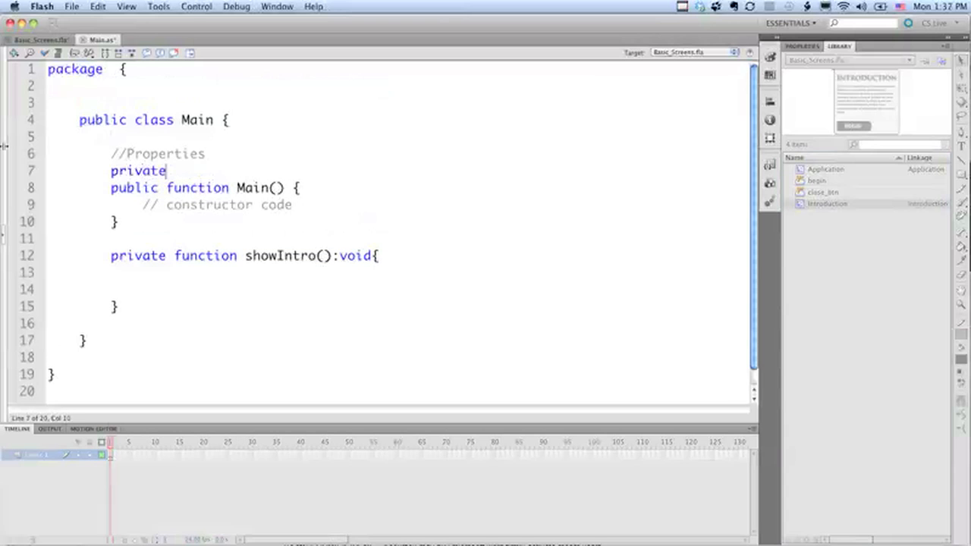
text(var int)
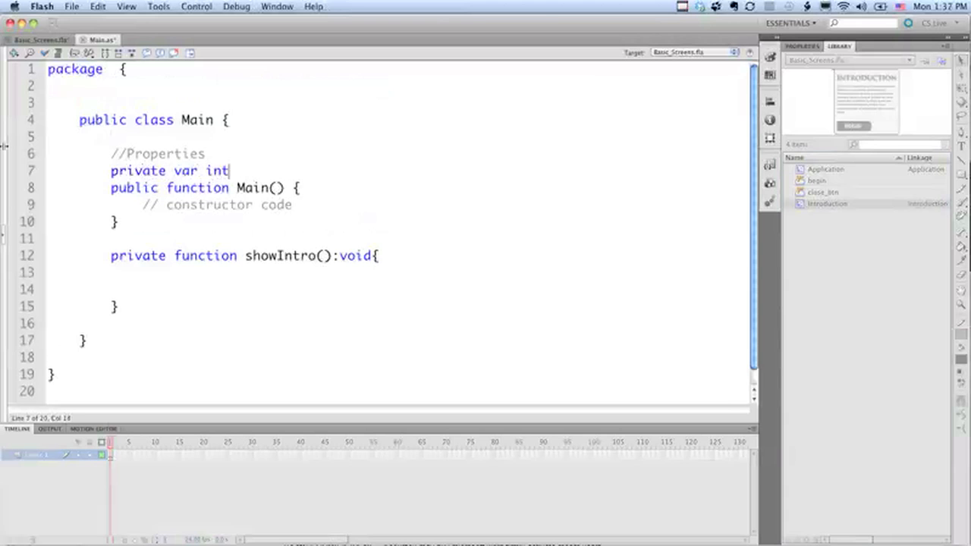
text(ro:Int)
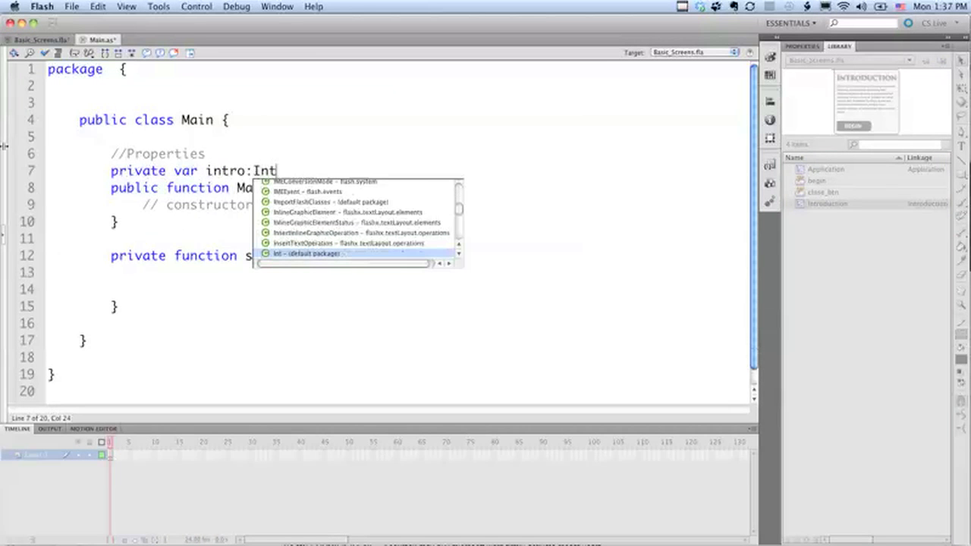
text(roduction;)
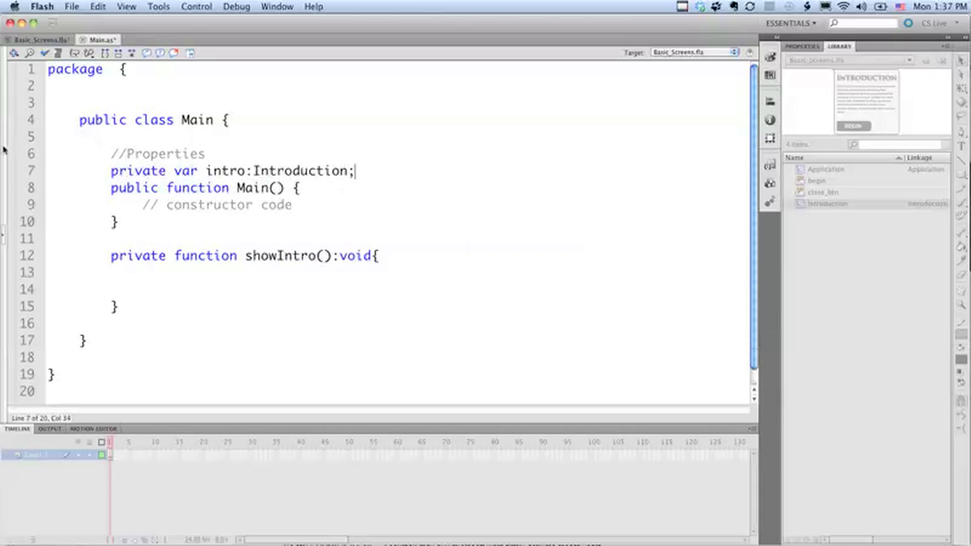
key(Return)
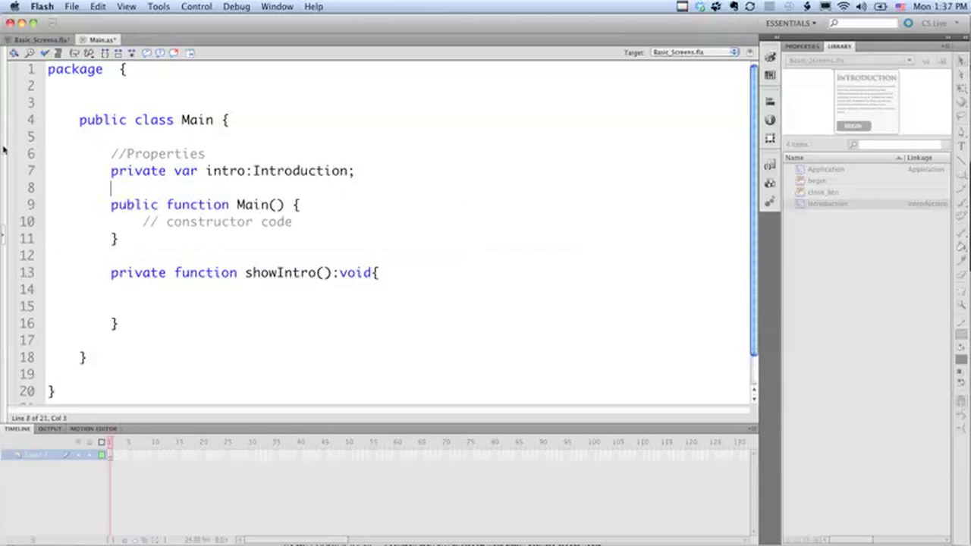
text(intro = new Introduction();)
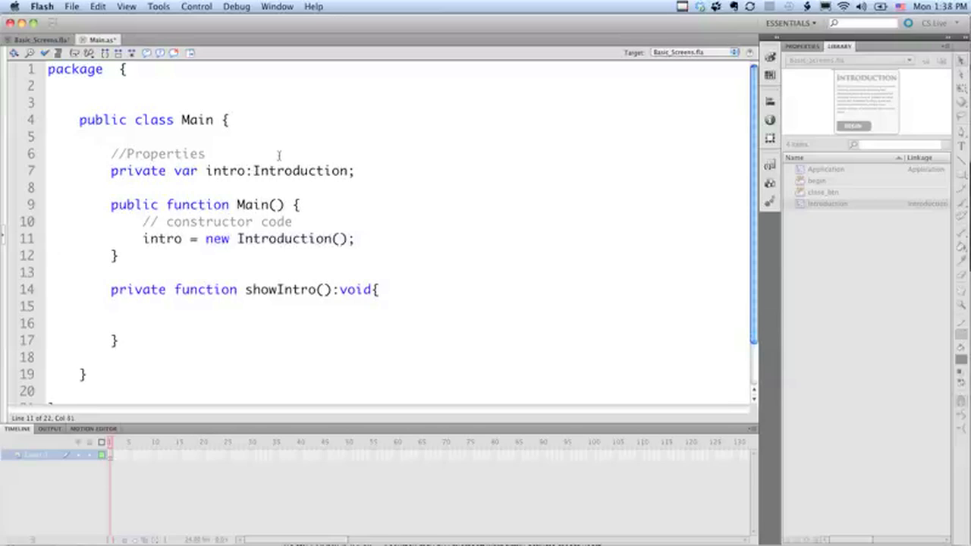
- Inside showIntro, add a comment and the line 'addChild(intro);'
click(142, 307)
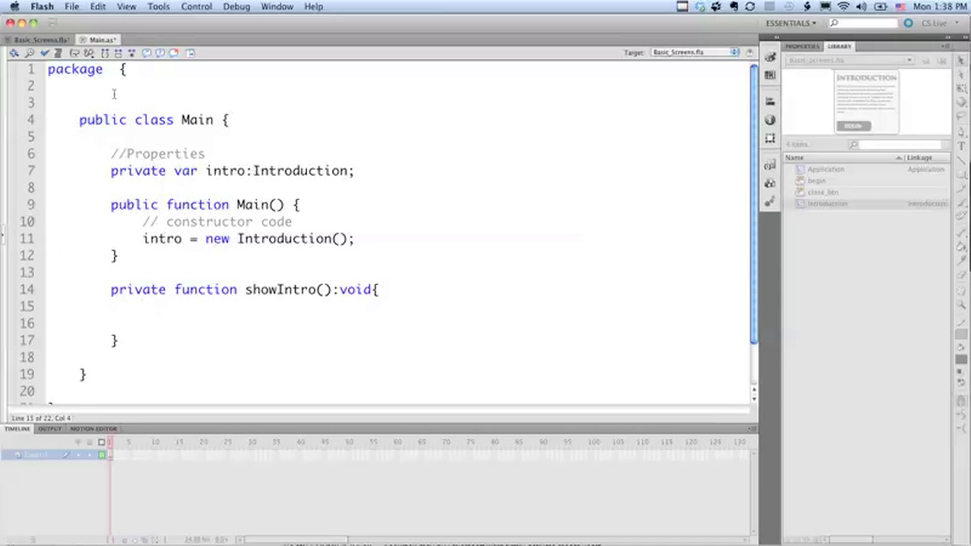
text(//add intro to the stage)
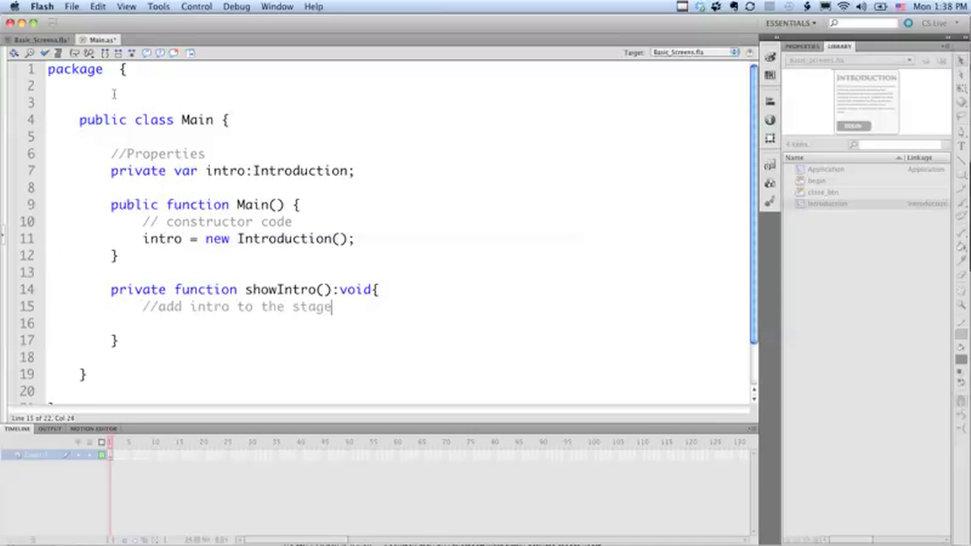
text(a)
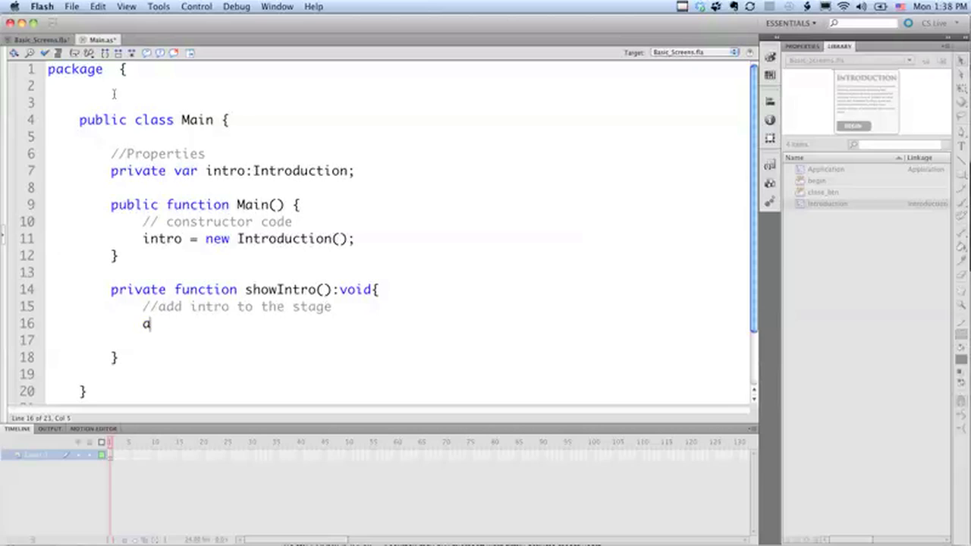
text(ddChild(int)
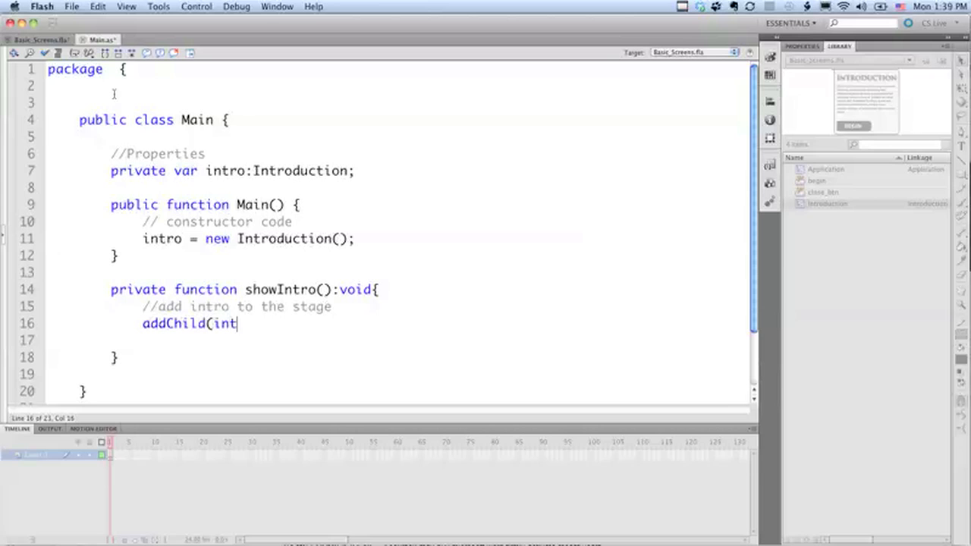
text(ro);)
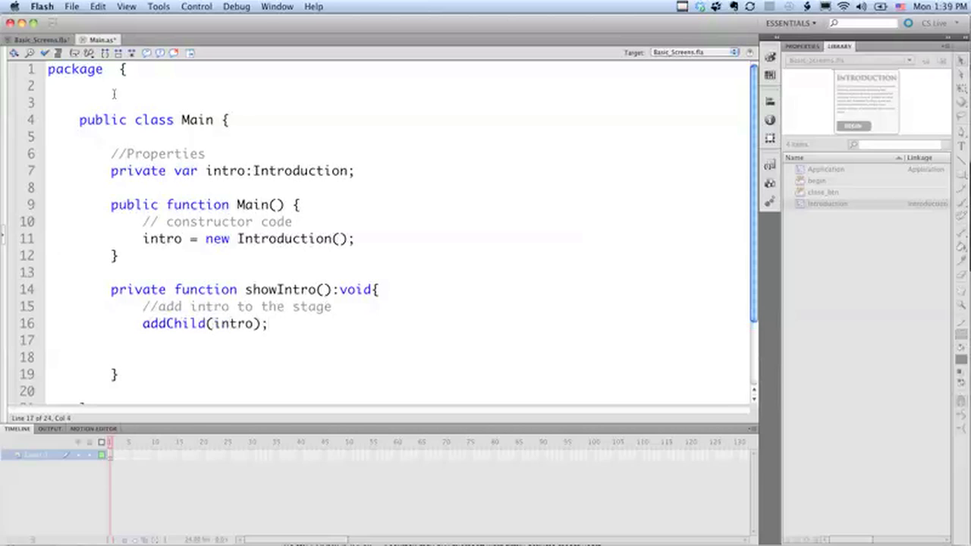
text(s)
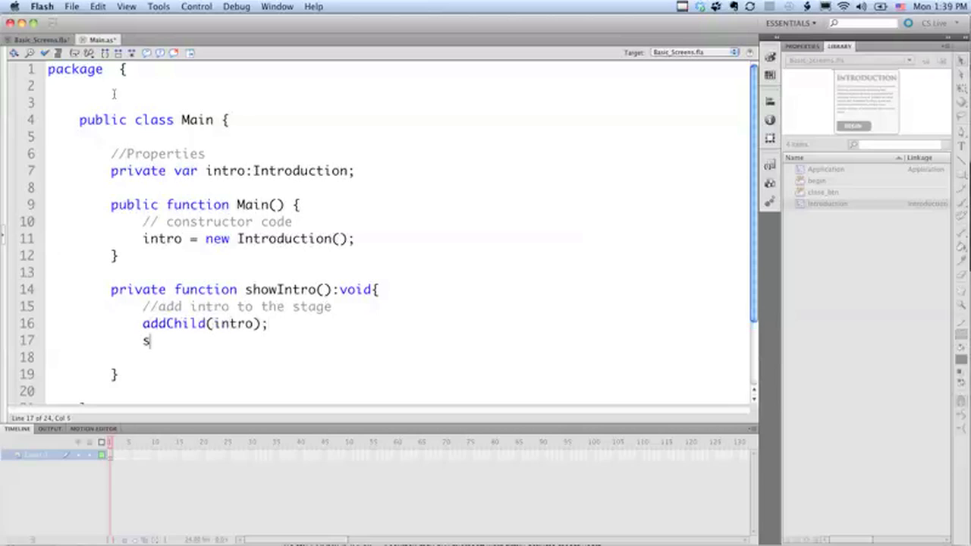
- Add 'intro.begin_btn.addEventListener(MouseEvent.CLICK, clickBegin);' with a comment, importing MouseEvent via code hints
text(//add d)
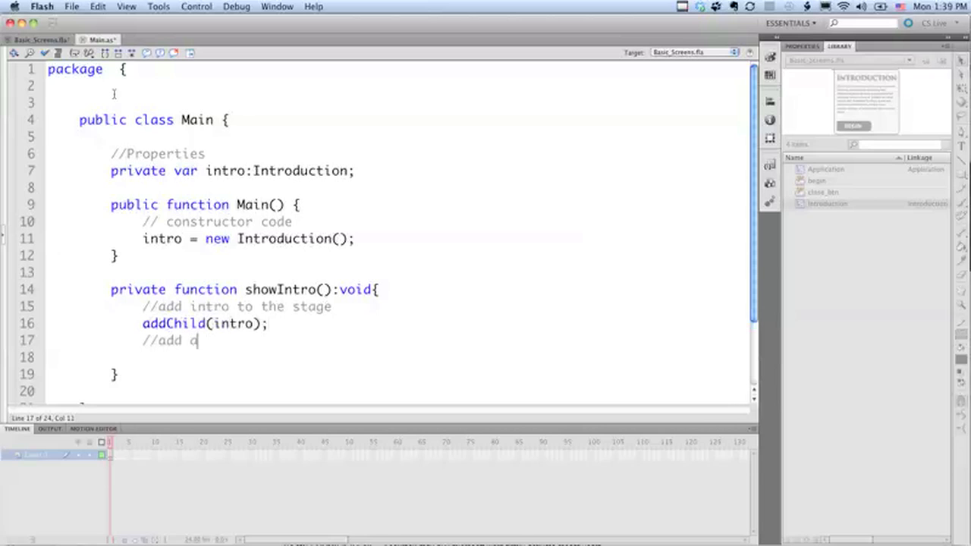
text(n event lis)
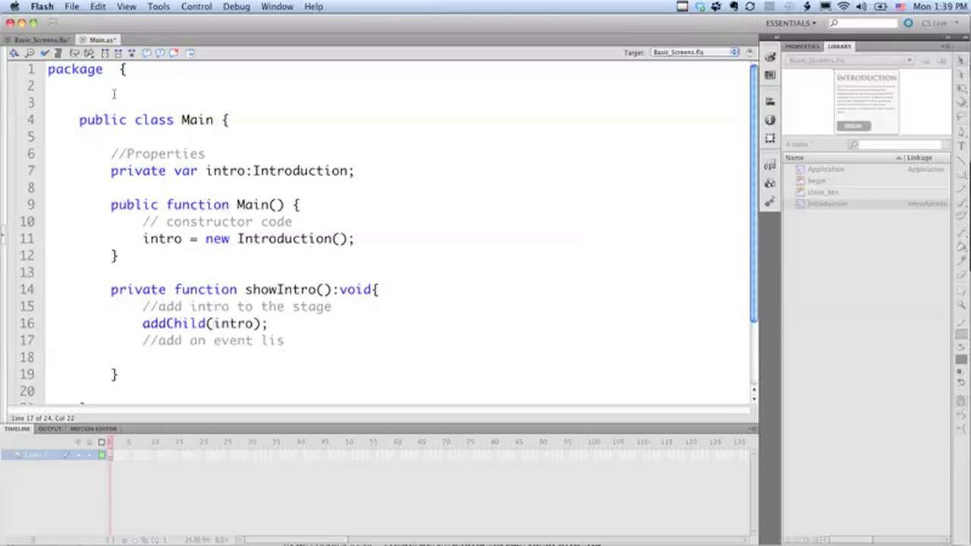
text(tener)
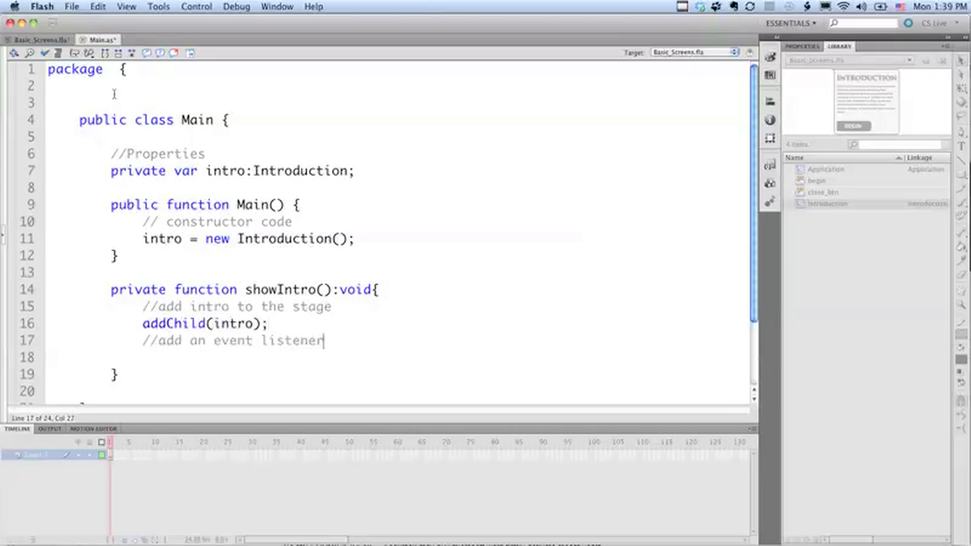
text(for the)
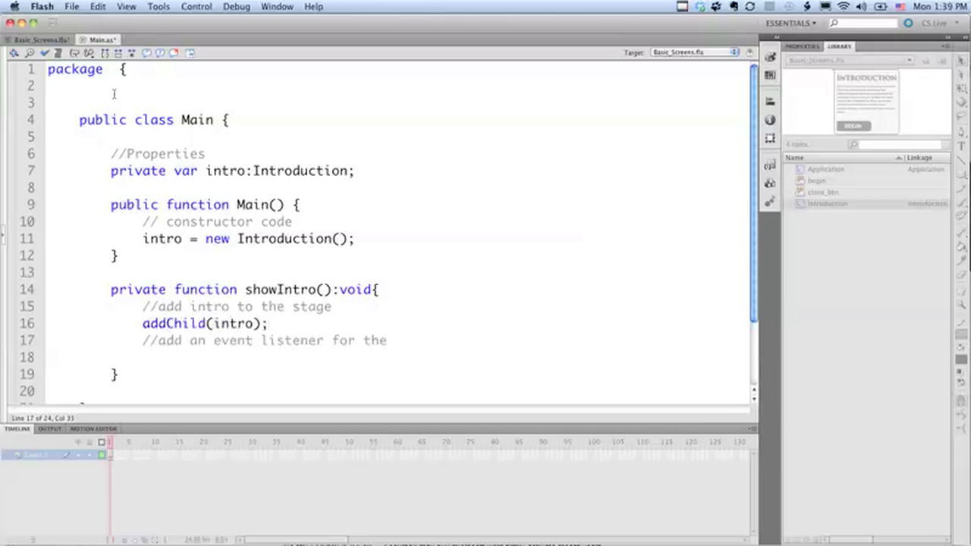
text(begin button)
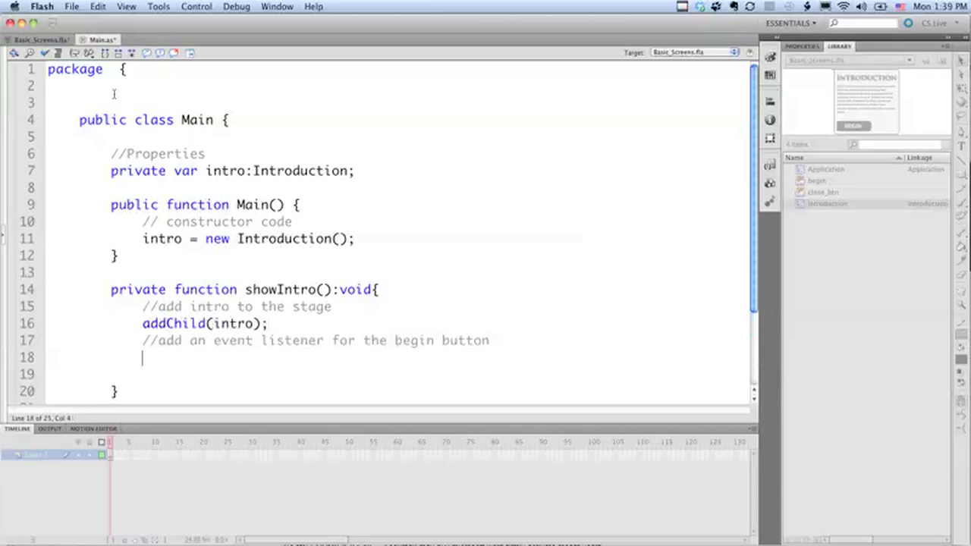
text(into)
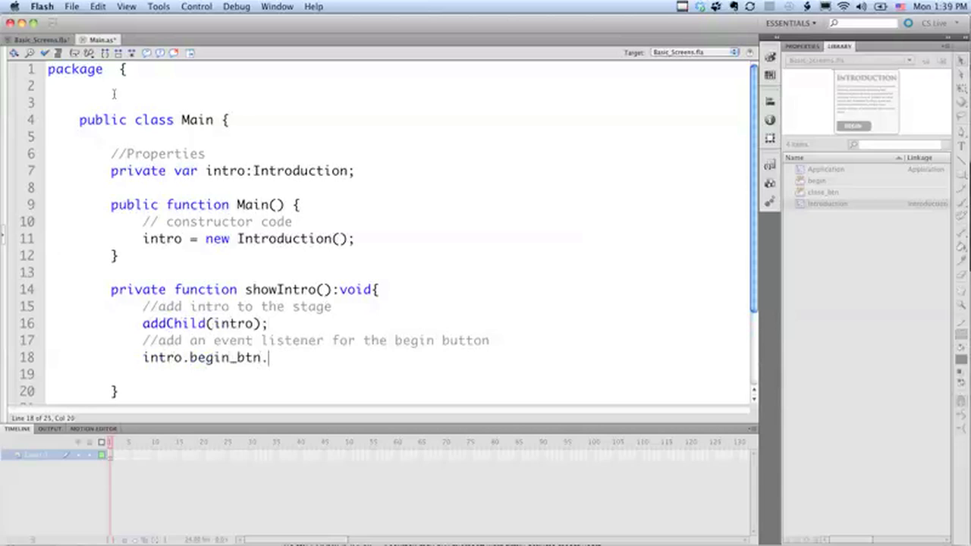
text(addEventL)
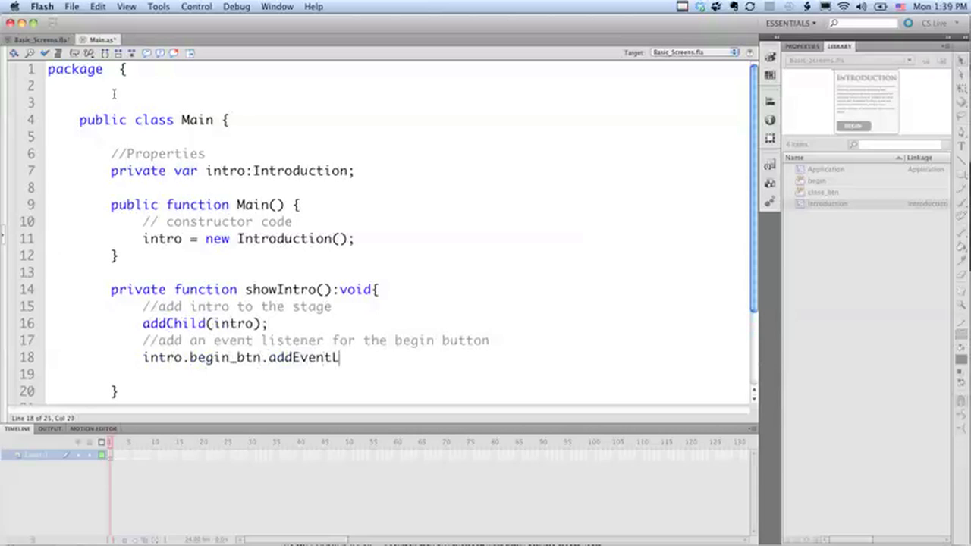
text(is)
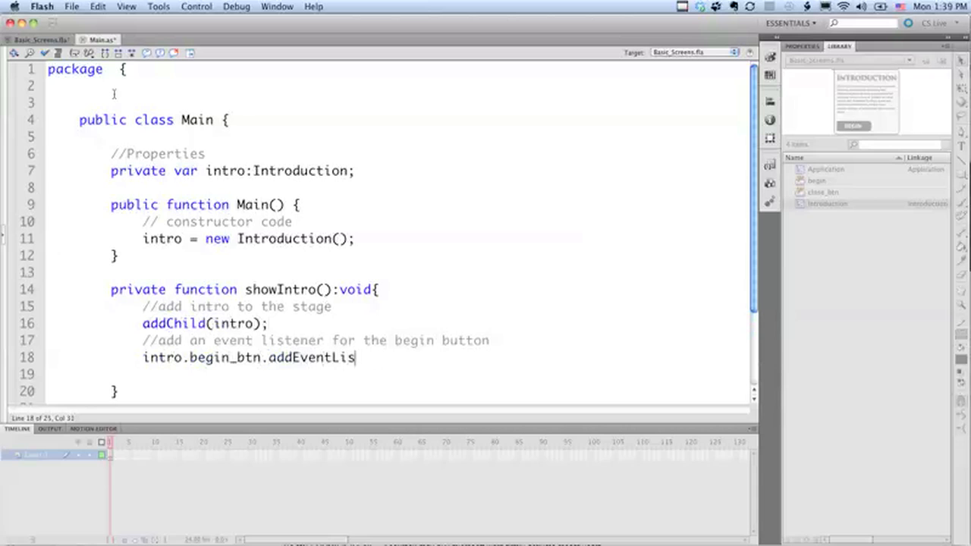
text(tener)
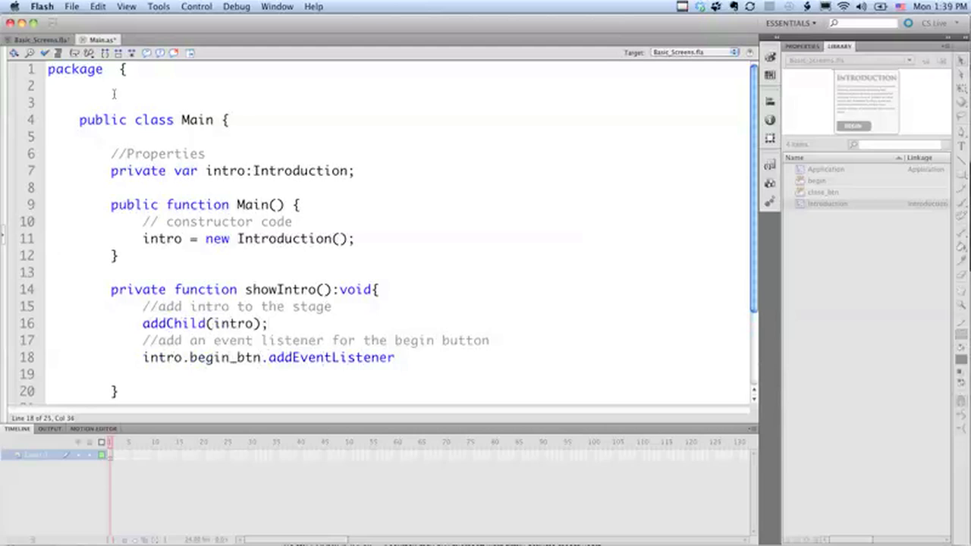
text((MouseEvent.CLICK, clic)
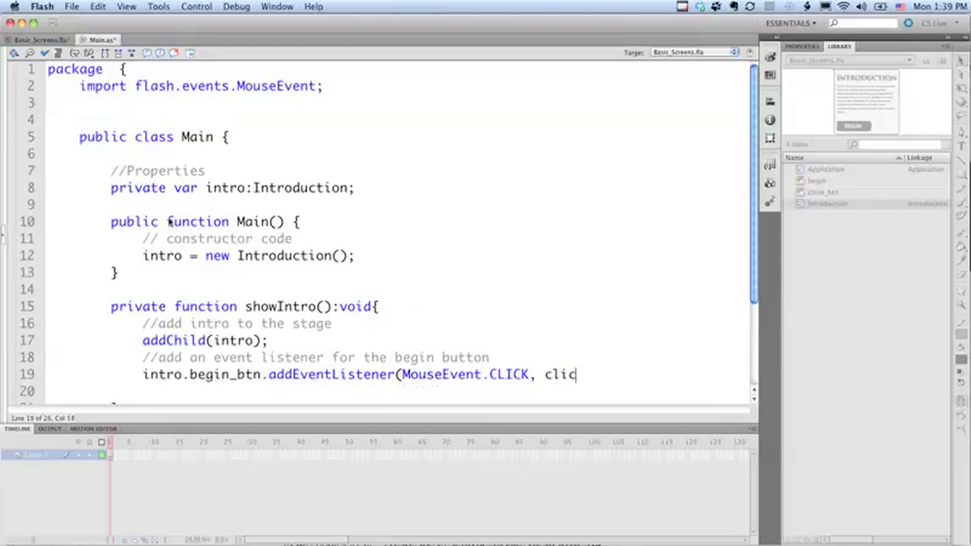
text(kBegin))
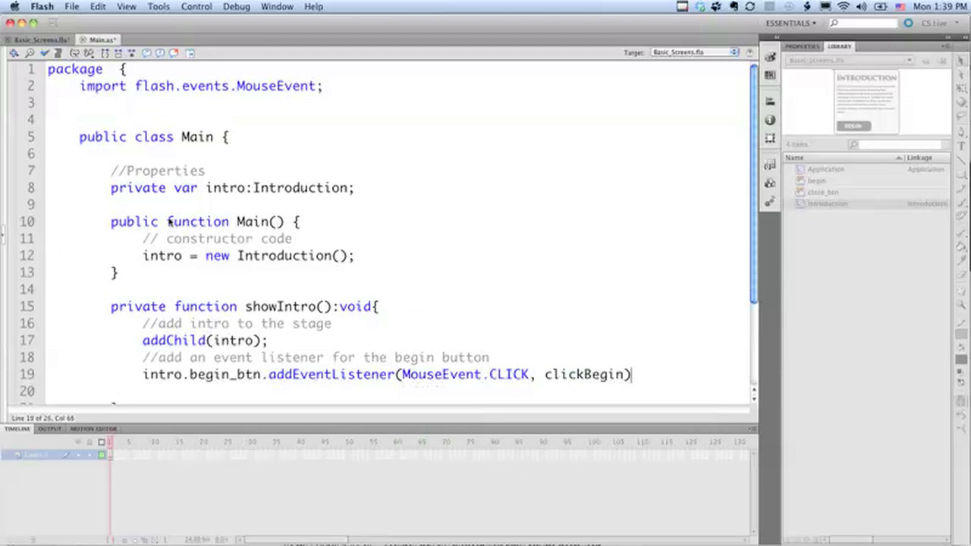
text(;)
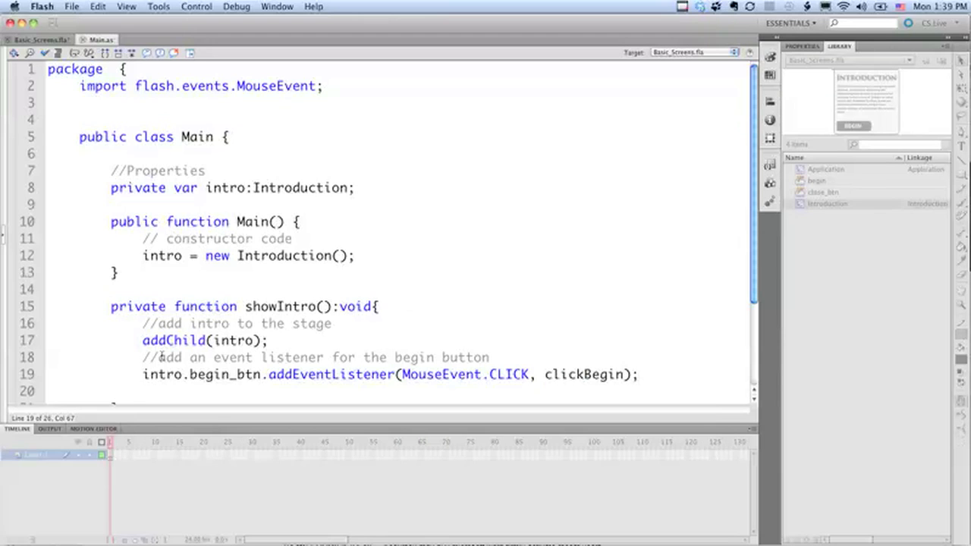
- Write 'private function clickBegin(e:MouseEvent):void{ trace("clicked begin"); }' below showIntro
scroll(down, 3)
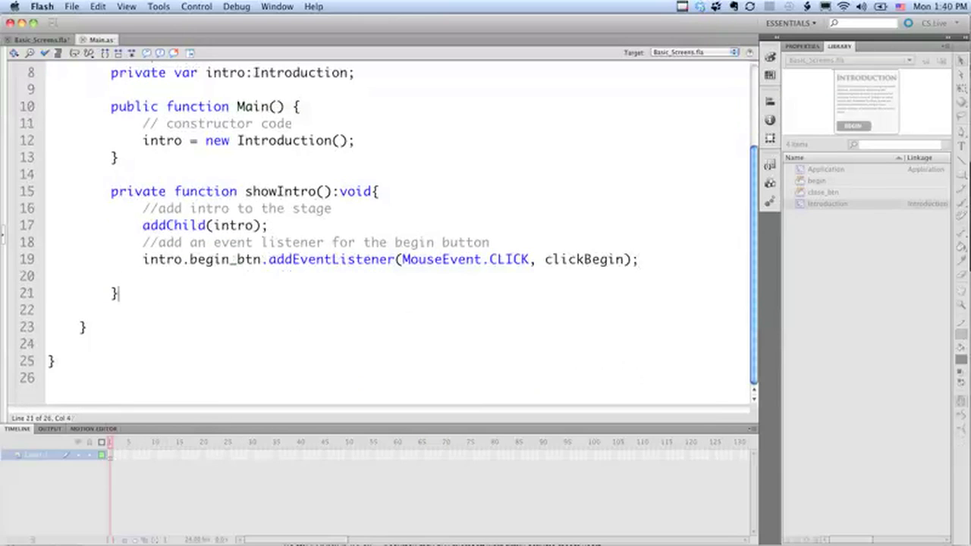
key(Return)
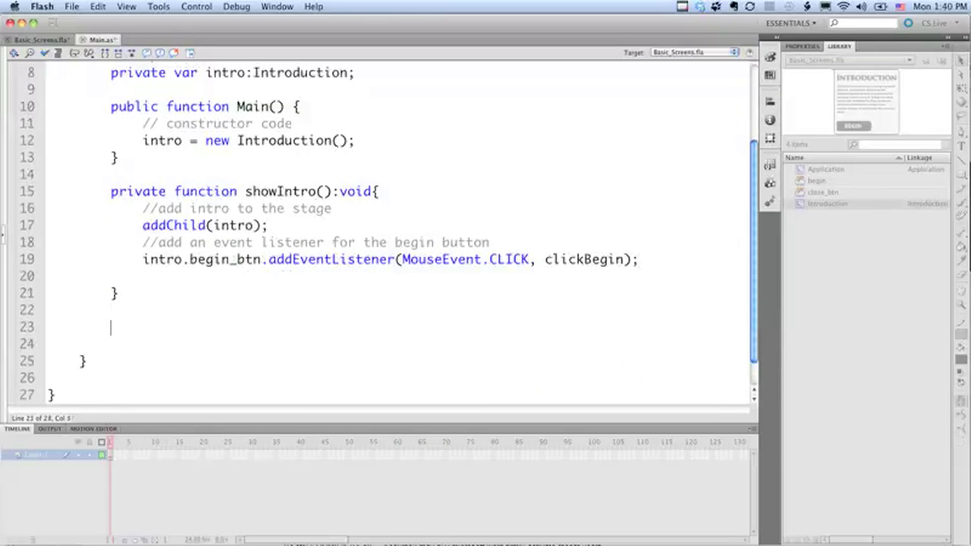
text(private fun)
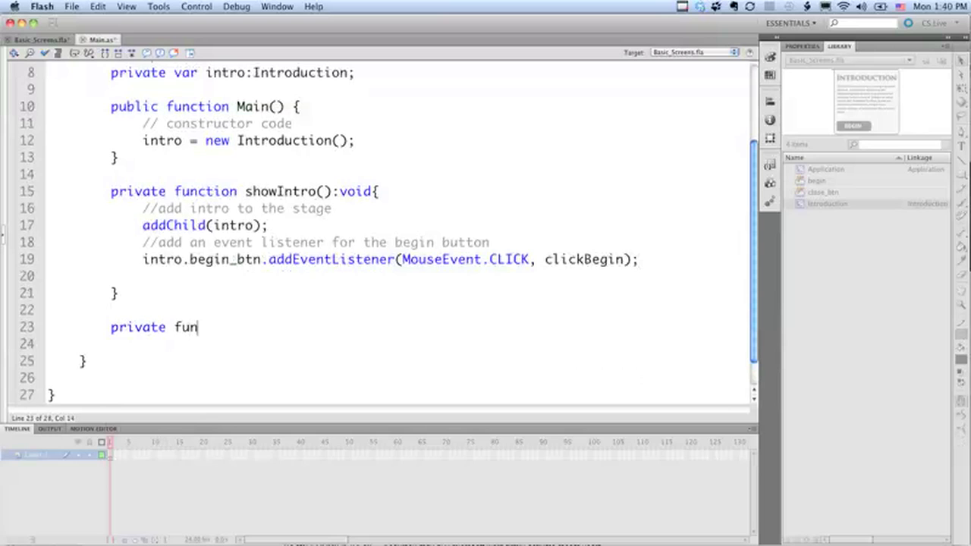
text(ction cl)
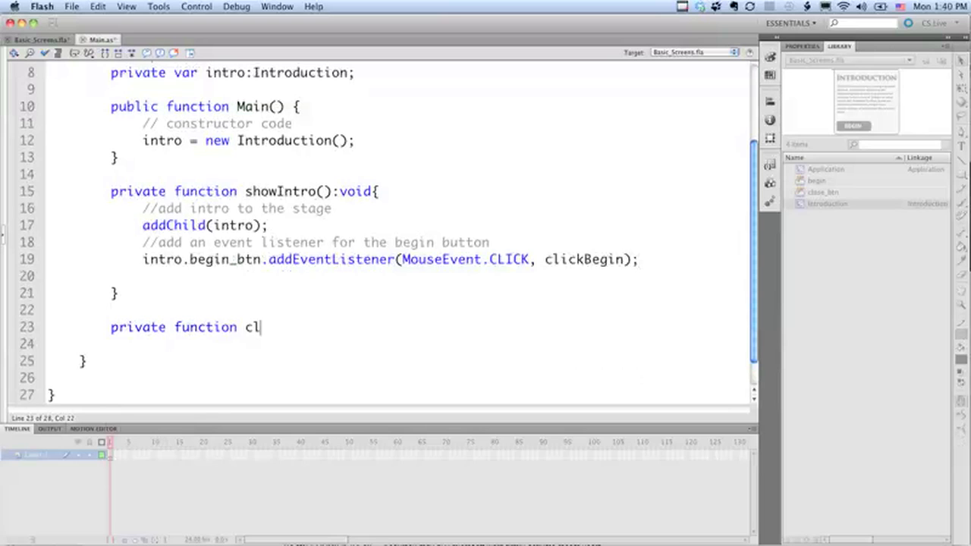
text(ickBegin()
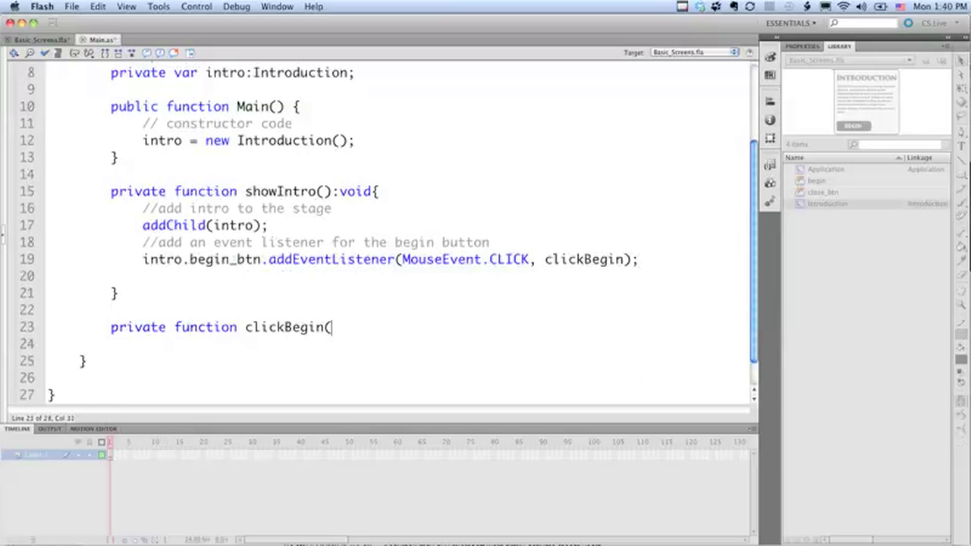
text(e:Mo)
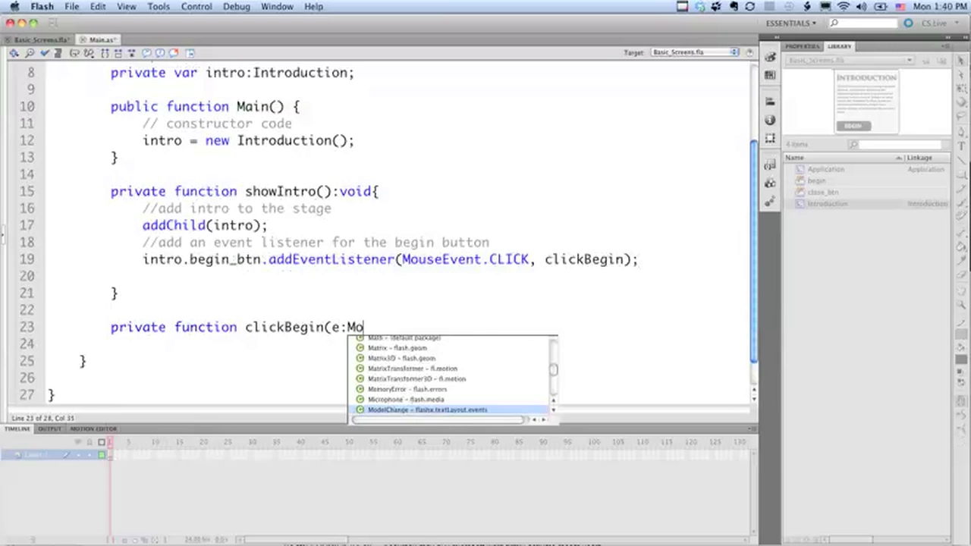
text(ueEvent)
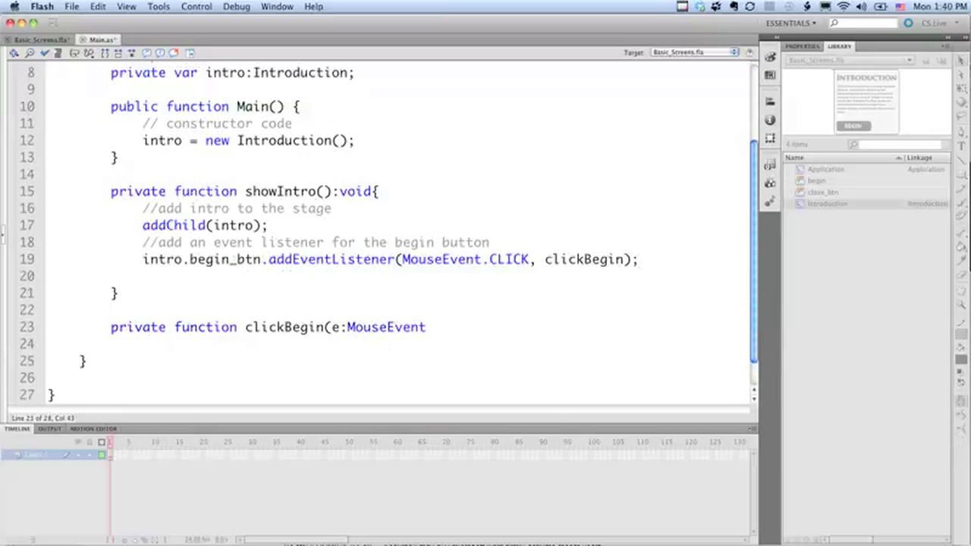
text(:)
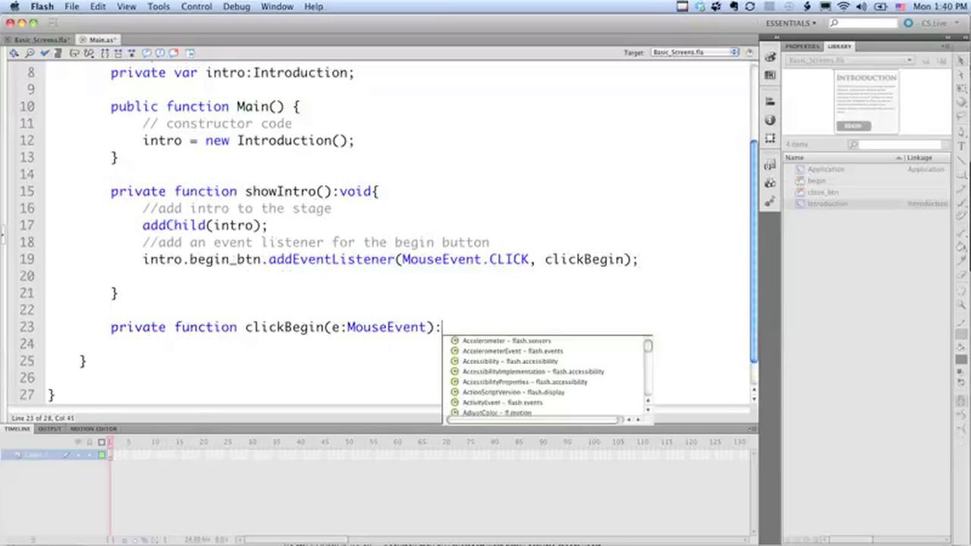
text(void{)
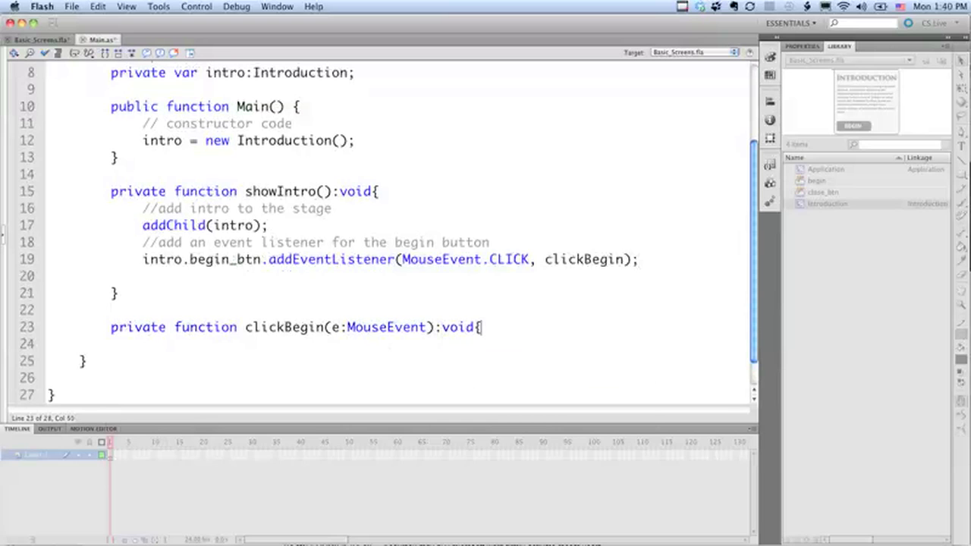
text(trac)
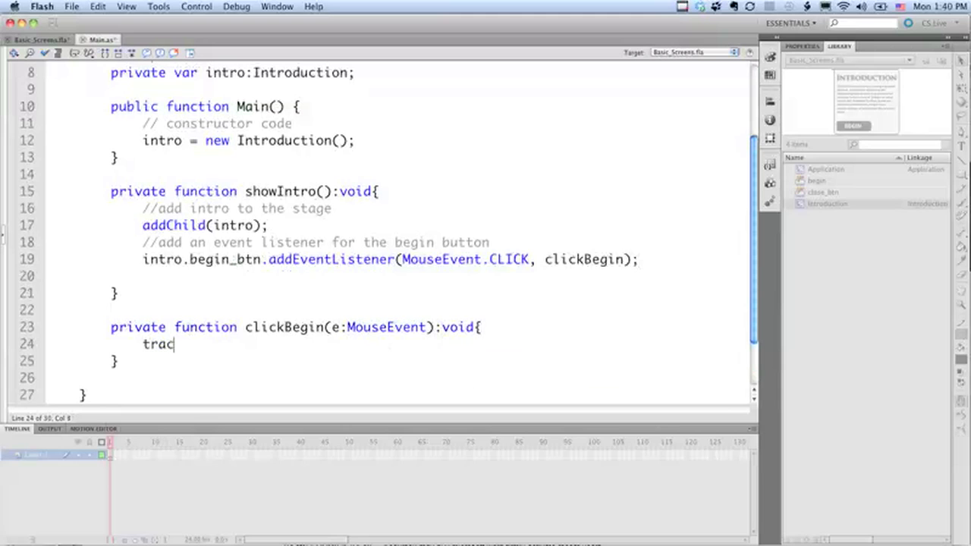
text(e"clicked beg)
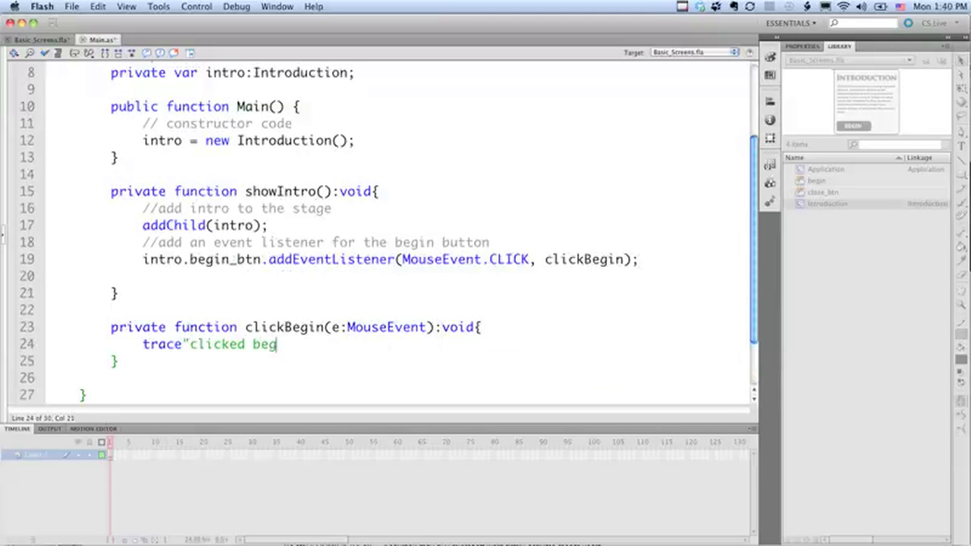
text(in"))
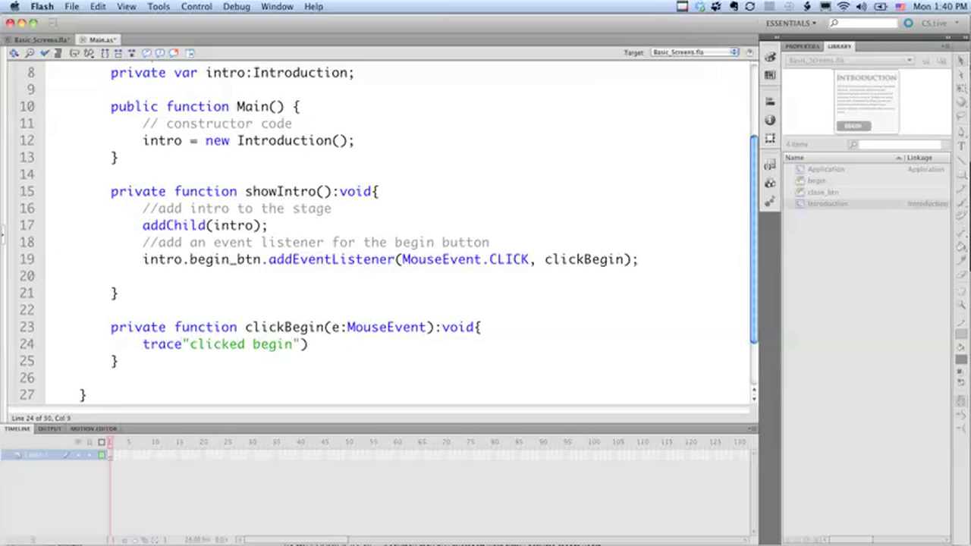
text(()
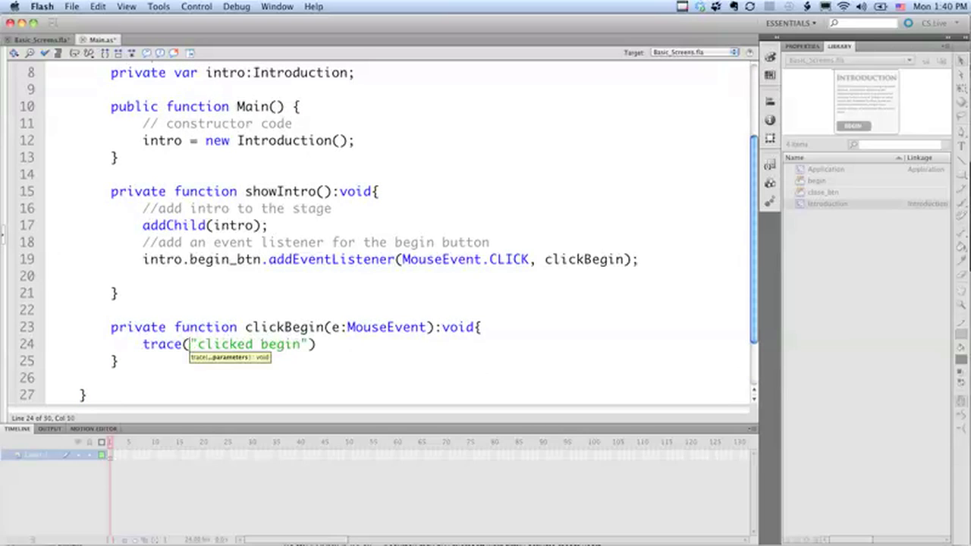
click(312, 343)
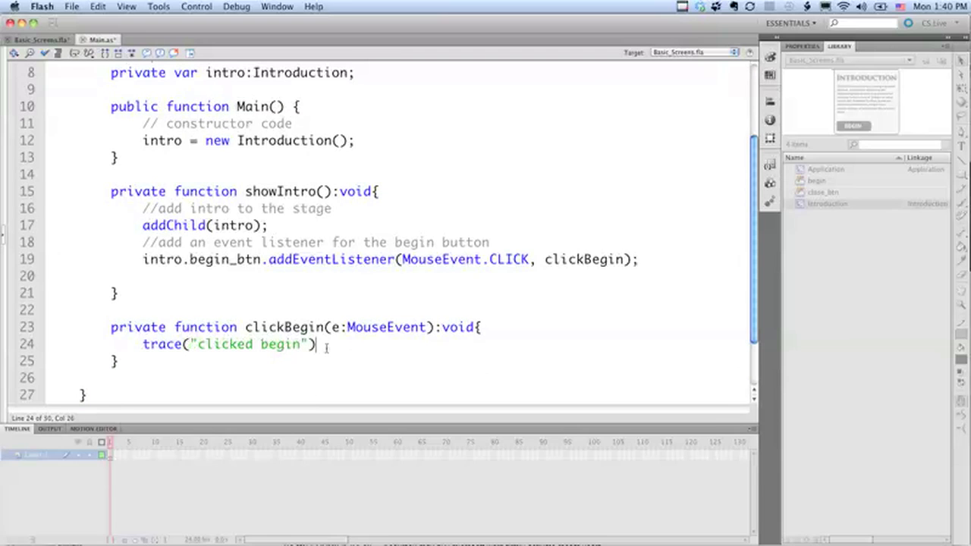
text(;)
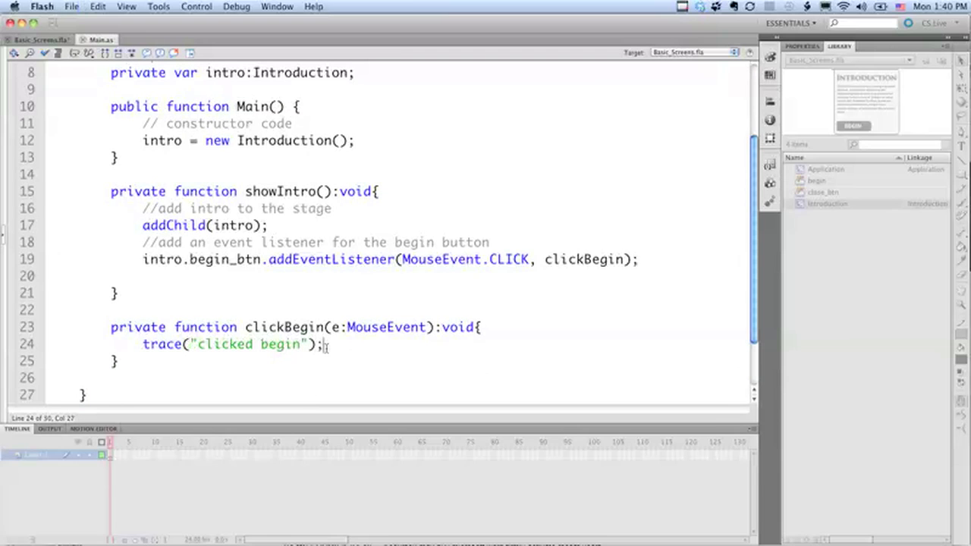
- Test-run the movie, close the SWF window and review the two compiler errors
click(197, 6)
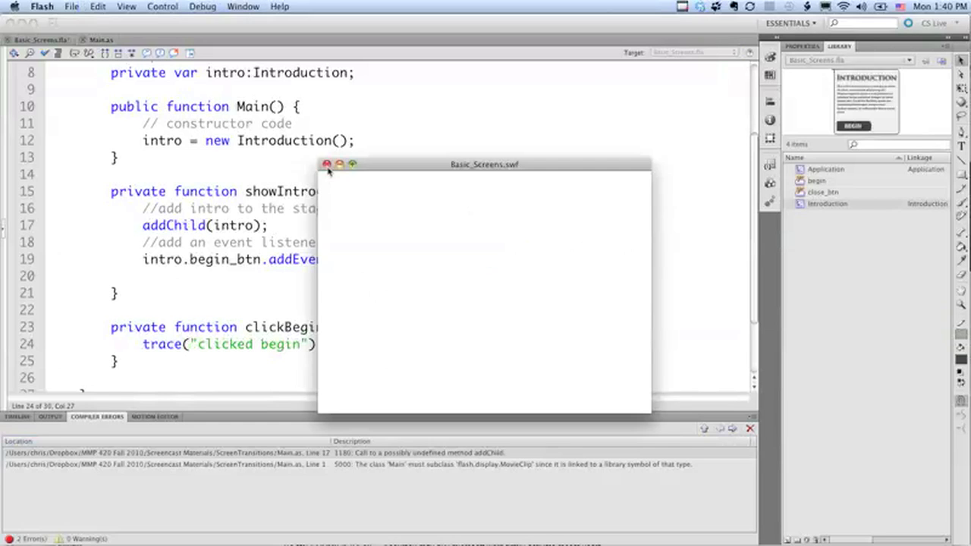
click(327, 164)
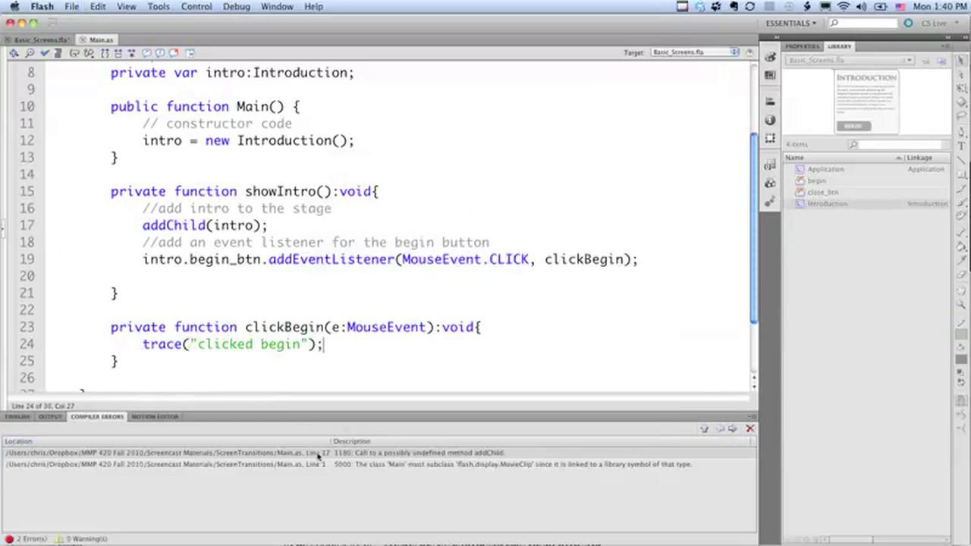
mouse_move(380, 464)
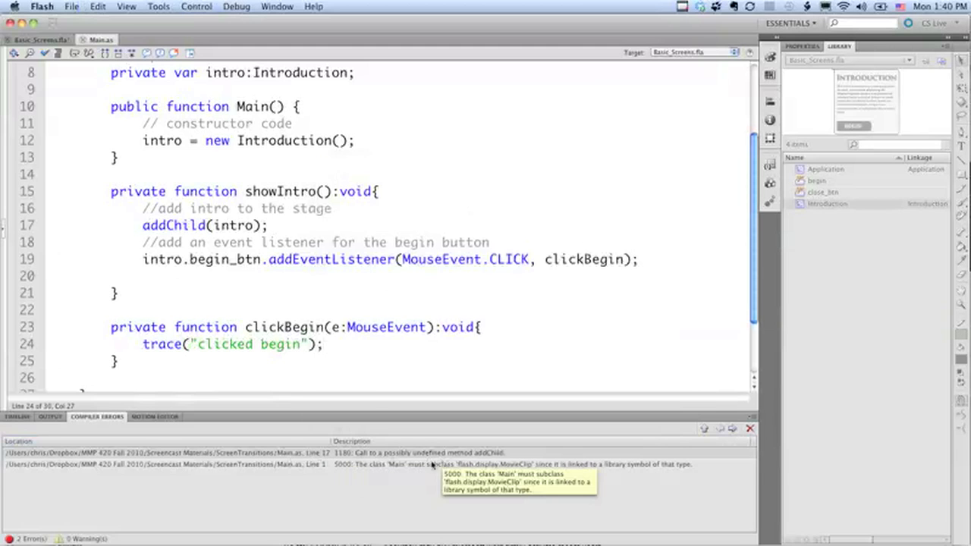
mouse_move(367, 211)
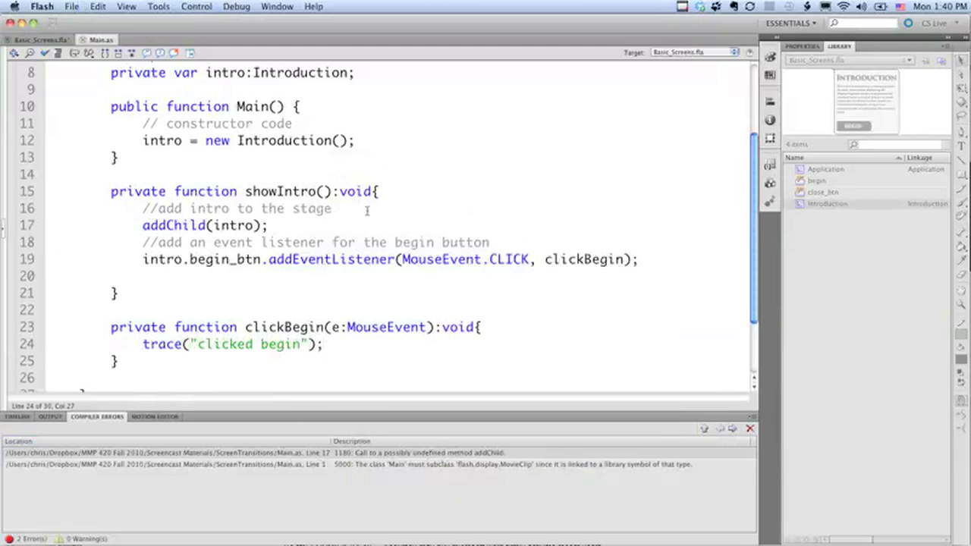
scroll(up, 3)
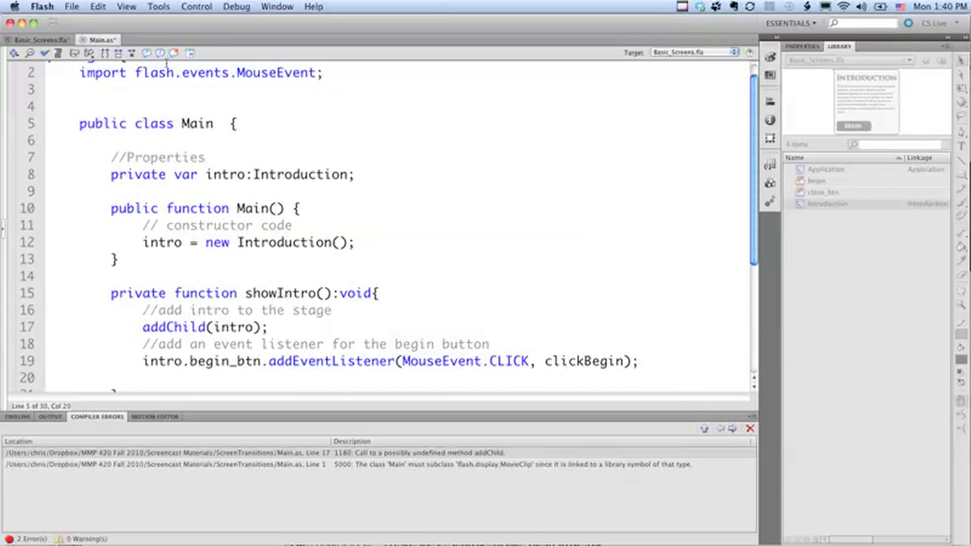
- Make the Main class extend MovieClip so the compiler errors clear
click(43, 6)
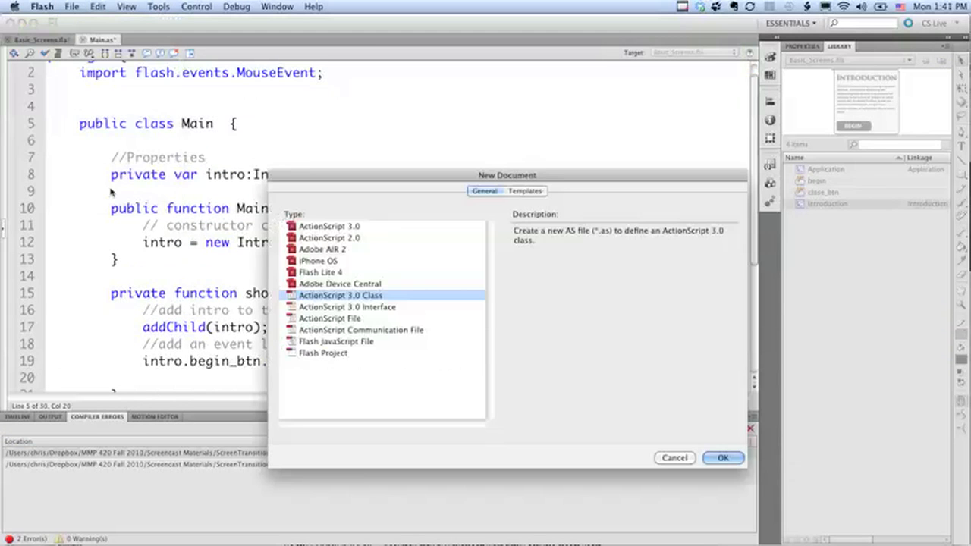
mouse_move(377, 302)
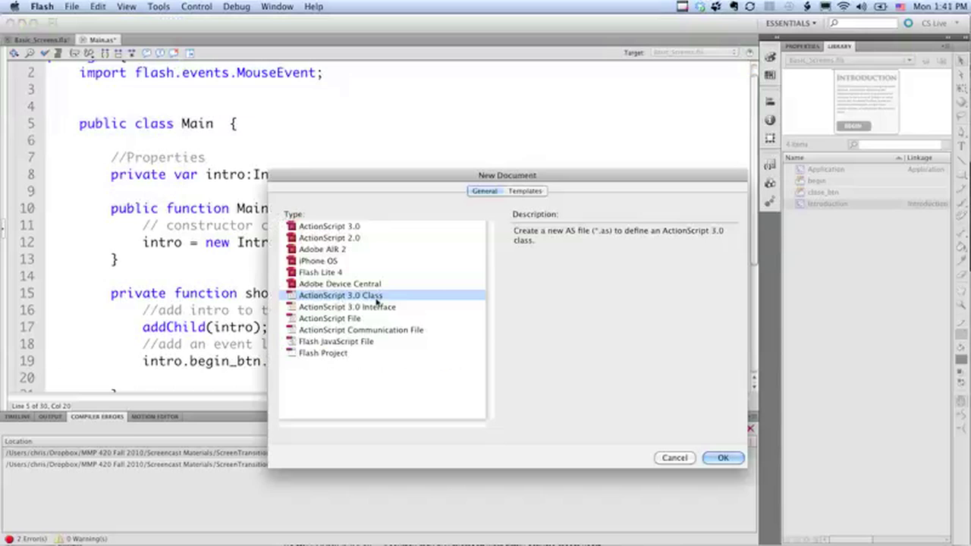
mouse_move(710, 428)
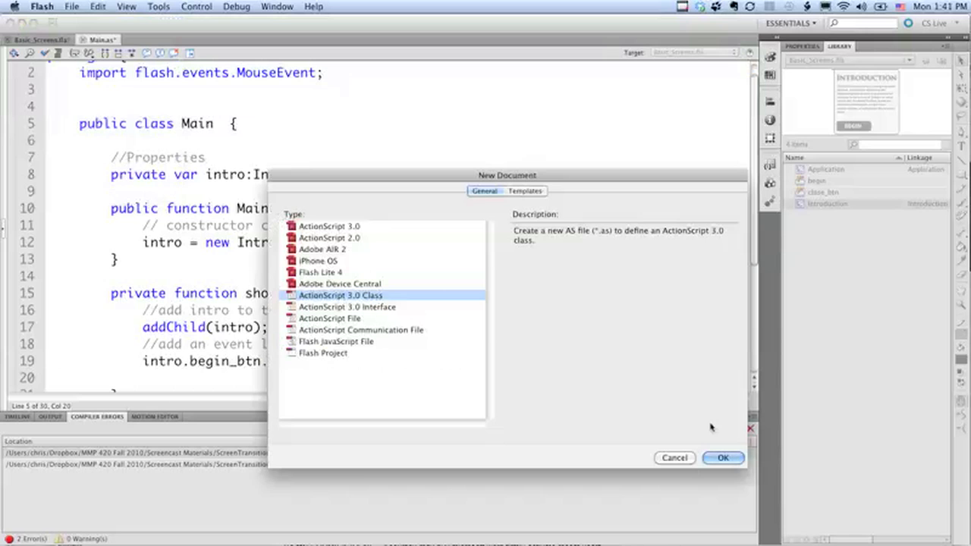
click(674, 459)
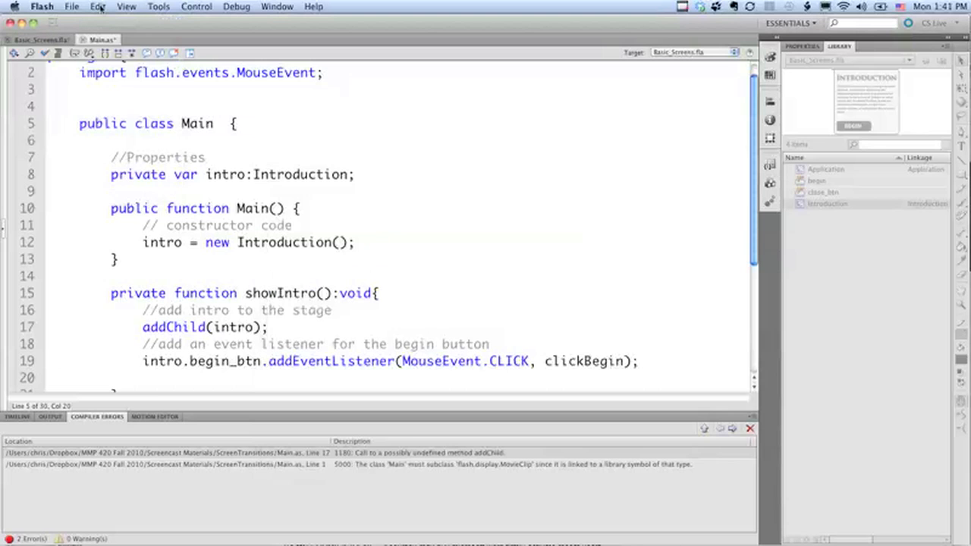
text(extends MovieClip)
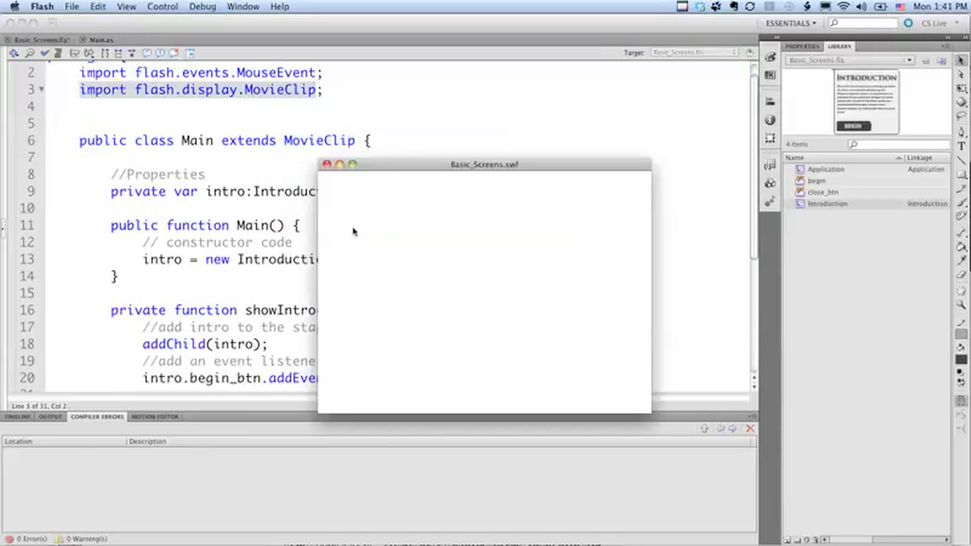
- Add showIntro(); to the Main constructor and verify BEGIN traces clicked begin in the test movie
click(326, 163)
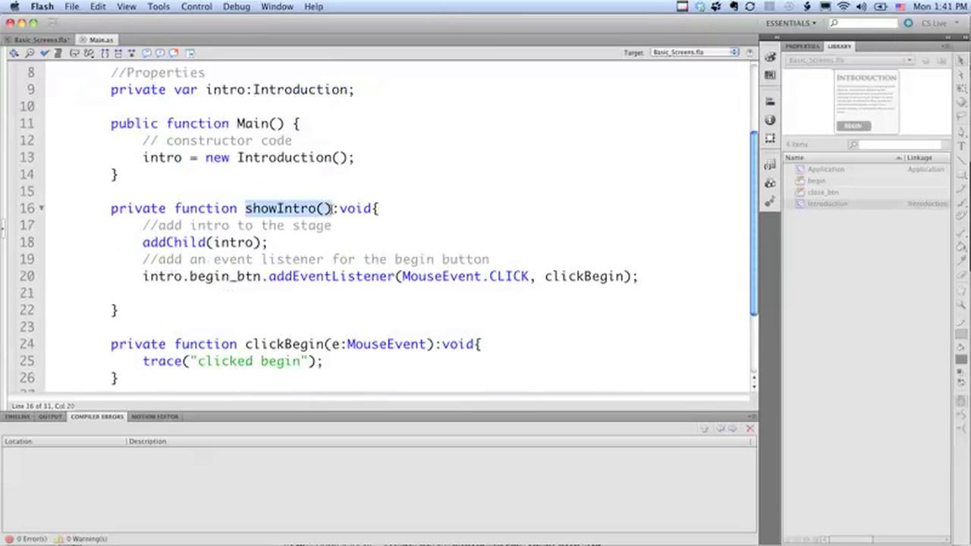
click(355, 156)
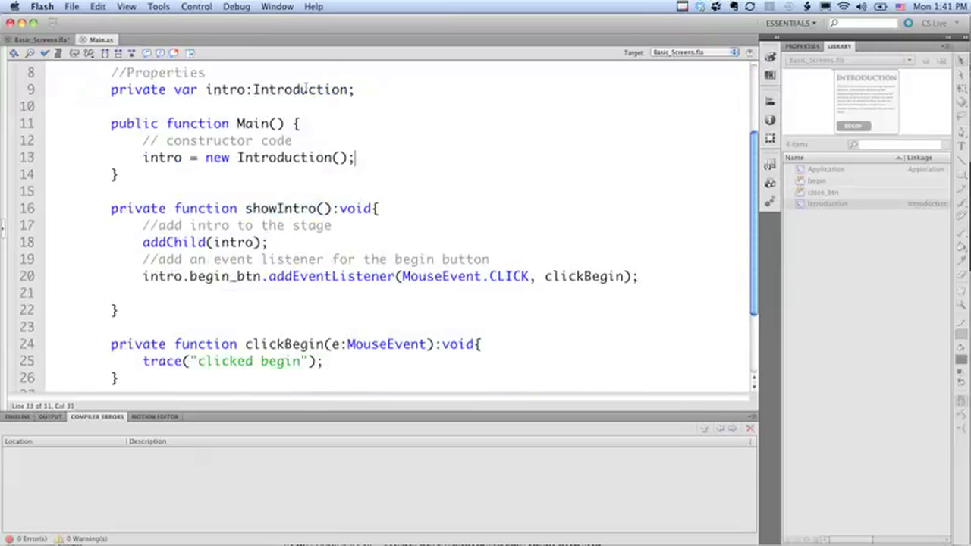
text(showIntro();)
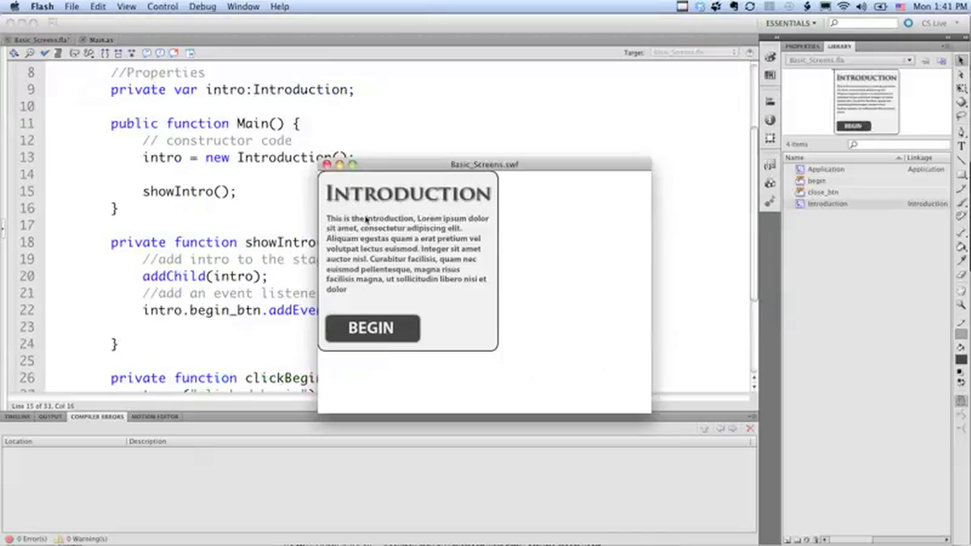
mouse_move(395, 328)
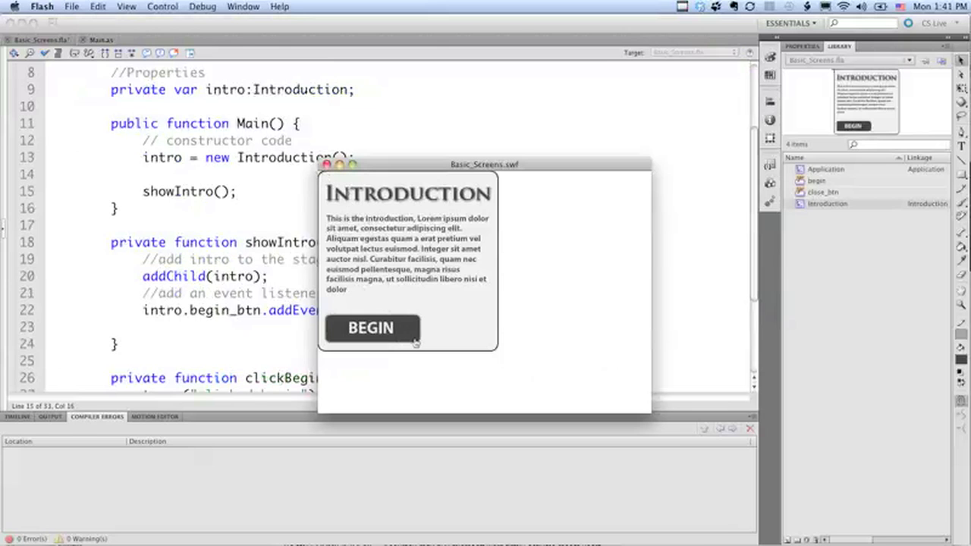
click(370, 327)
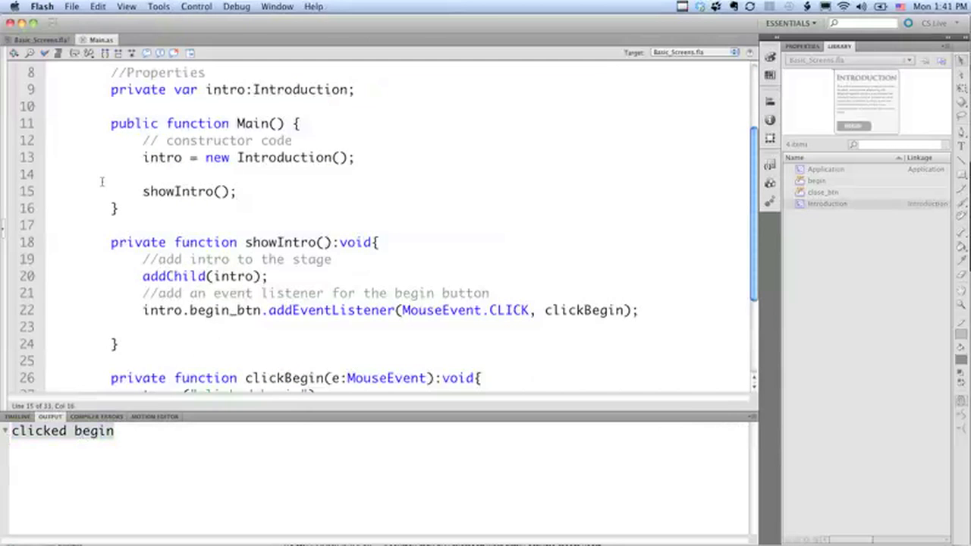
click(40, 39)
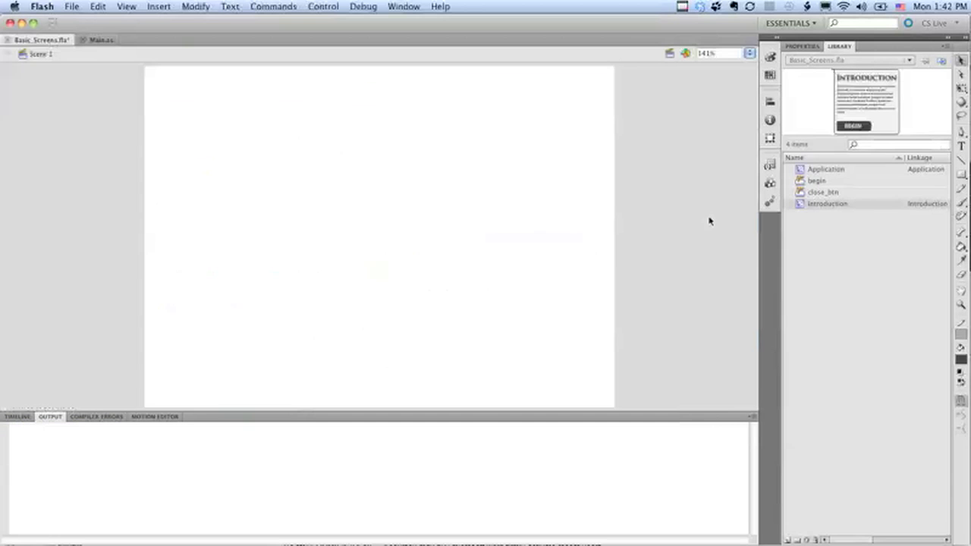
double_click(827, 203)
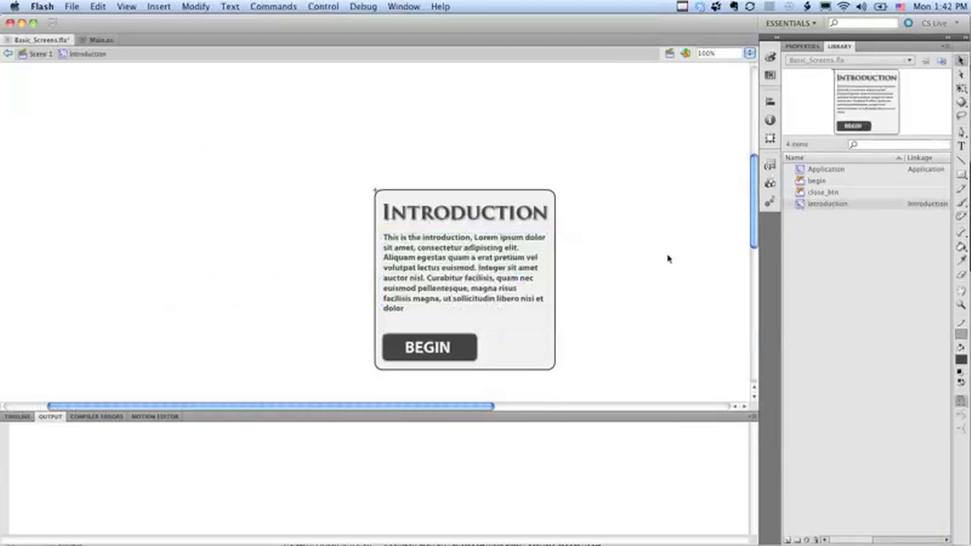
mouse_move(426, 270)
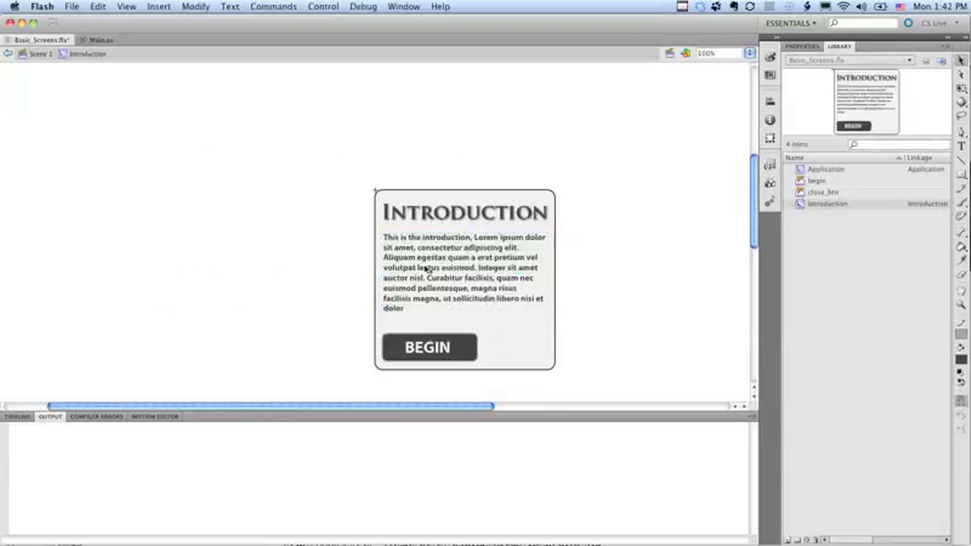
click(464, 270)
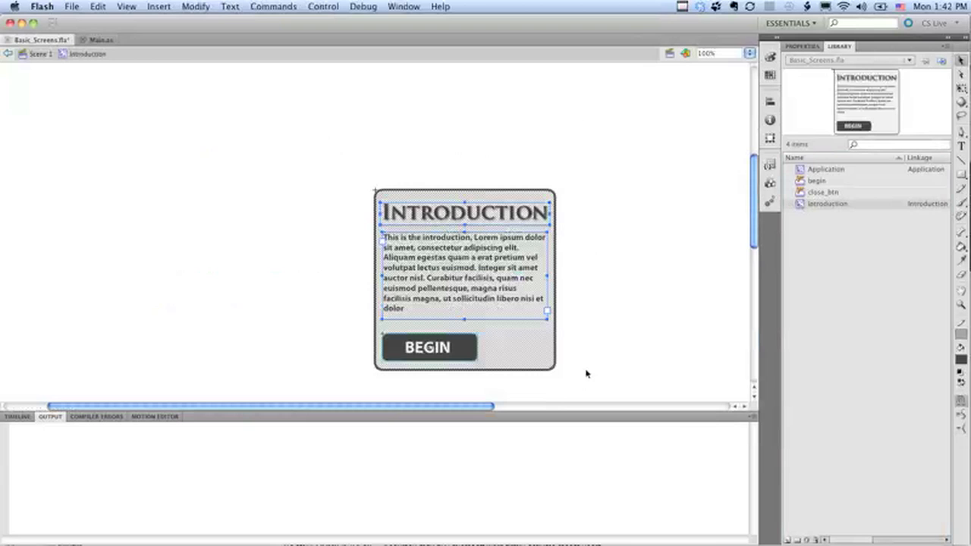
mouse_move(553, 207)
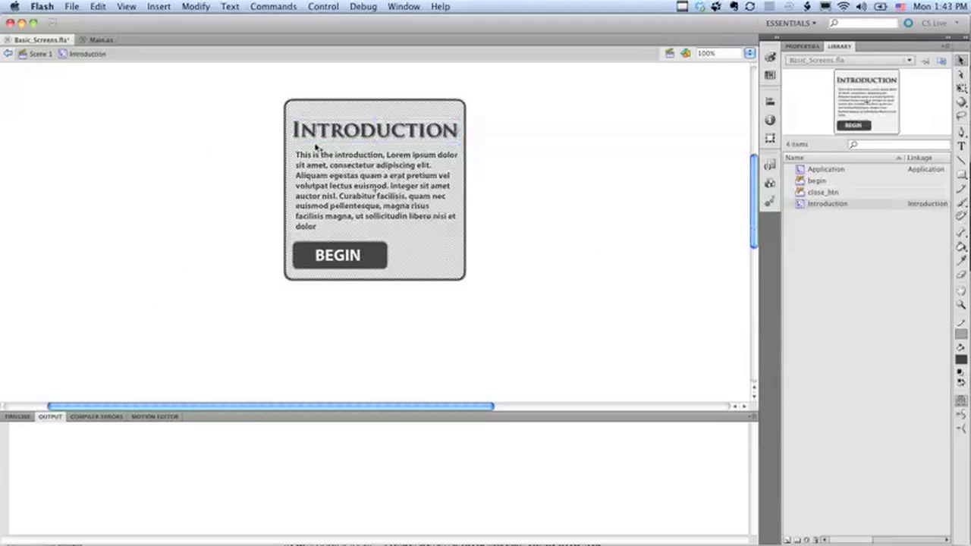
click(97, 39)
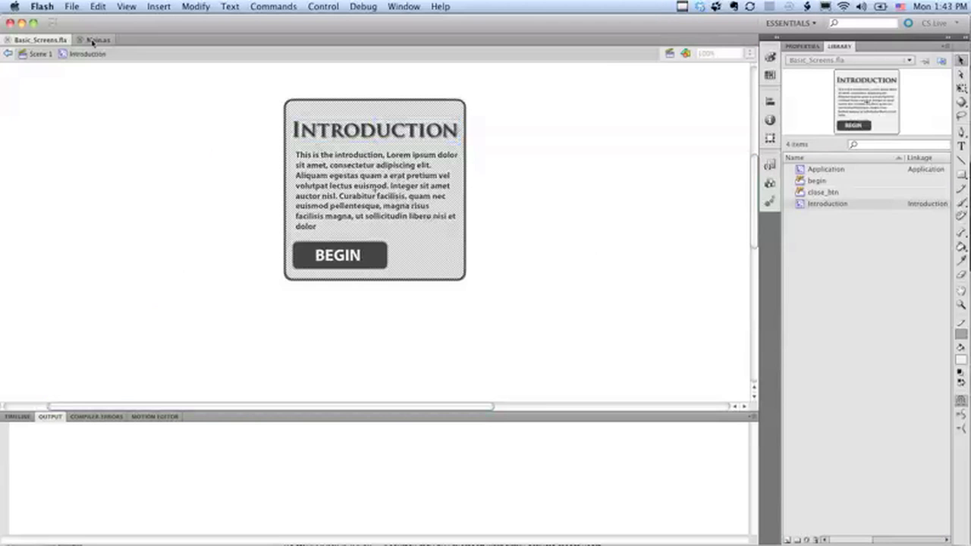
click(97, 40)
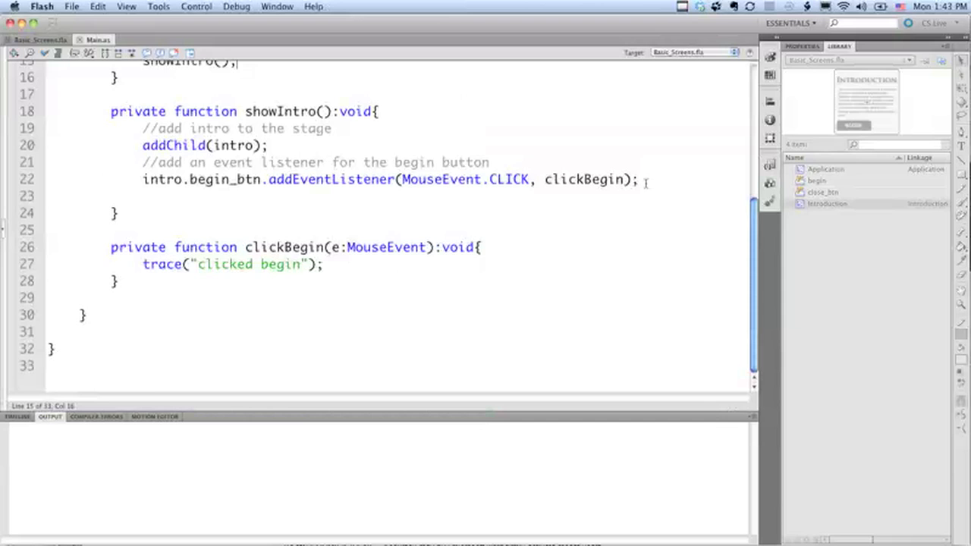
- Set intro.x = stage.stageWidth/2 inside showIntro
key(Return)
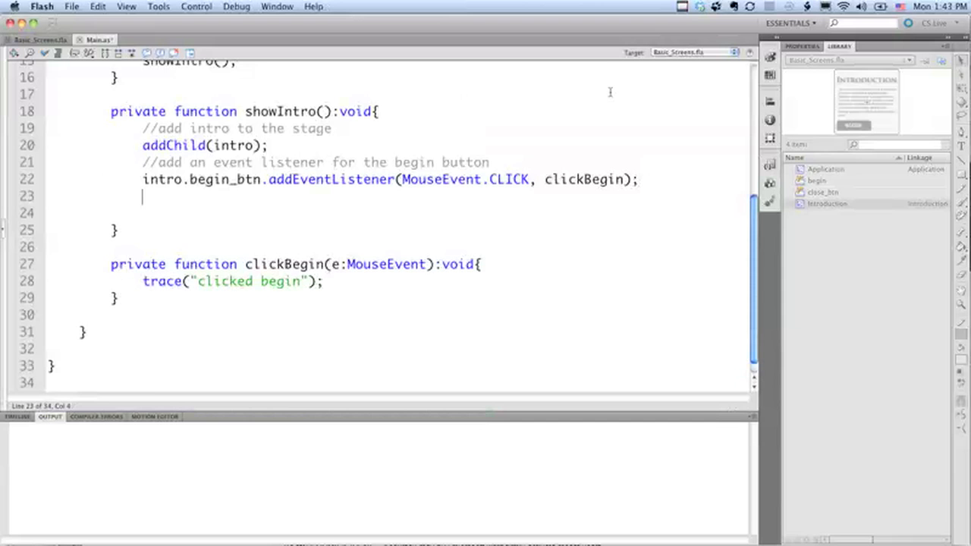
text(intro.x)
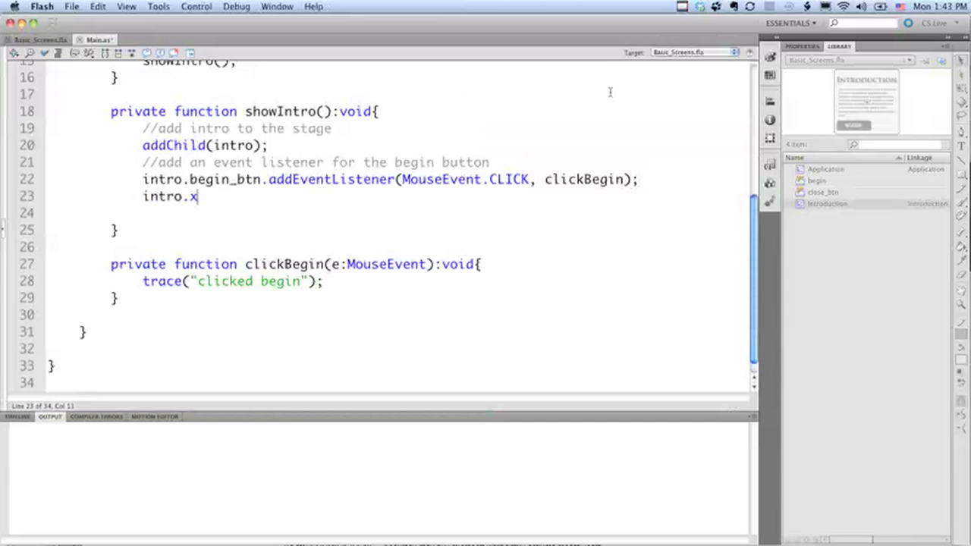
text(= stage)
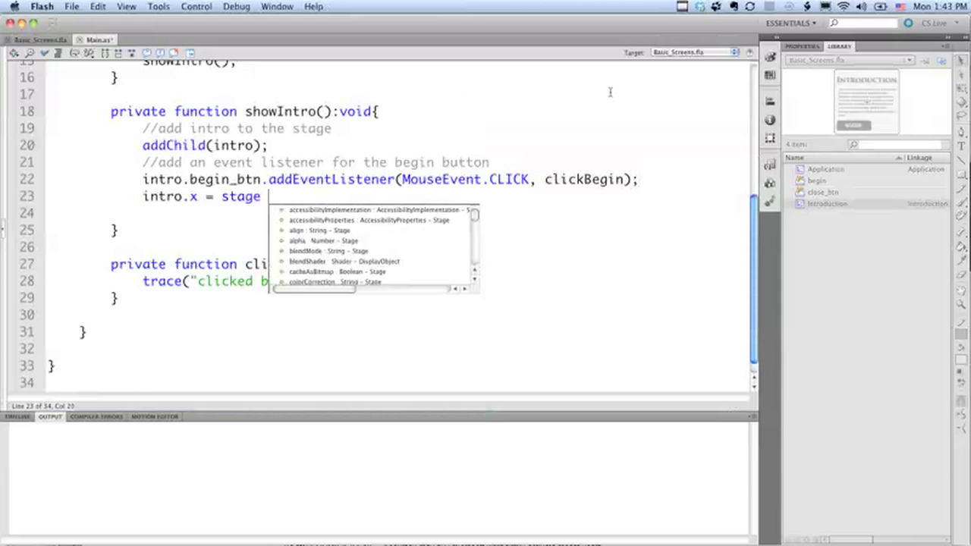
text(.stge)
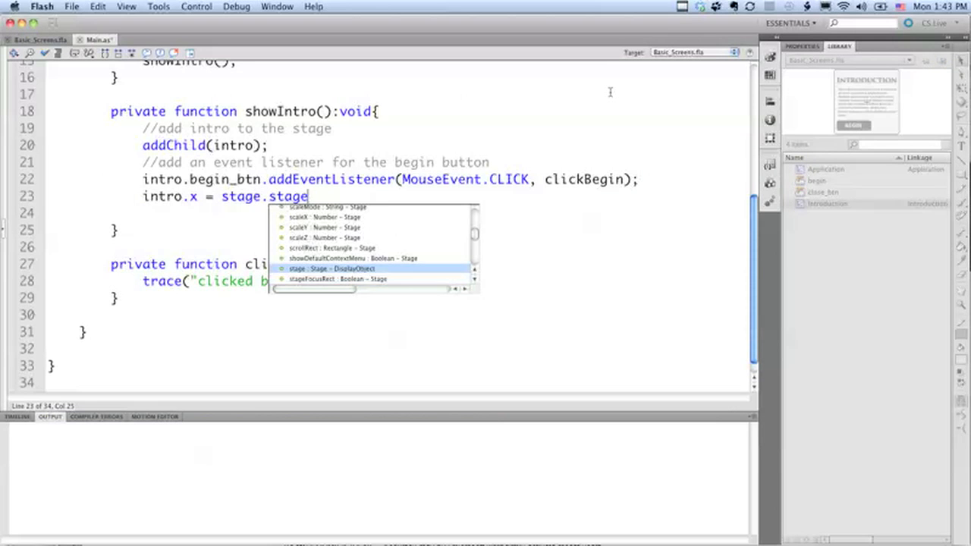
text(Width/)
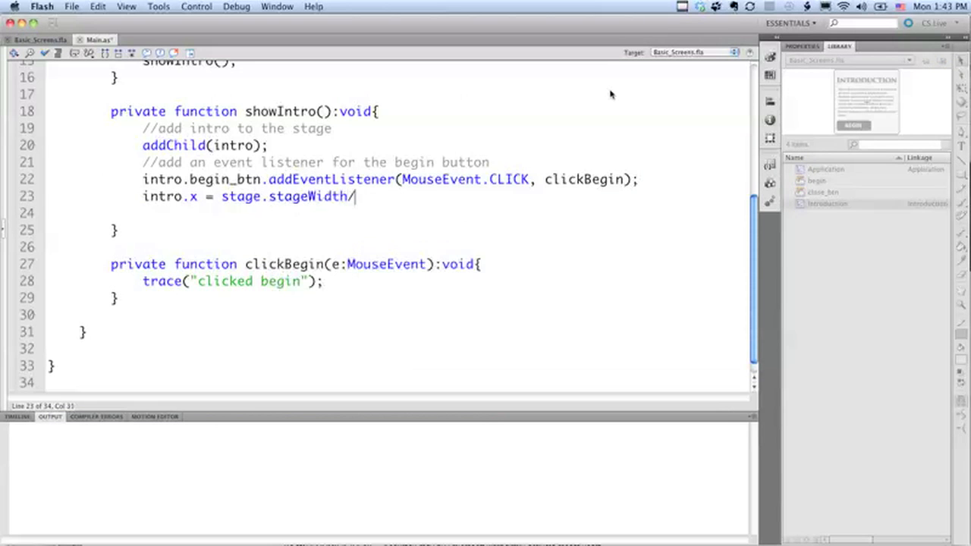
text(2;)
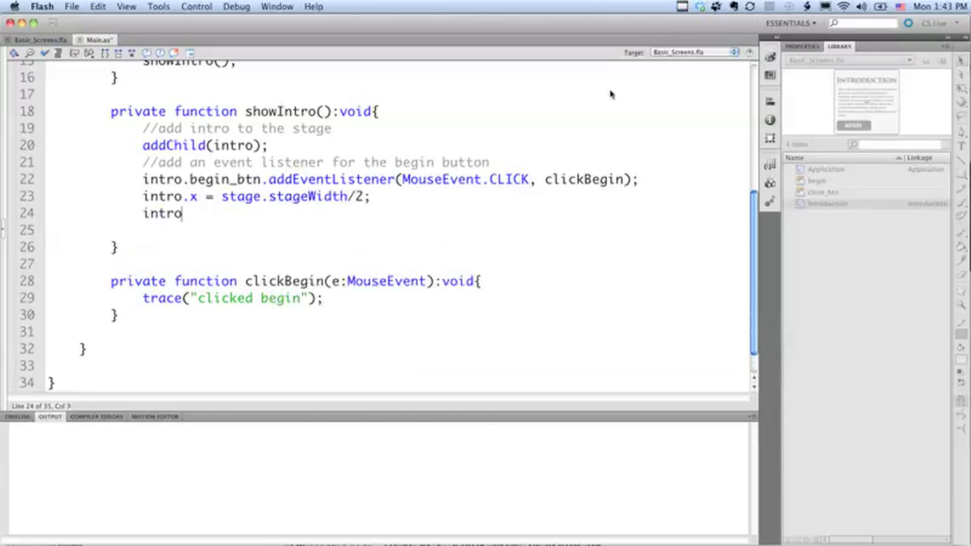
- Set intro.y = stage.stageHeight/2 inside showIntro
text(.y = stage)
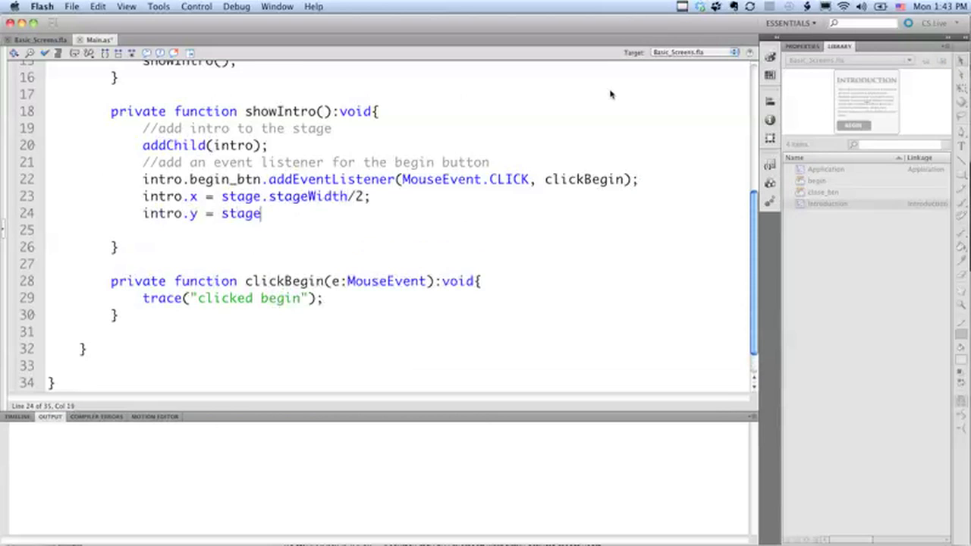
text(stageHe)
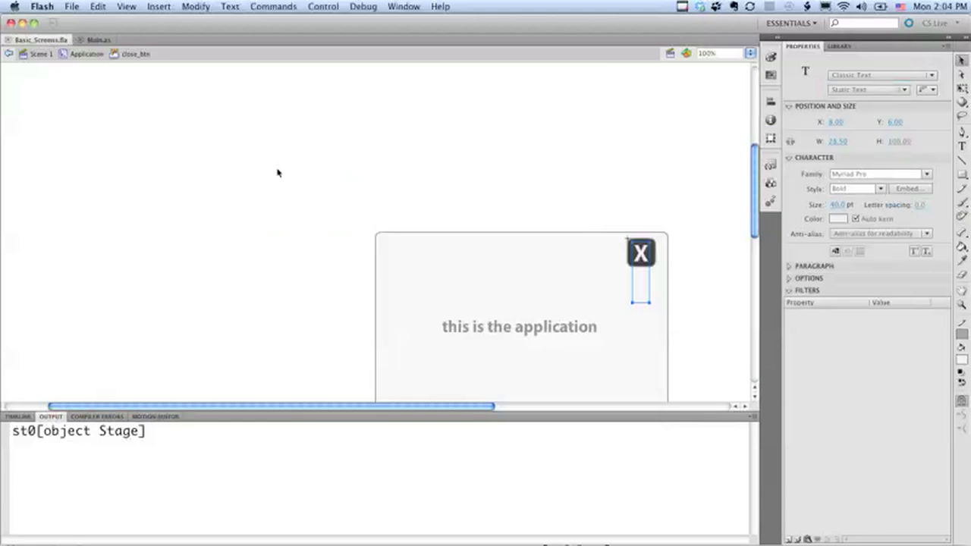
- Test the movie and confirm BEGIN on the centred Introduction traces clicked begin
click(322, 6)
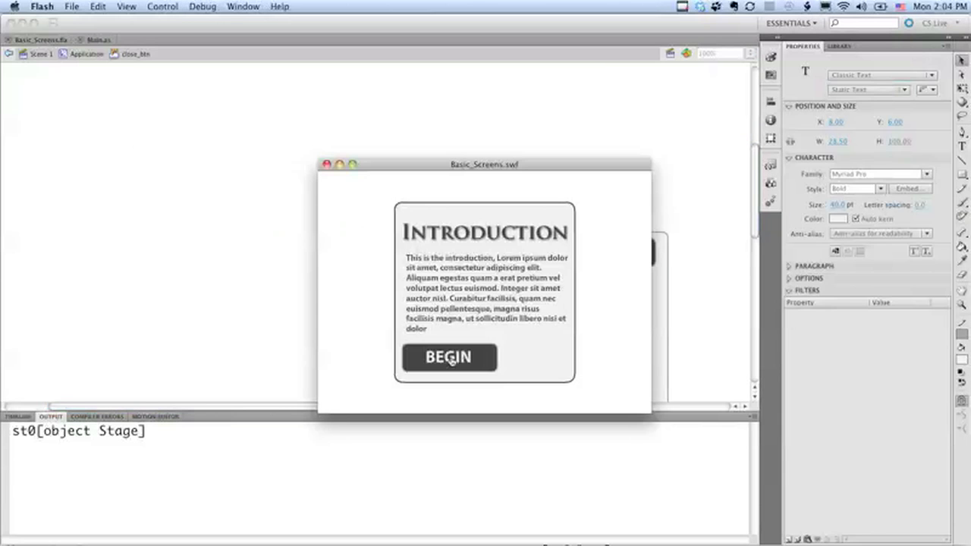
click(449, 358)
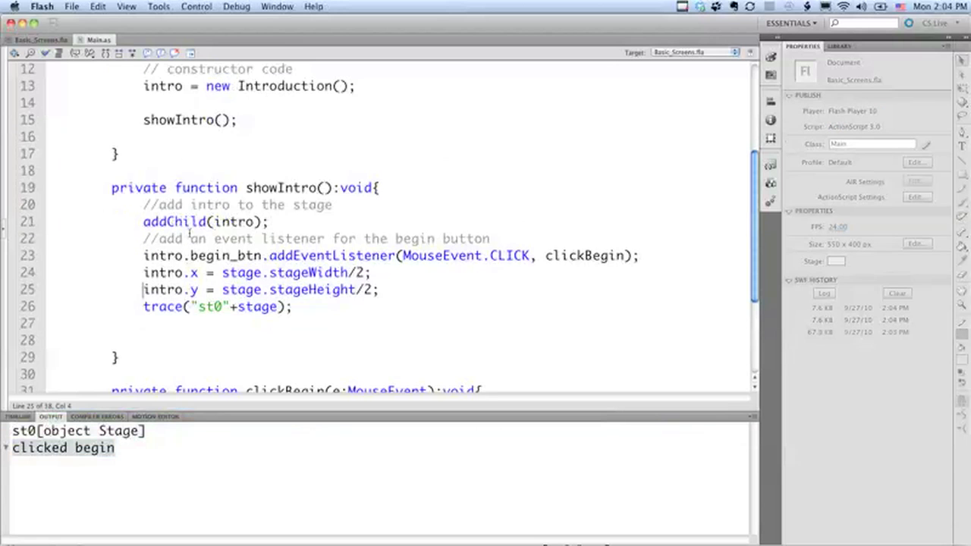
- Declare a private var app:Application property in Main.as
scroll(up, 3)
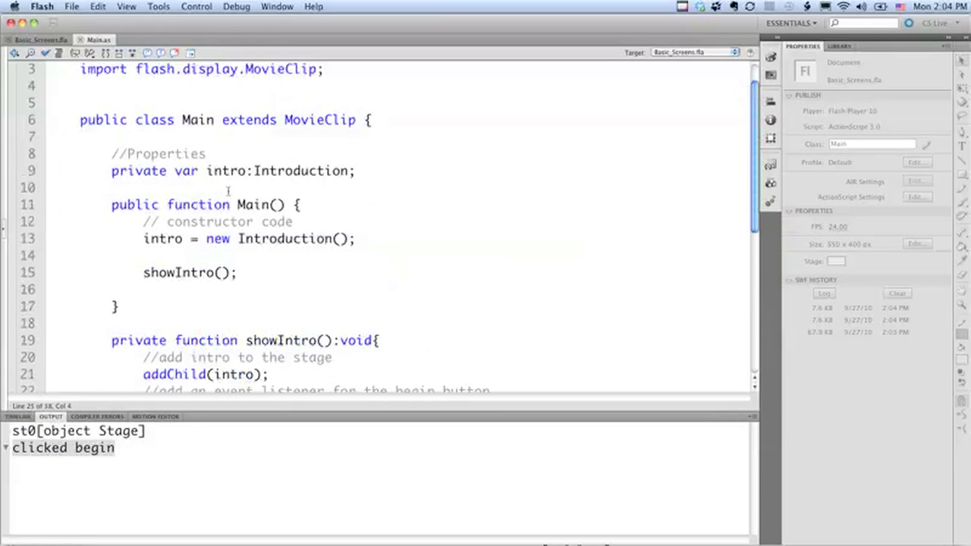
click(60, 288)
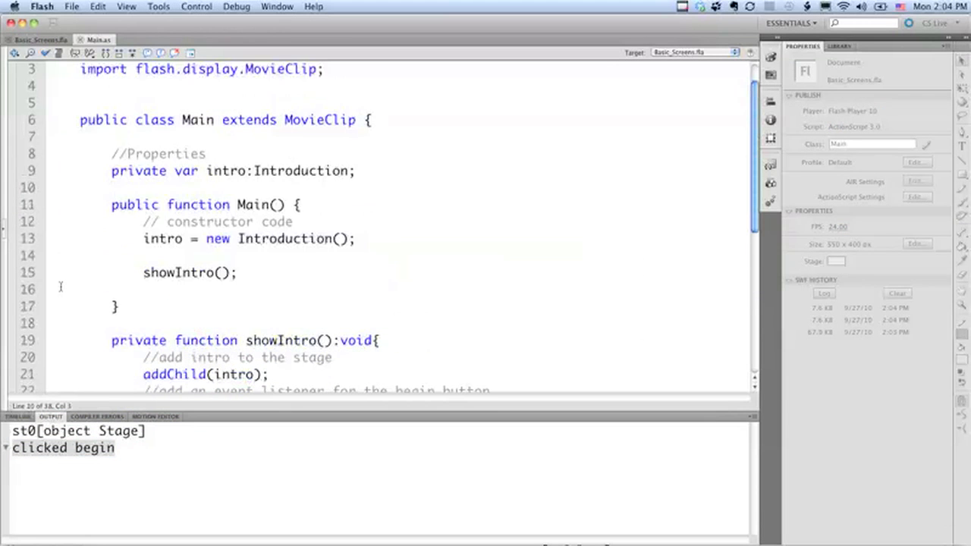
text(private var app:Begin;)
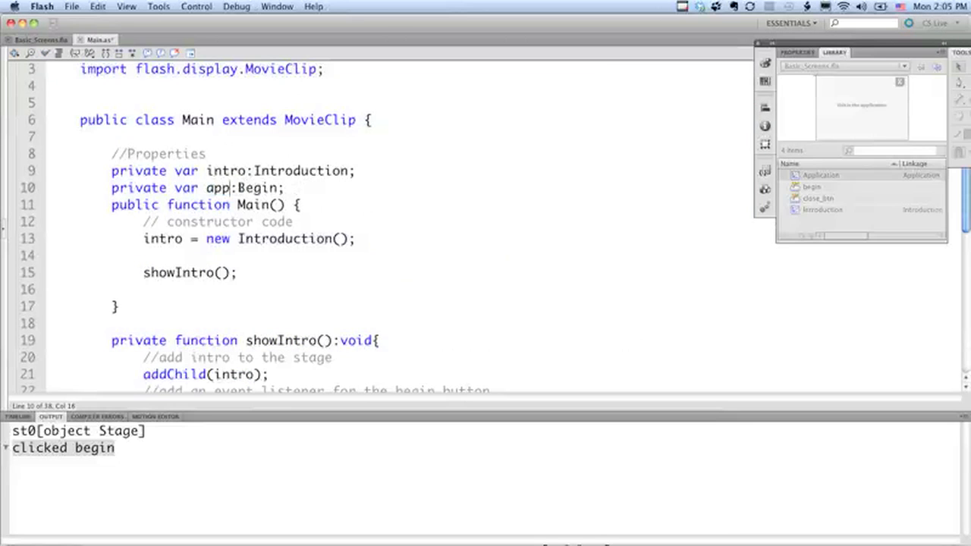
text(Applicatio)
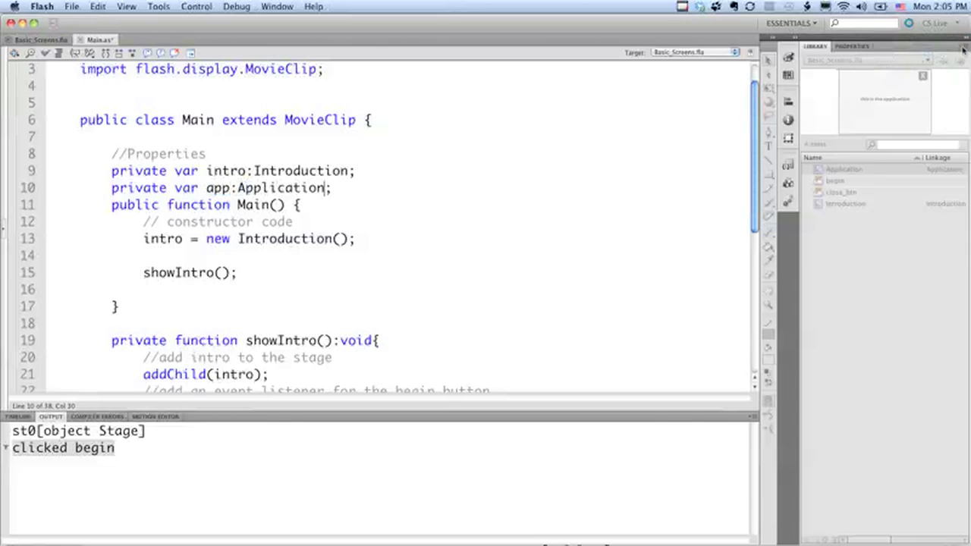
mouse_move(803, 128)
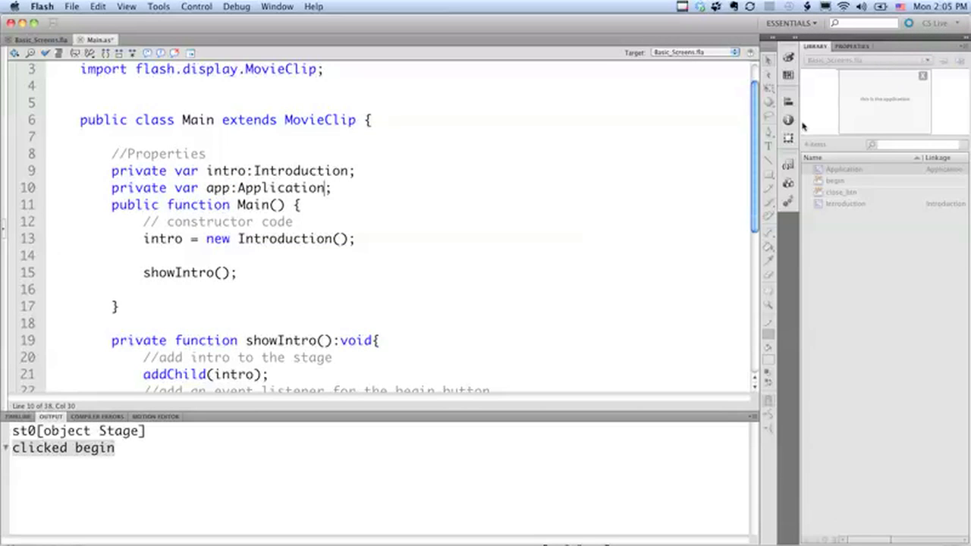
- Create app = new Application(); in the Main constructor
scroll(down, 3)
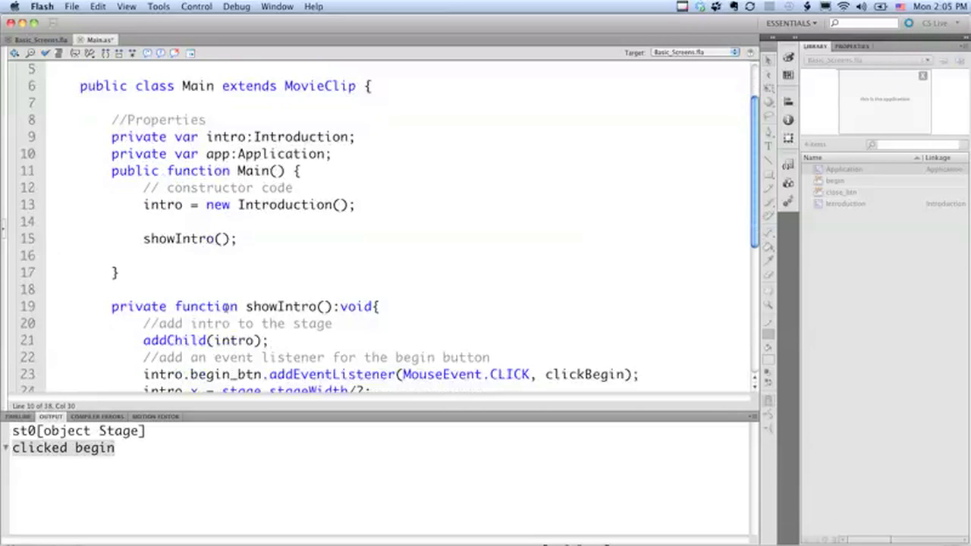
scroll(down, 3)
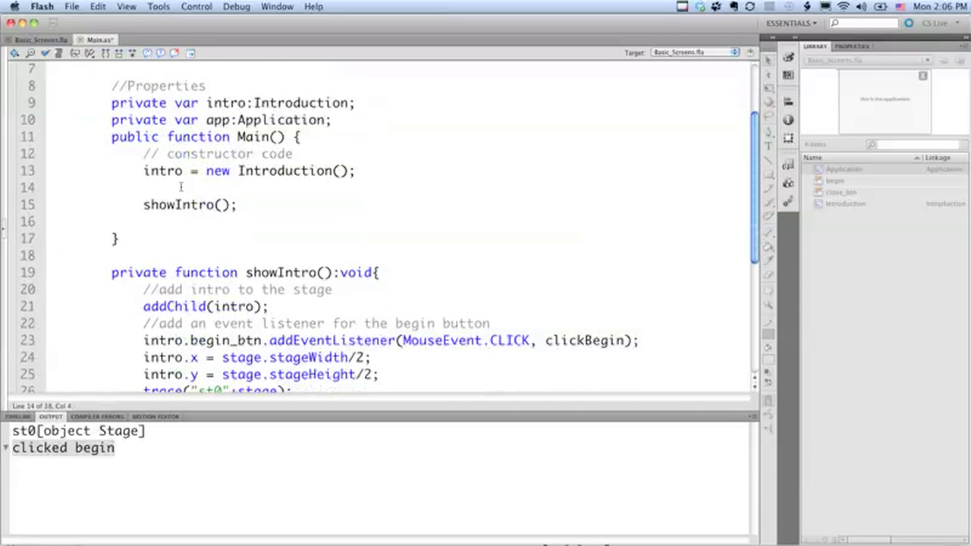
text(app)
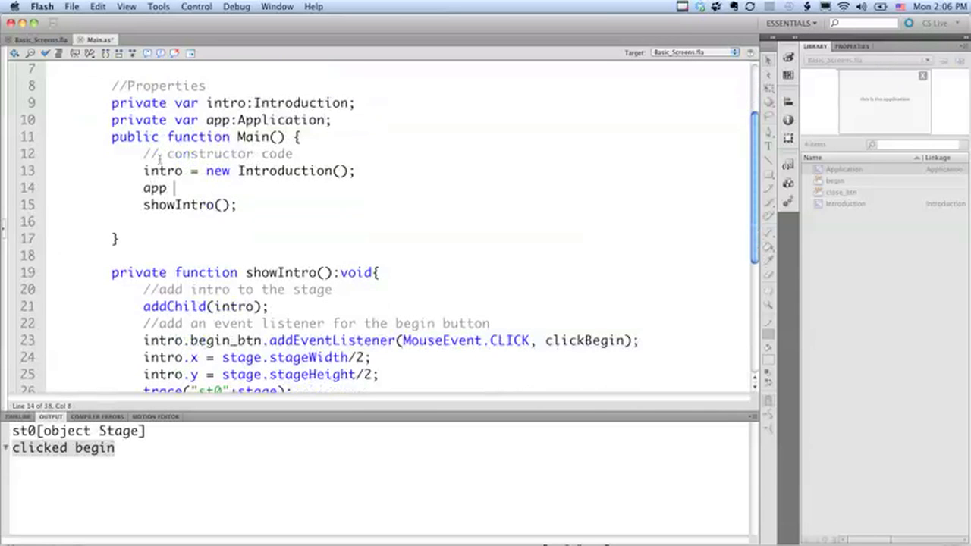
text(= new)
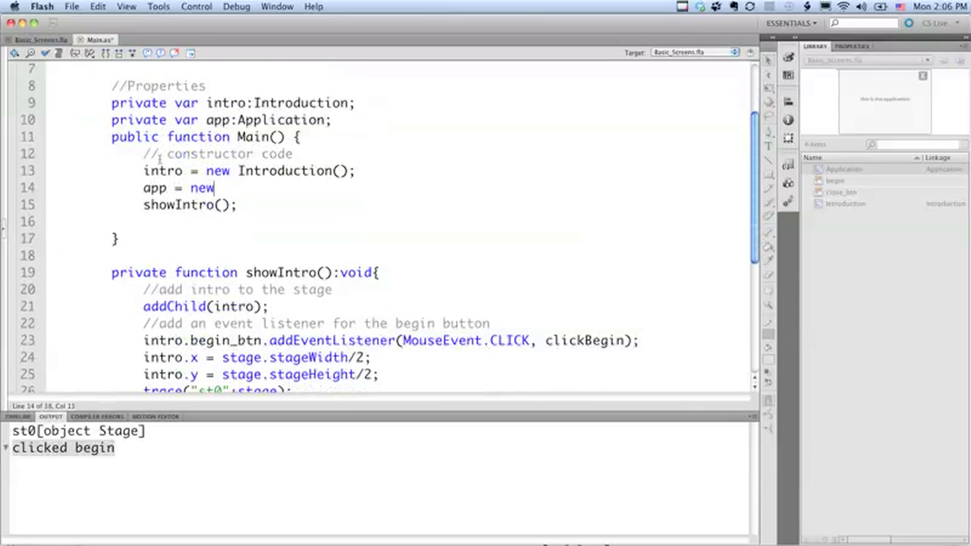
text(Application();)
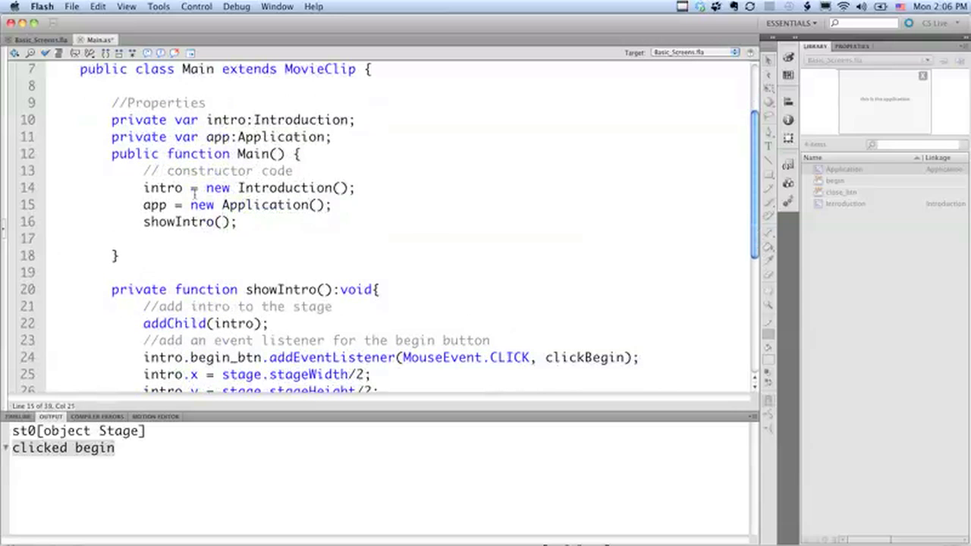
- Replace the constructor's showIntro call with showApp();
click(194, 234)
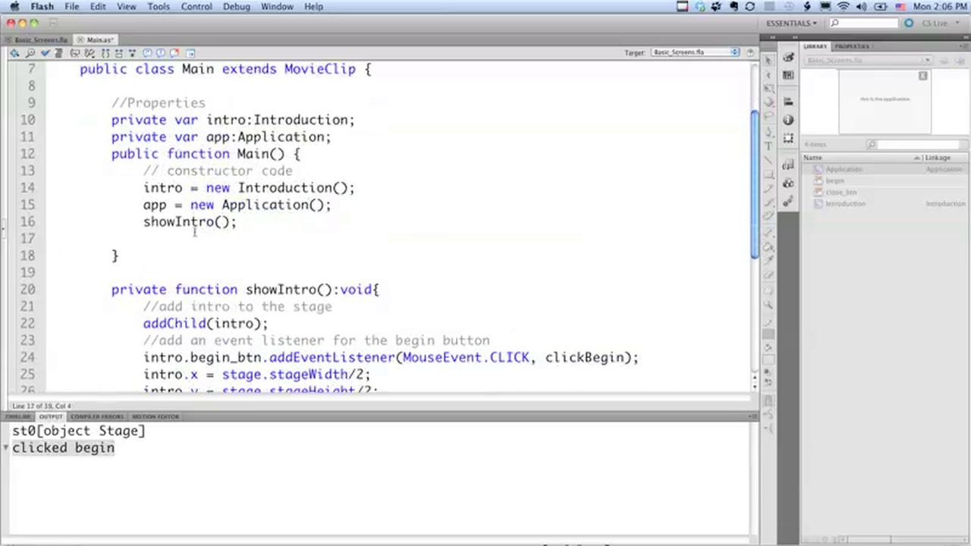
text(show)
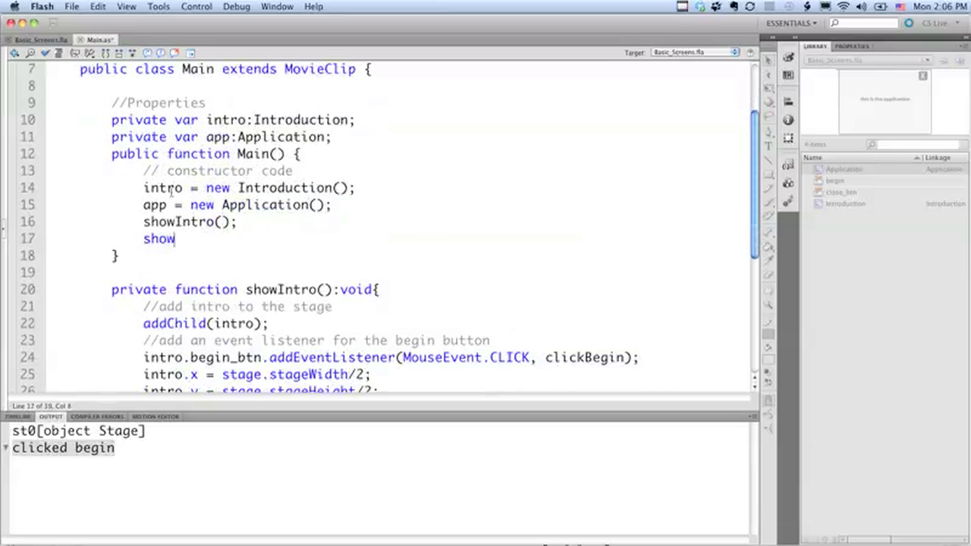
text(App();)
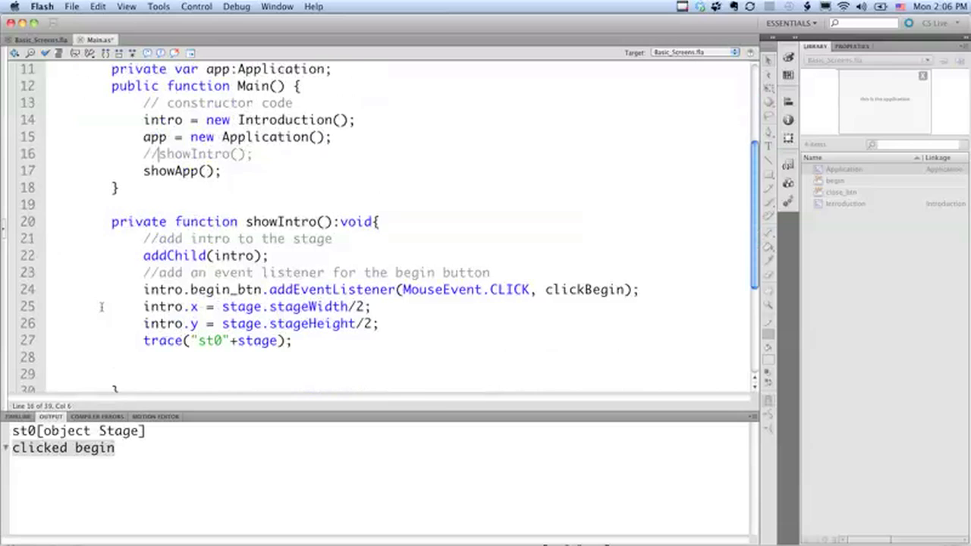
scroll(down, 3)
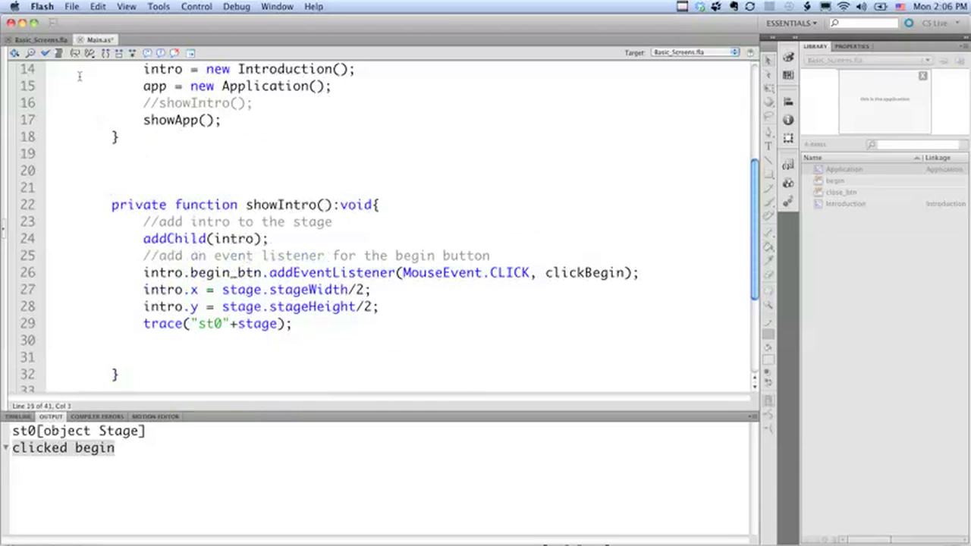
- Write private function showApp():void { addChild(app); } with end comments
text(private)
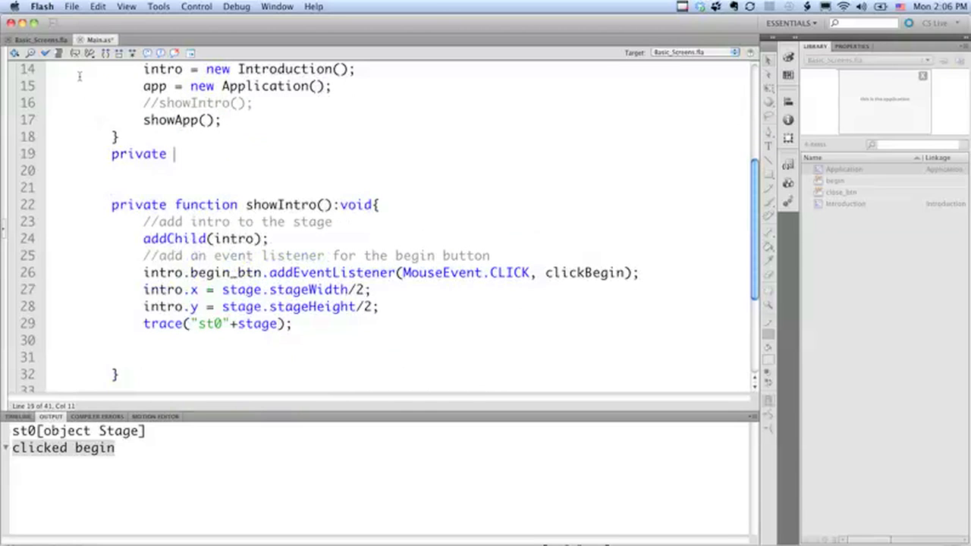
text(function)
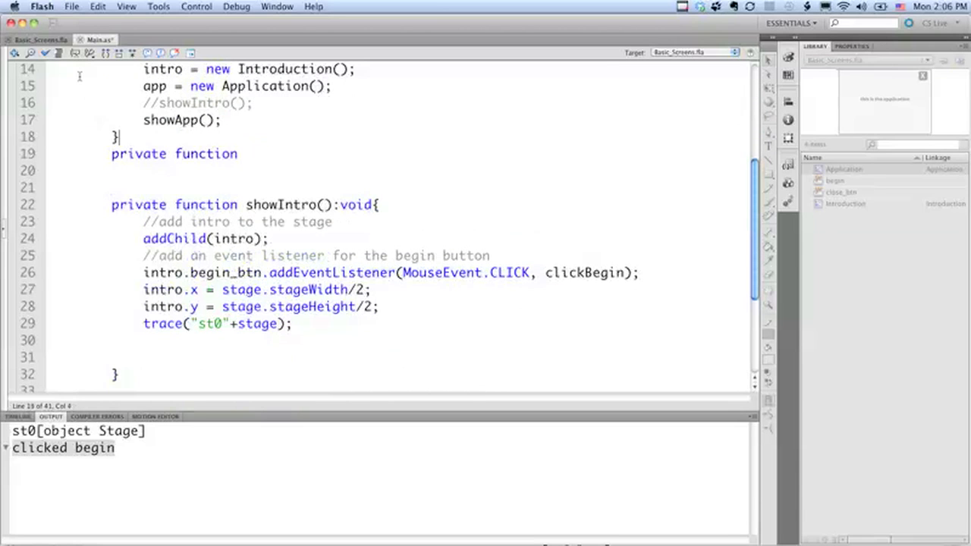
text(// end)
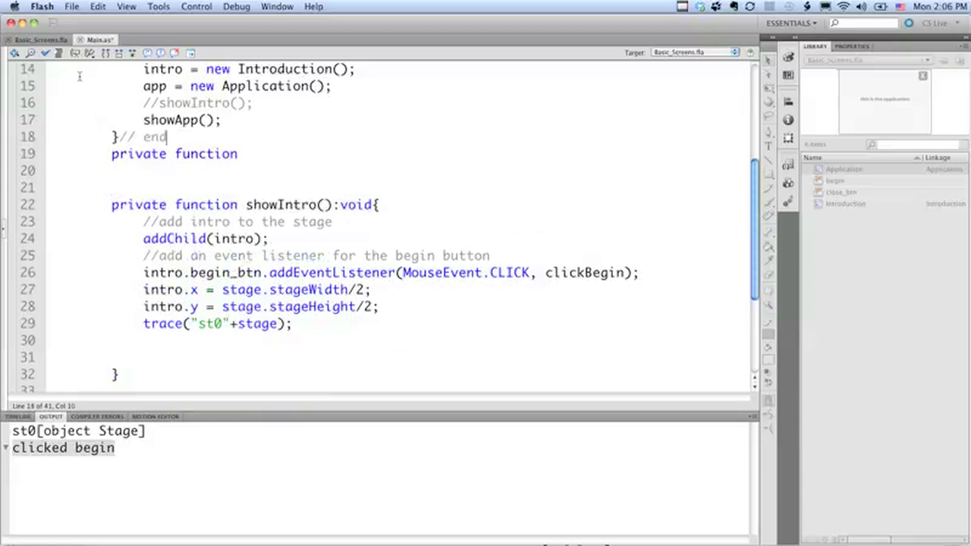
text(Main function)
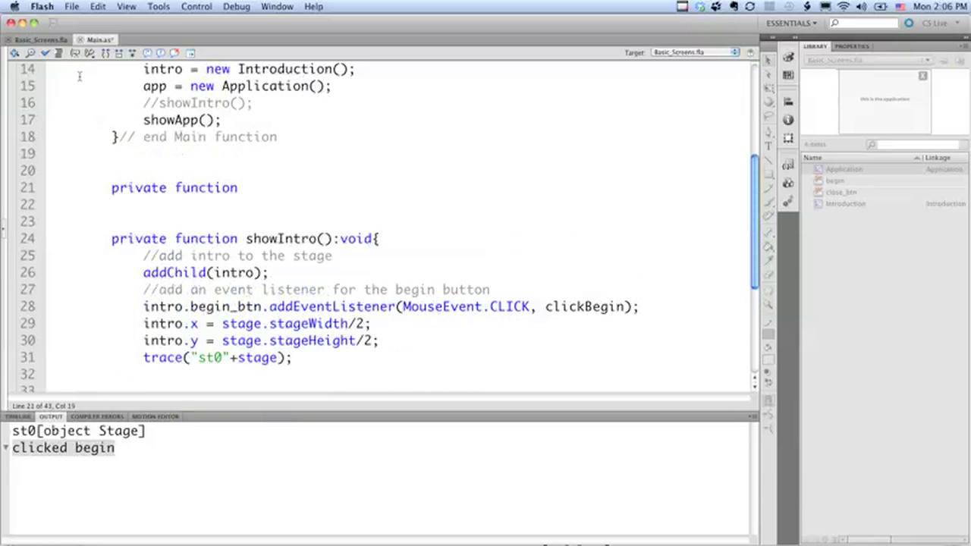
text(showApp():void{)
click(397, 221)
text(}.)
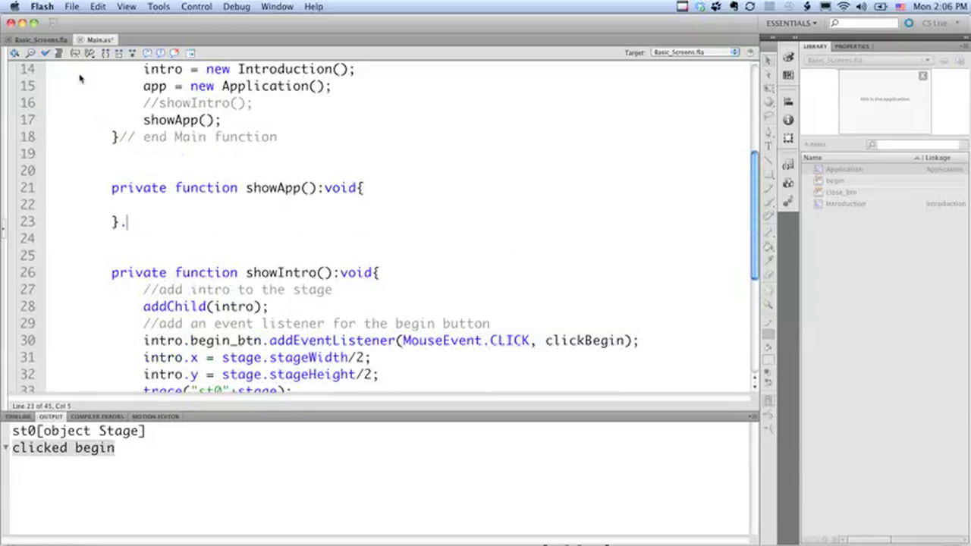
text(/end)
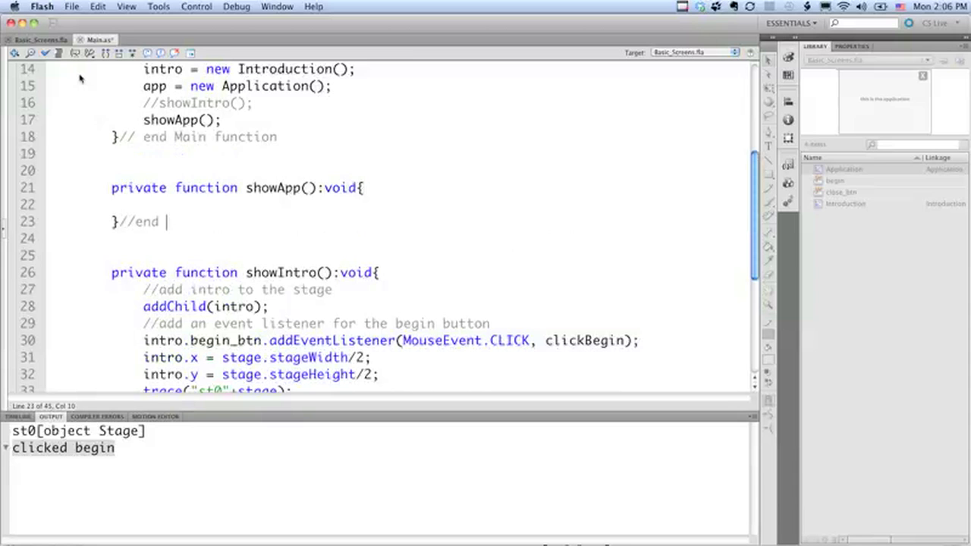
text(show app)
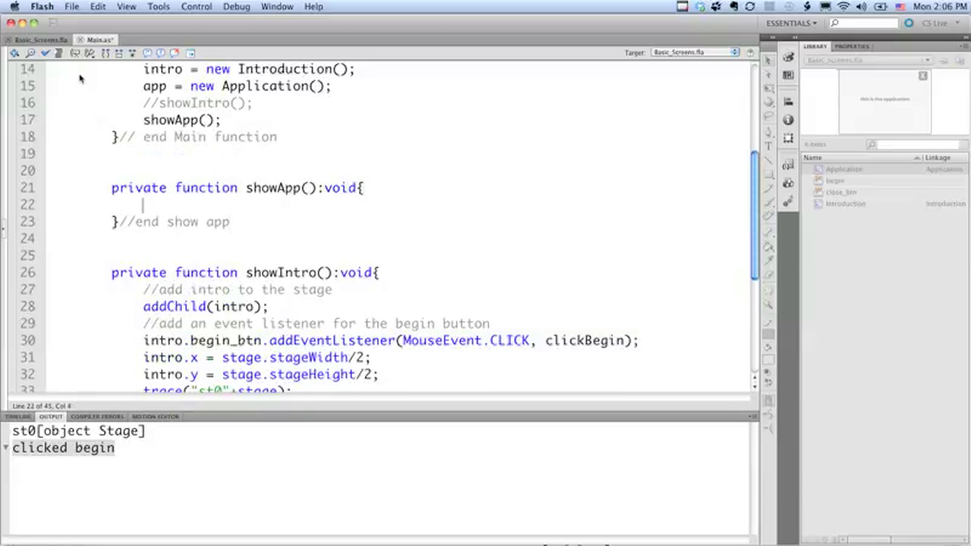
text(add)
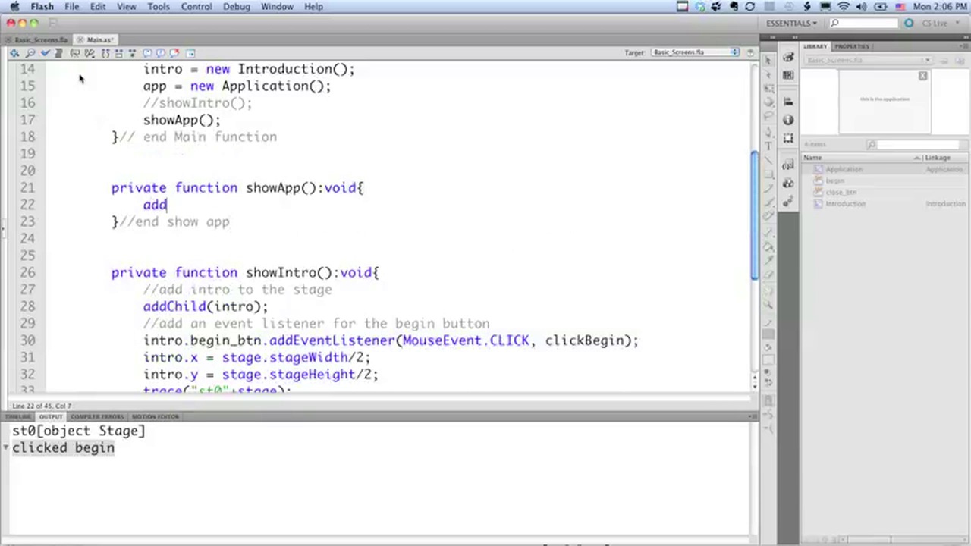
text(Child(app);)
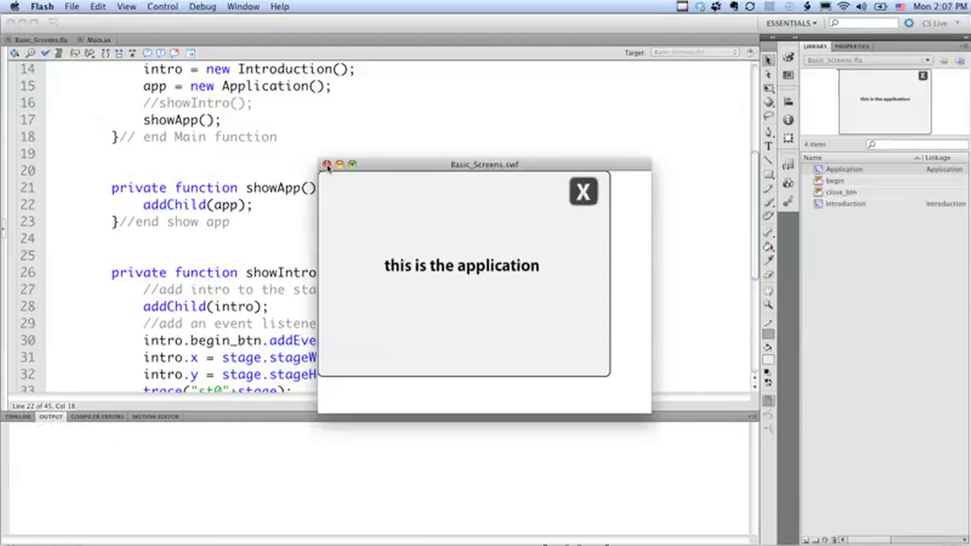
- Read the Application screen's X/Y position (about 32.95, 35.63) in Basic_Screens.fla
click(326, 164)
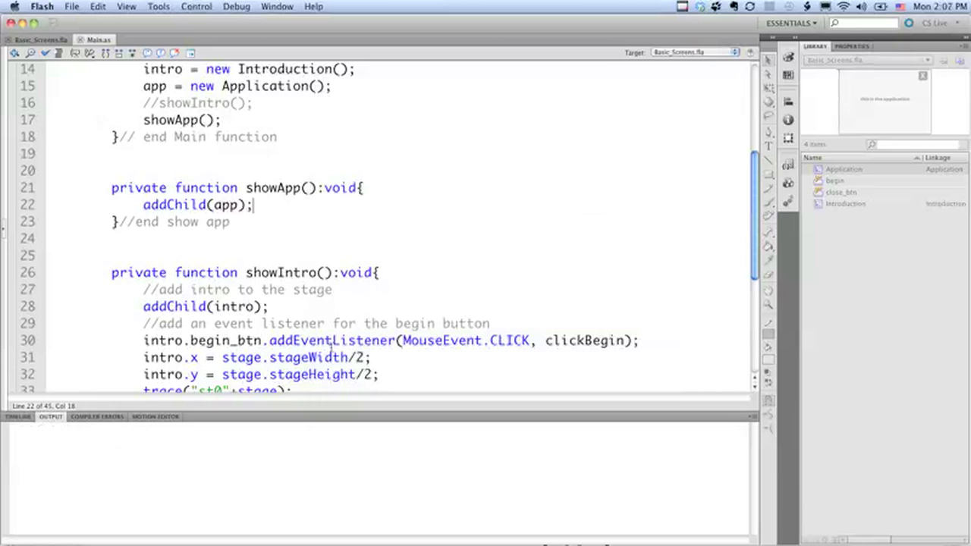
mouse_move(362, 291)
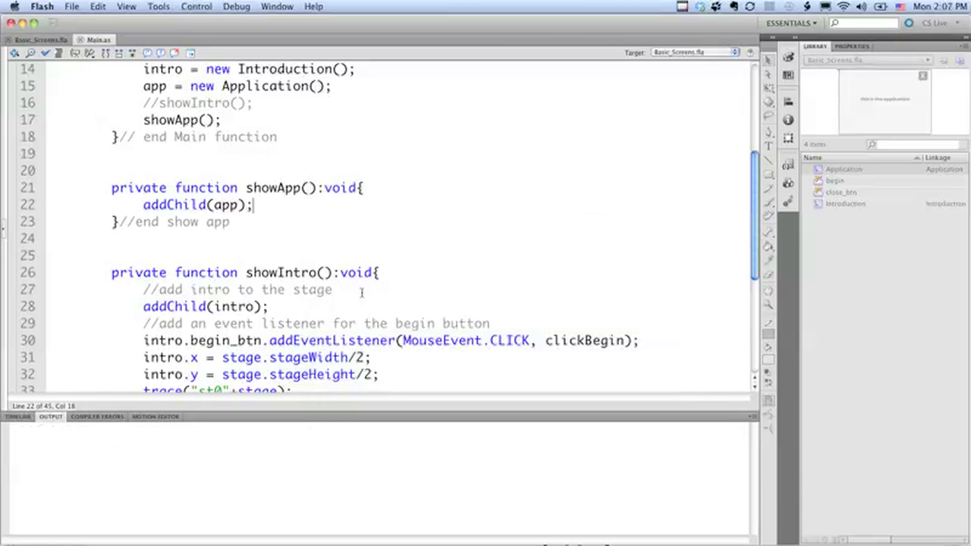
click(38, 39)
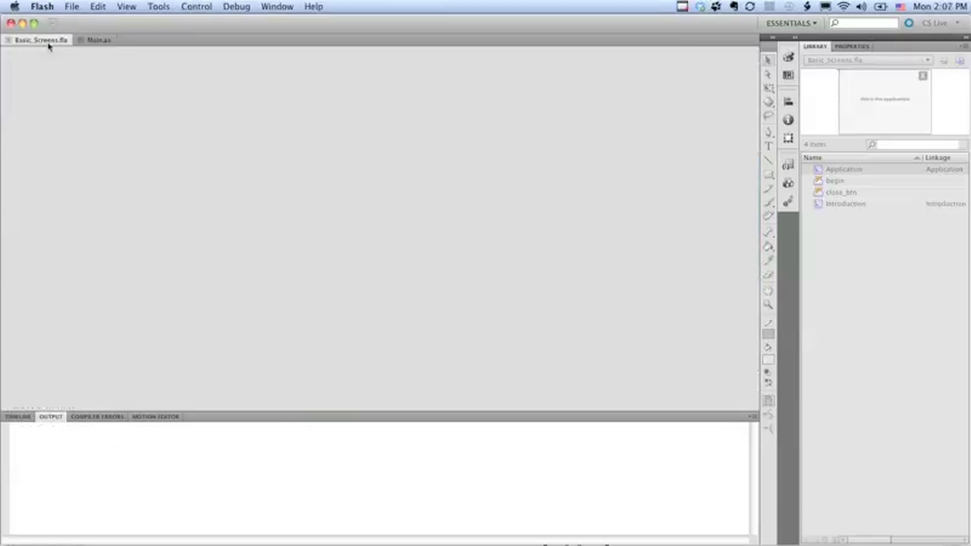
double_click(844, 168)
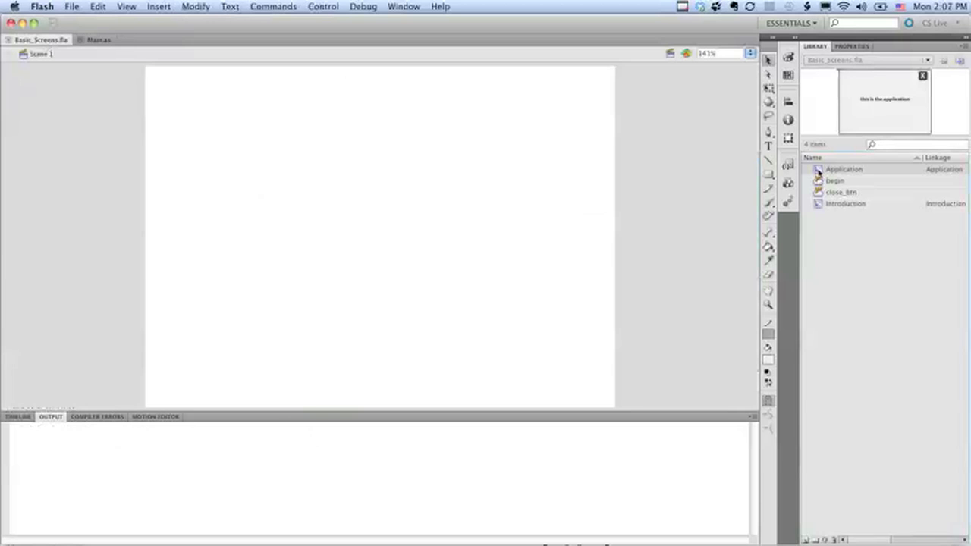
double_click(843, 168)
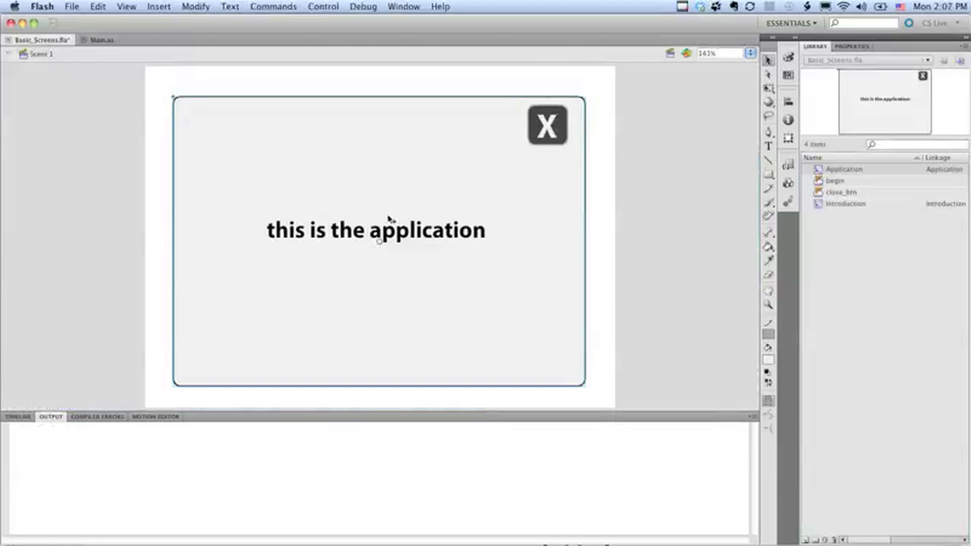
click(853, 45)
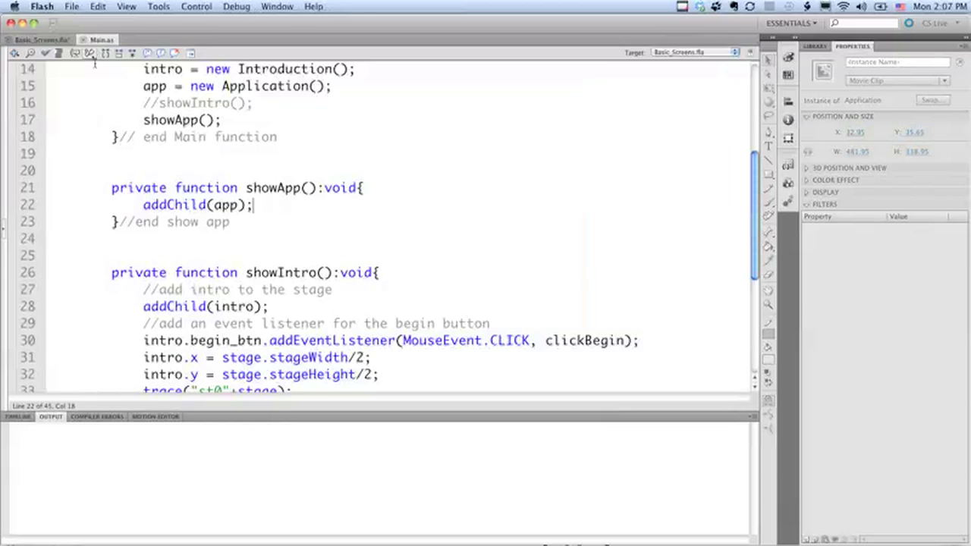
- Set app.x = 33 and app.y = 35 in showApp and check it in the test movie
key(Return)
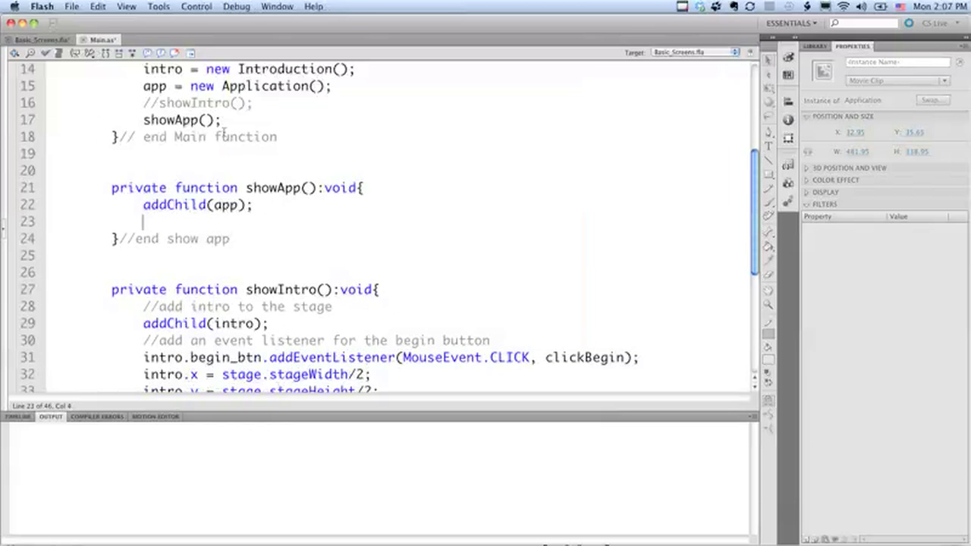
text(app.x ==)
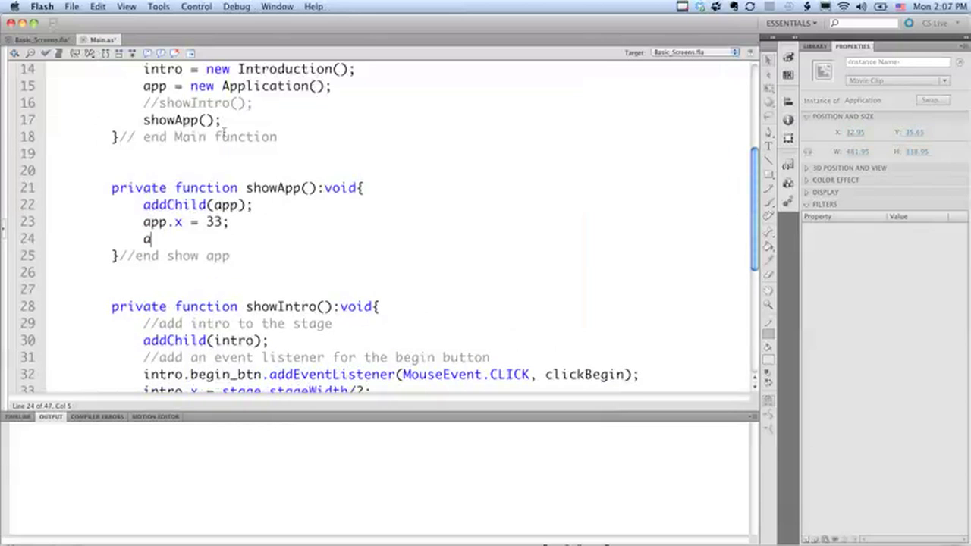
text(pp.y = 35;)
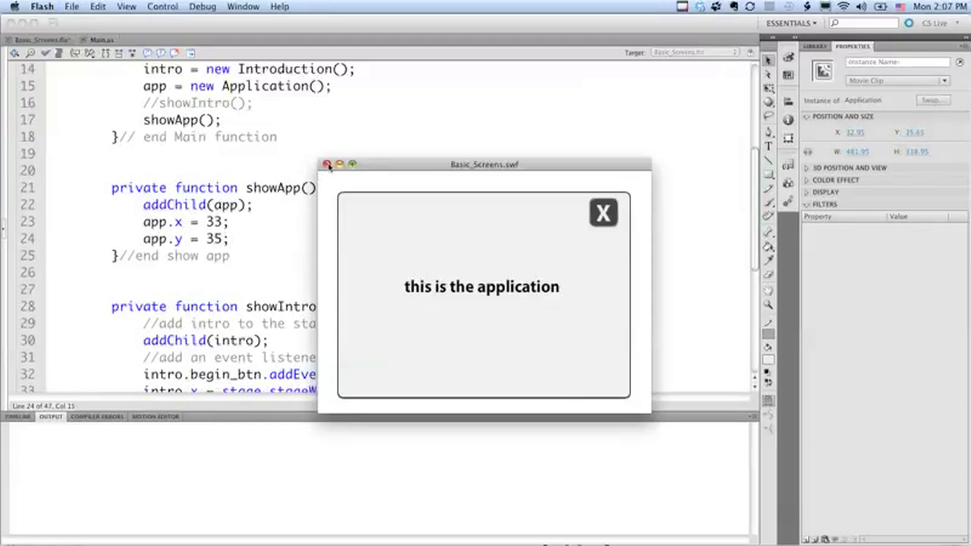
click(327, 164)
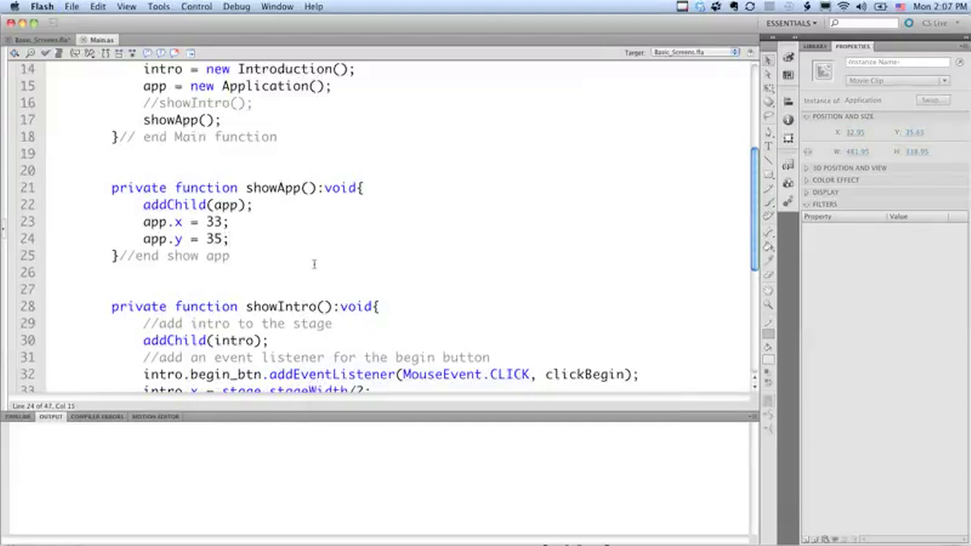
- In clickBegin add //hide intro and a //show app section calling showApp();
scroll(down, 3)
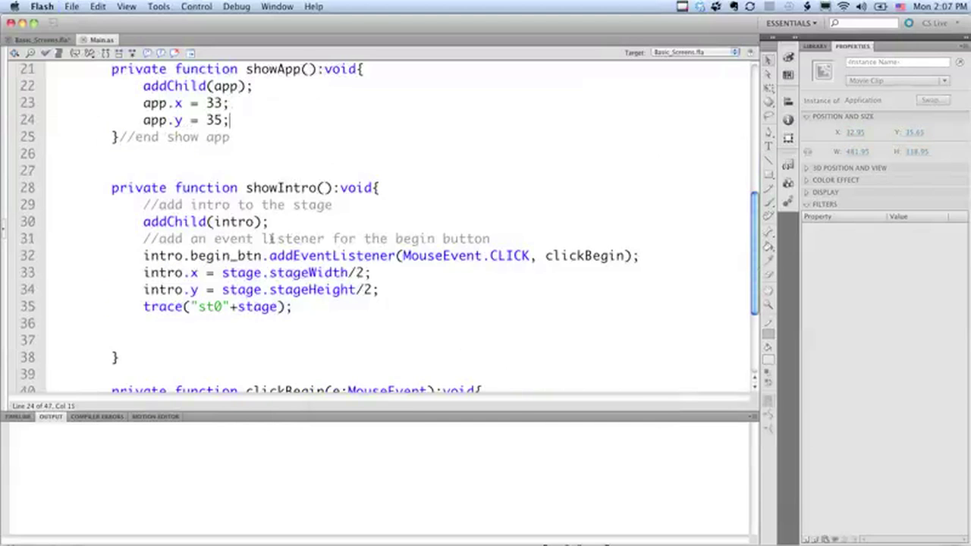
mouse_move(279, 332)
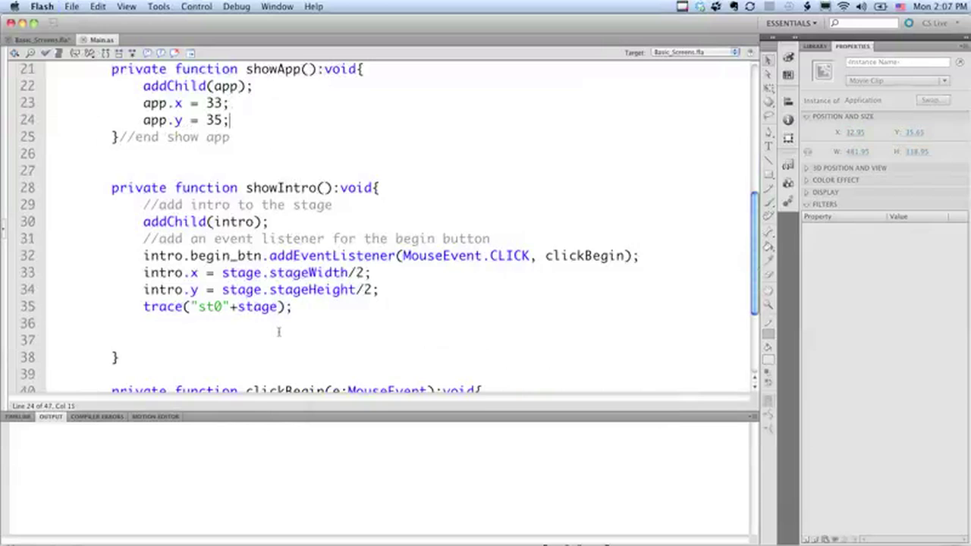
scroll(down, 3)
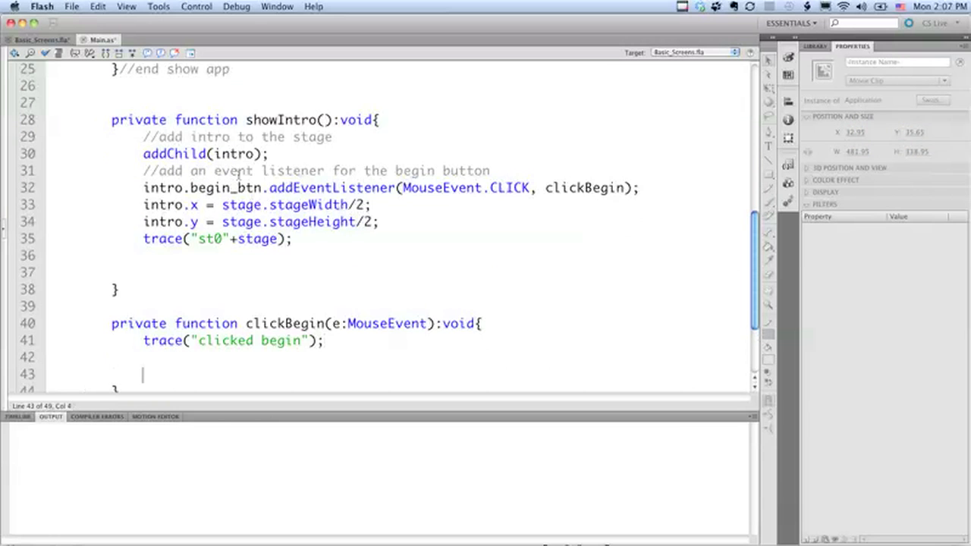
text(//hide intro)
text(//show)
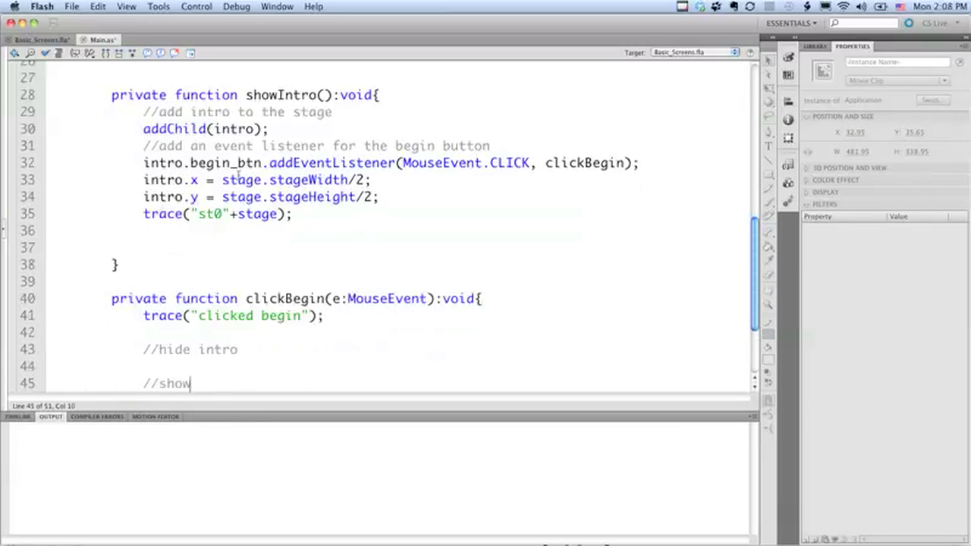
text(app)
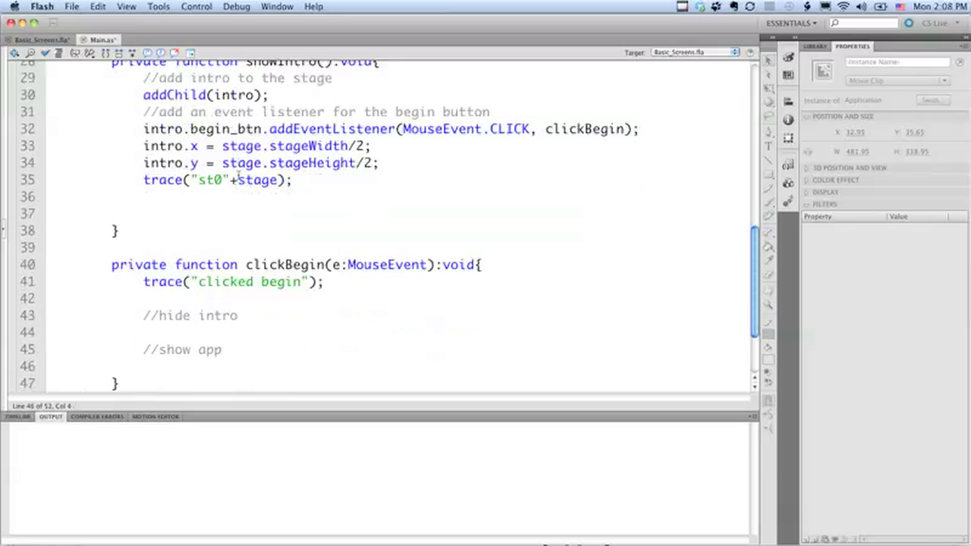
text(showA)
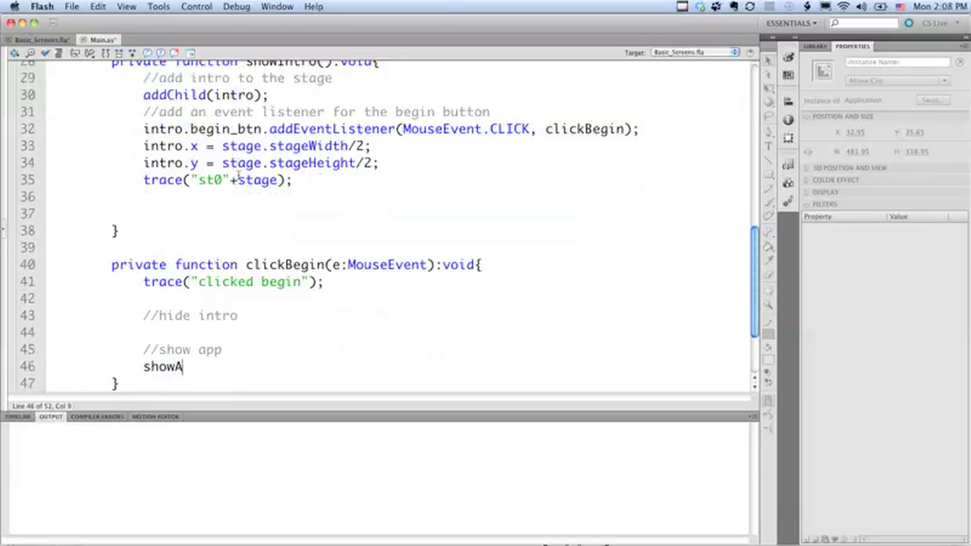
text(pp();)
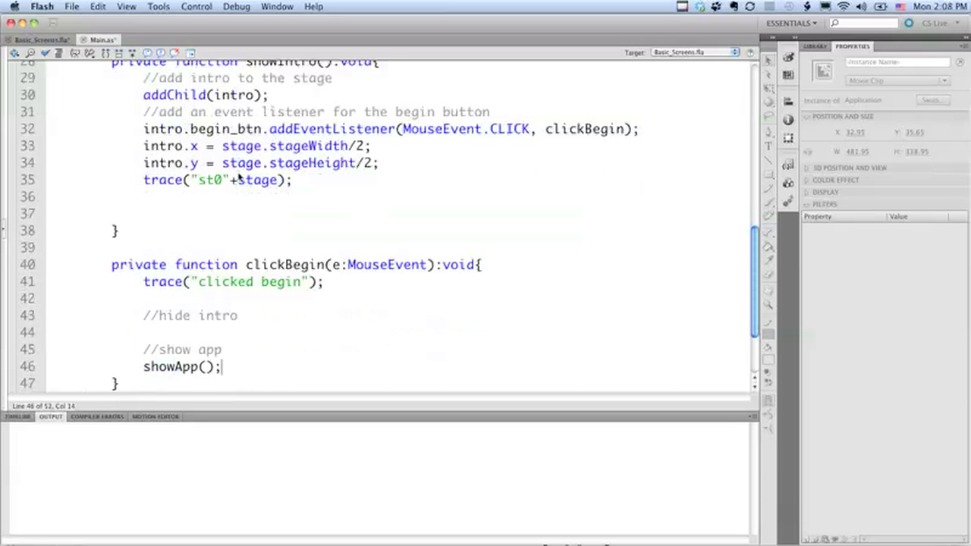
- Add removeChild(intro); under the hide intro comment
click(142, 332)
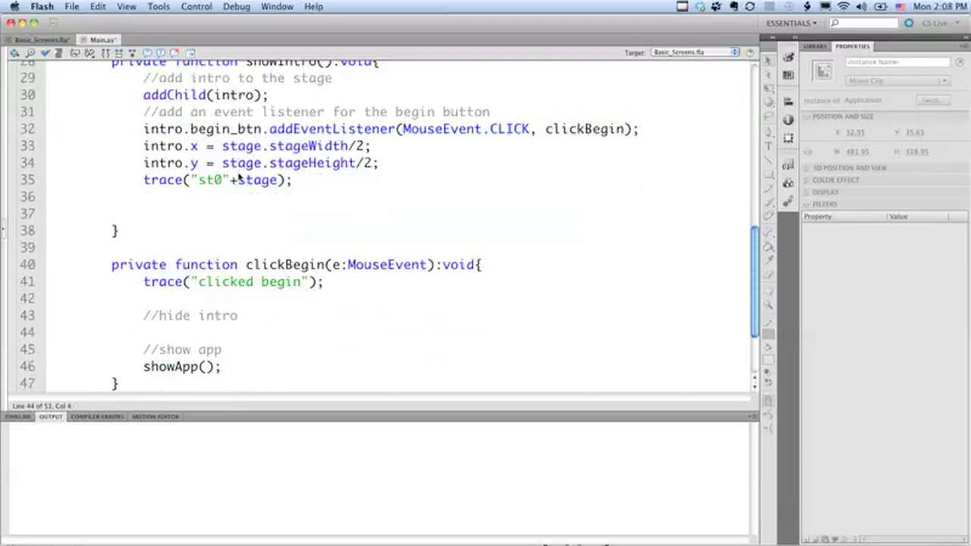
click(143, 332)
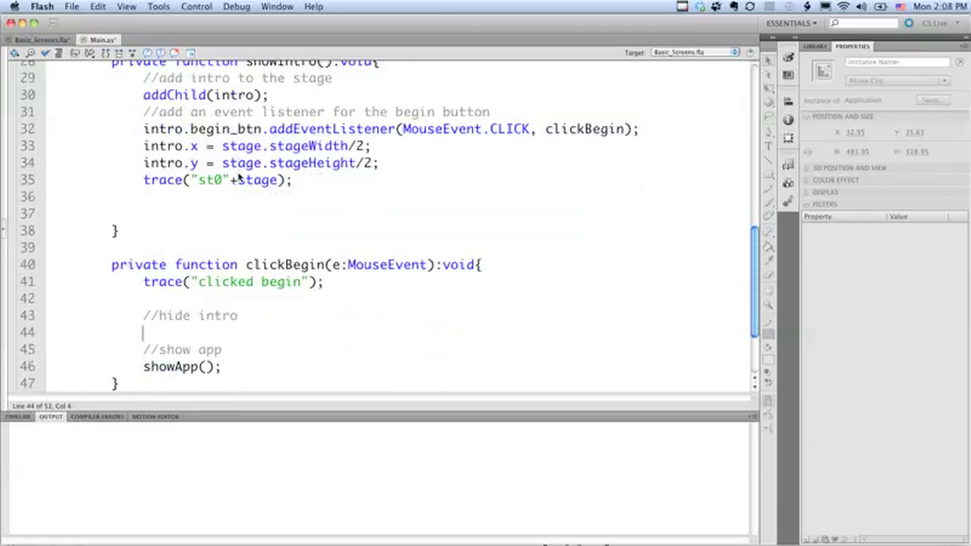
text(removeChild(intro);)
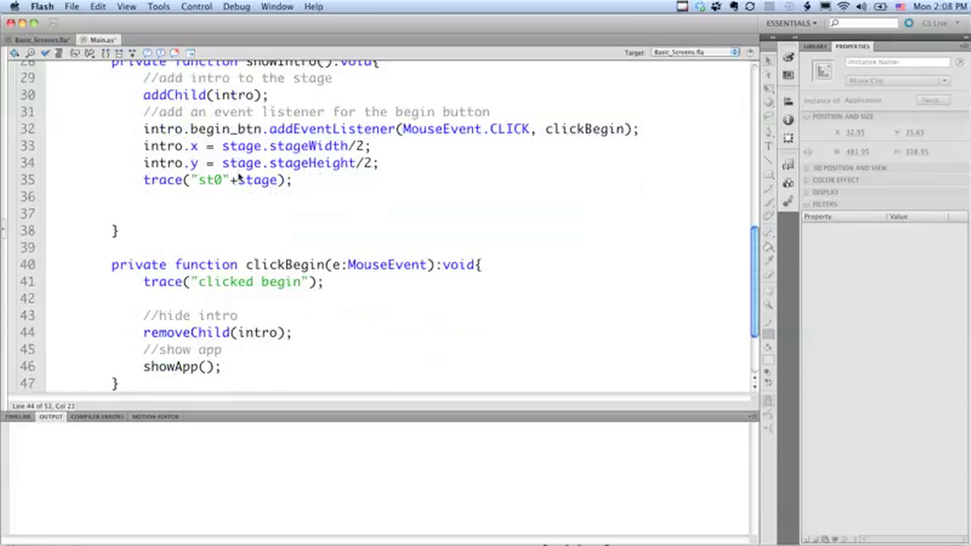
click(293, 333)
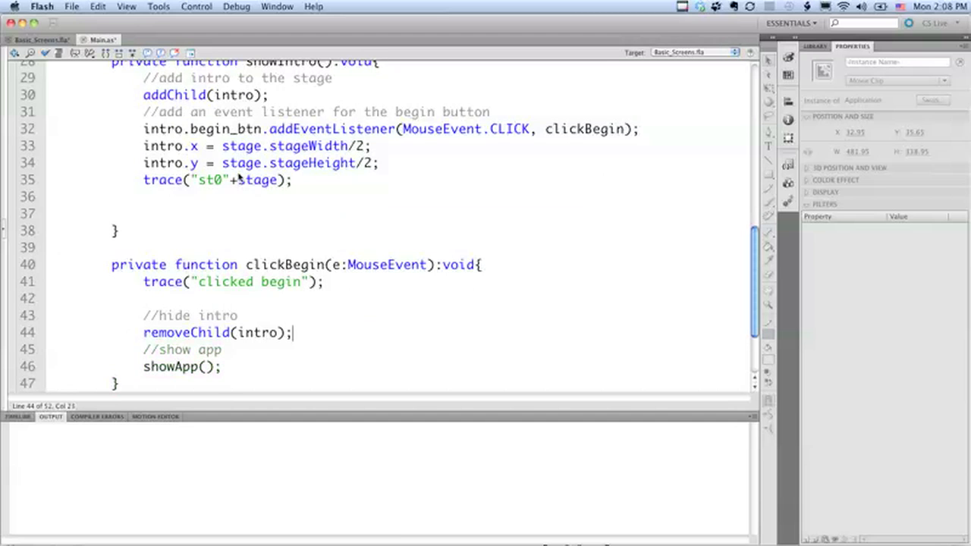
- Begin intro.begin_btn.removeEventListener(MouseEvent.C after removing the intro
text(in)
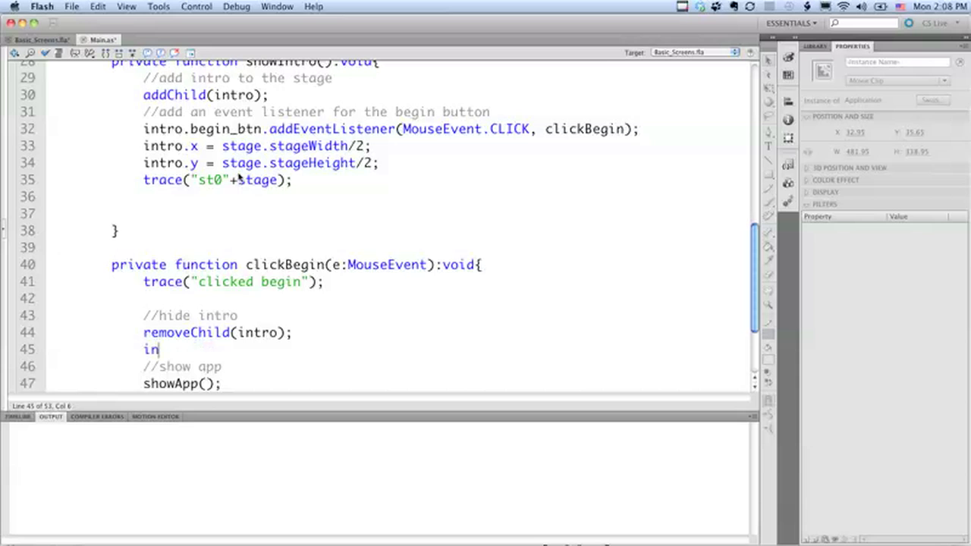
text(tro.begin)
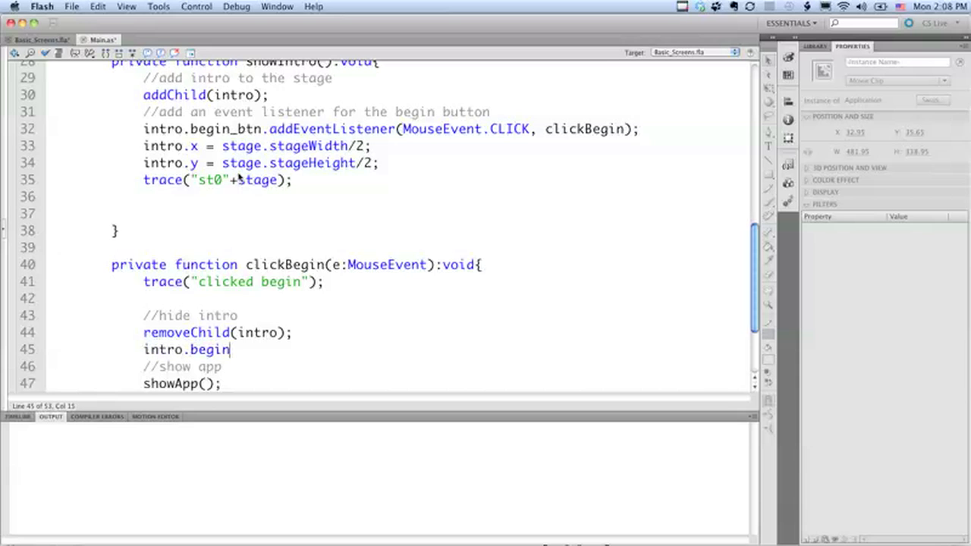
text(_btn.remove)
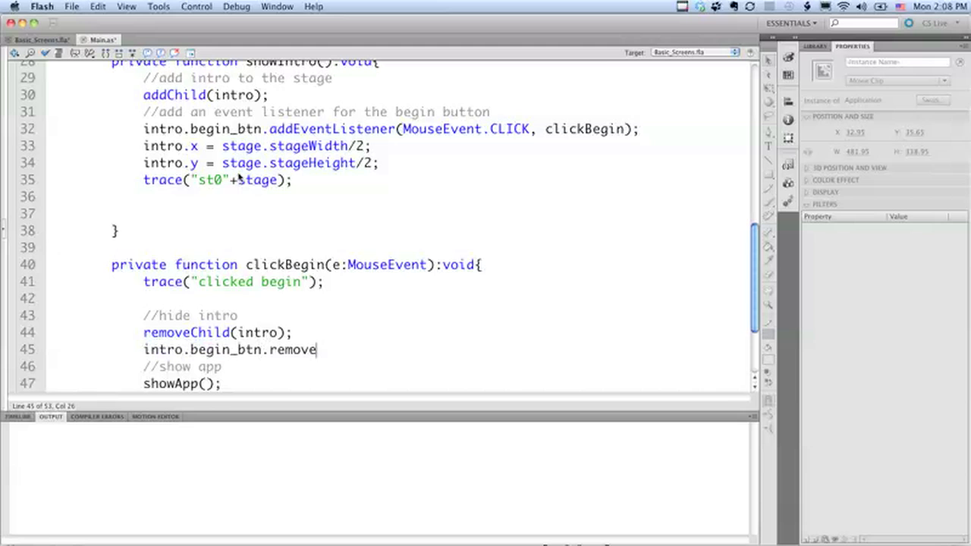
text(EventLIstener)
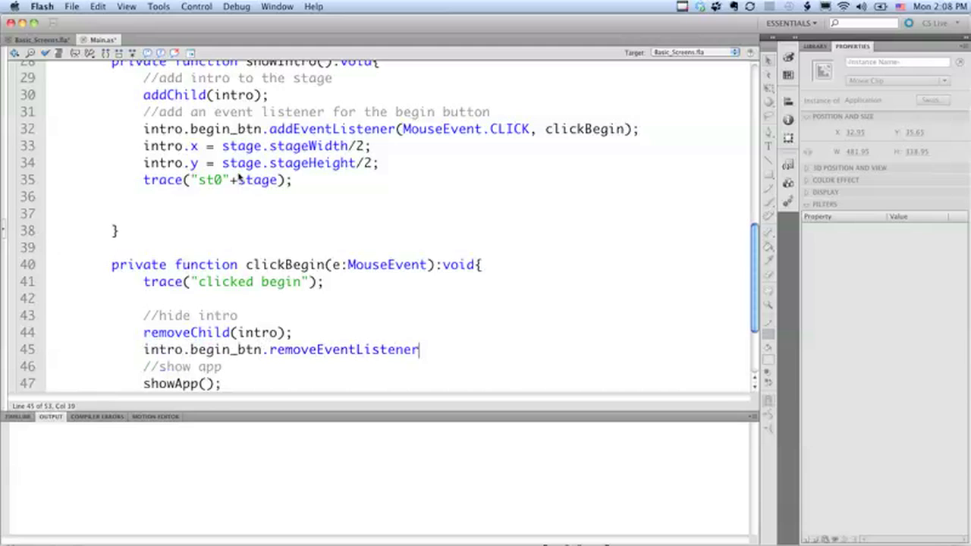
text((MouseEvent)
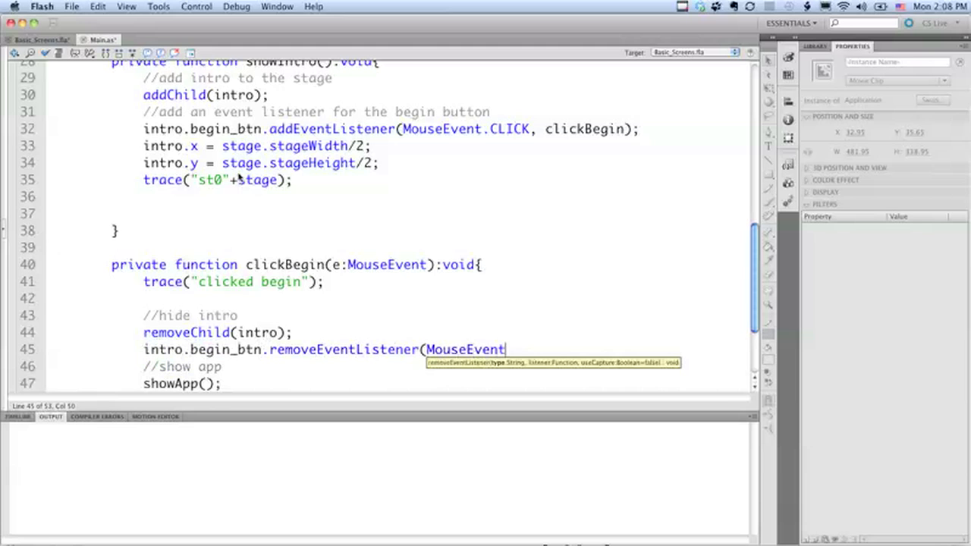
text(.C)
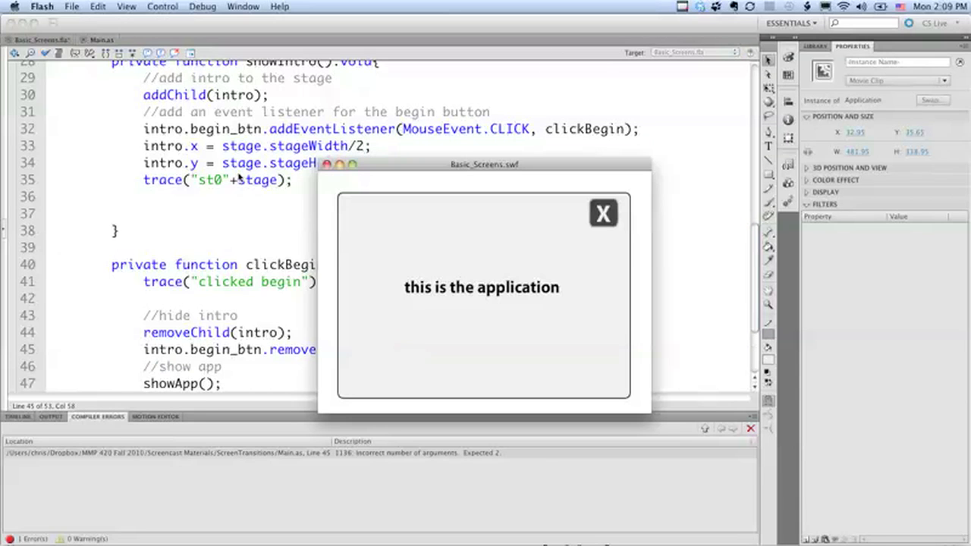
- Review the argument-count compiler error and restore showIntro() in the Main constructor
click(604, 212)
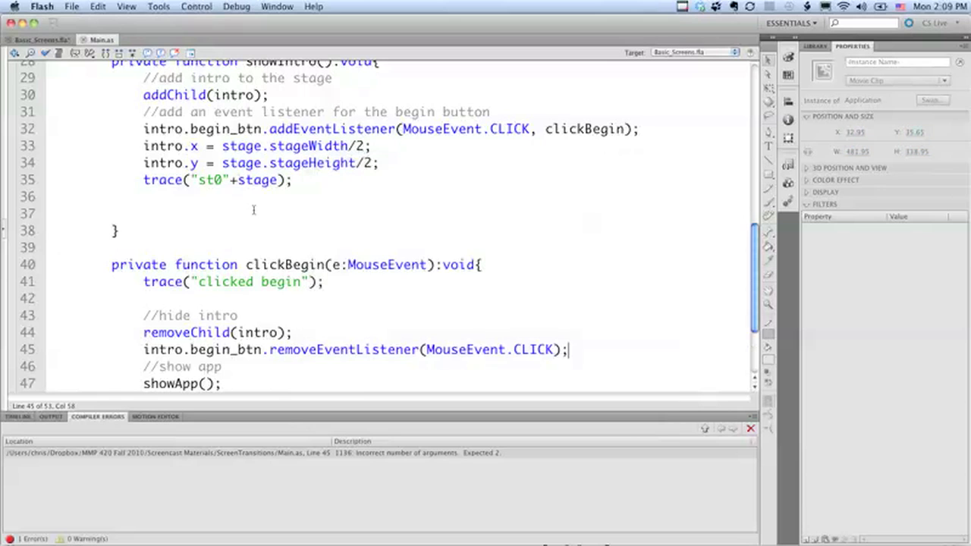
scroll(up, 3)
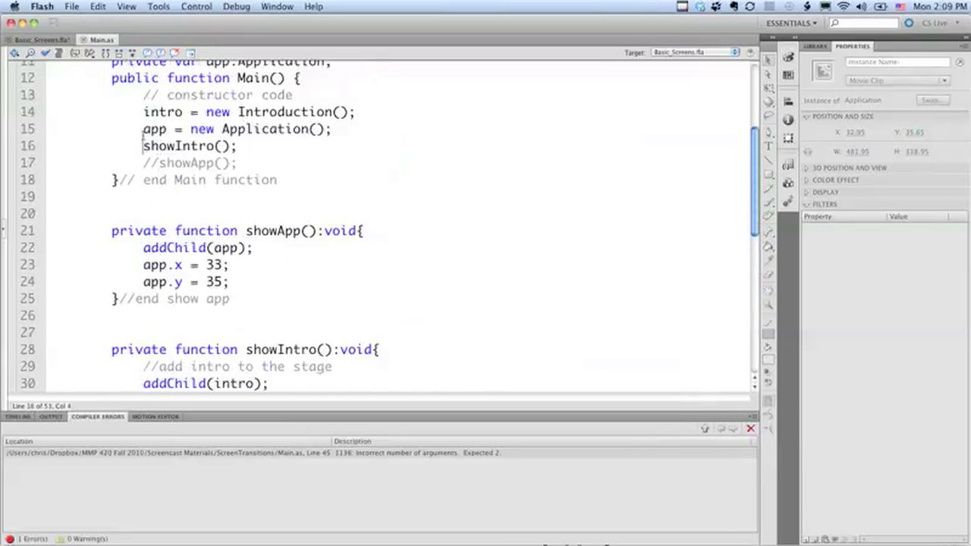
scroll(up, 3)
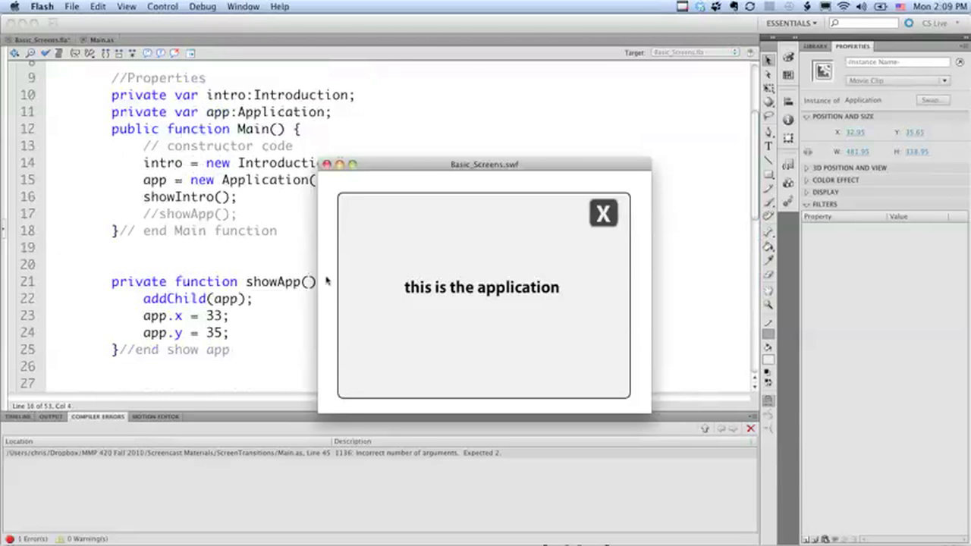
mouse_move(327, 270)
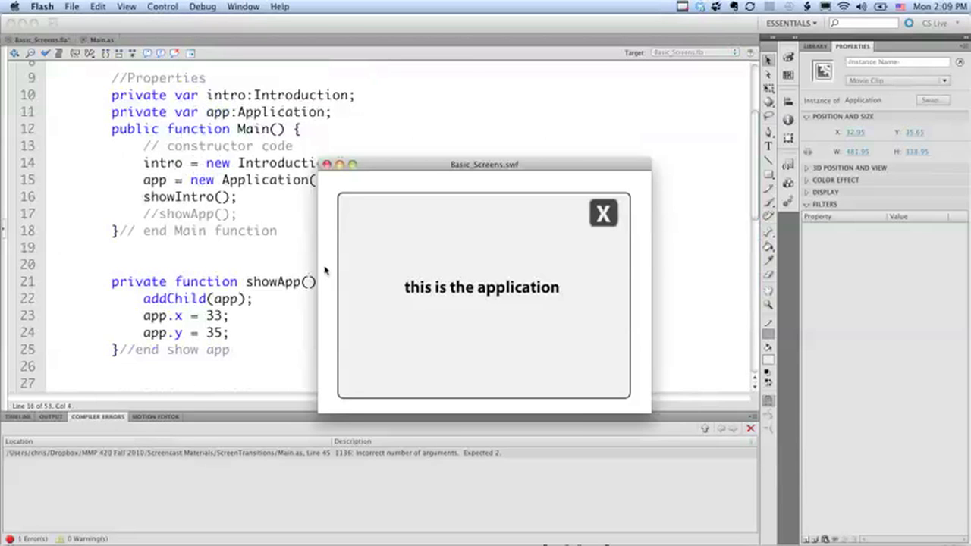
click(603, 212)
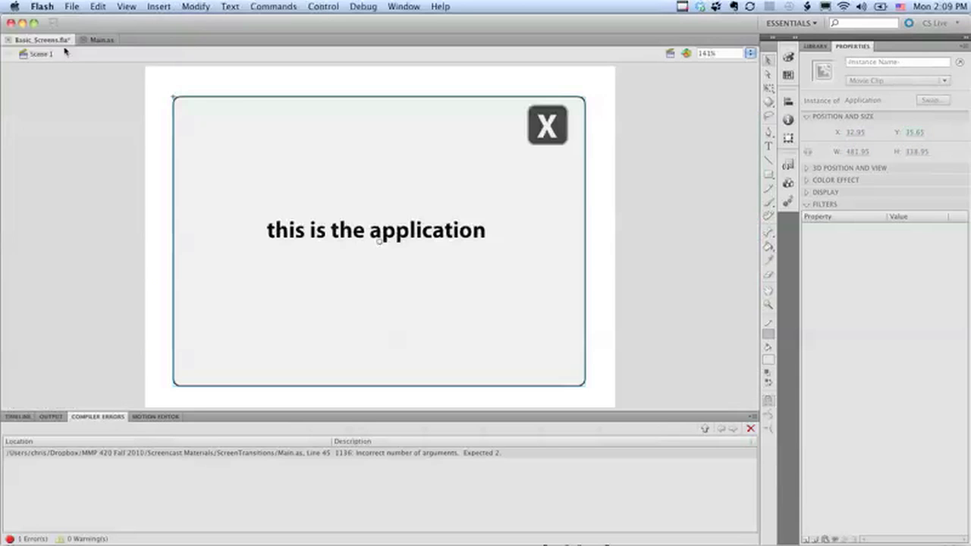
click(99, 40)
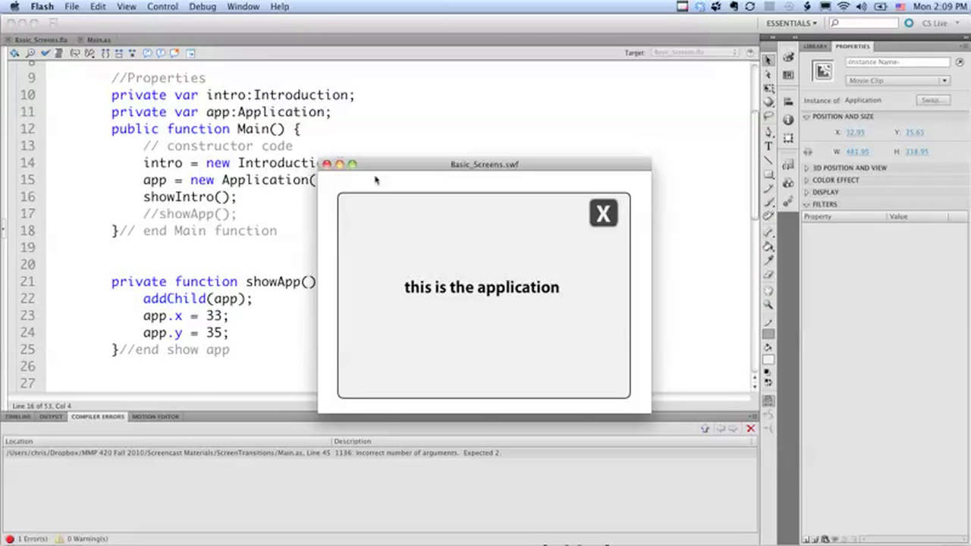
- Retest, then add , clickBegin to complete removeEventListener(MouseEvent.CLICK, clickBegin)
click(604, 212)
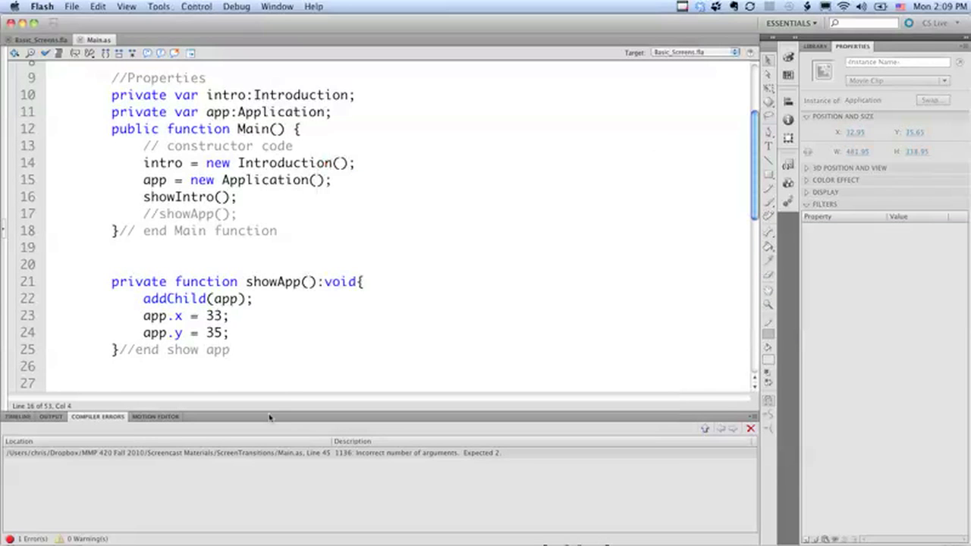
mouse_move(438, 464)
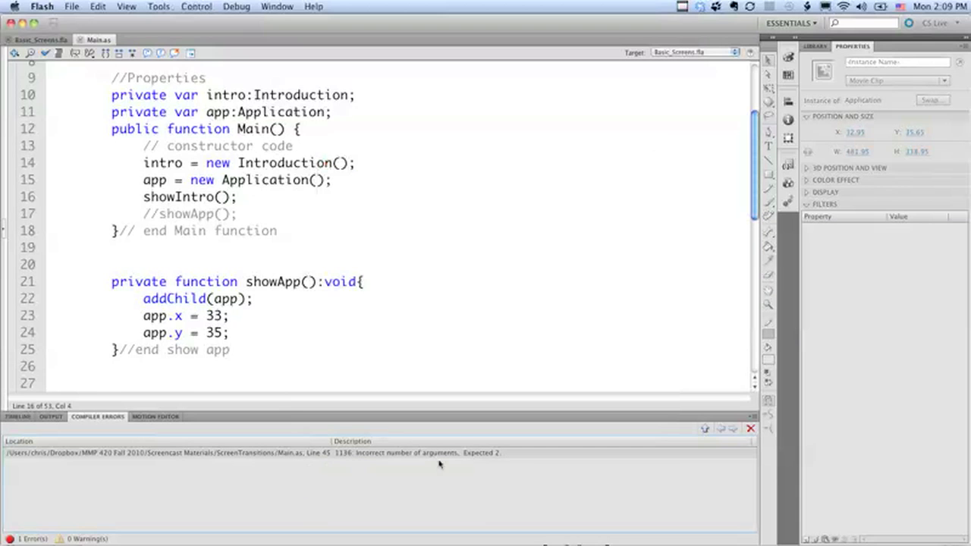
scroll(down, 3)
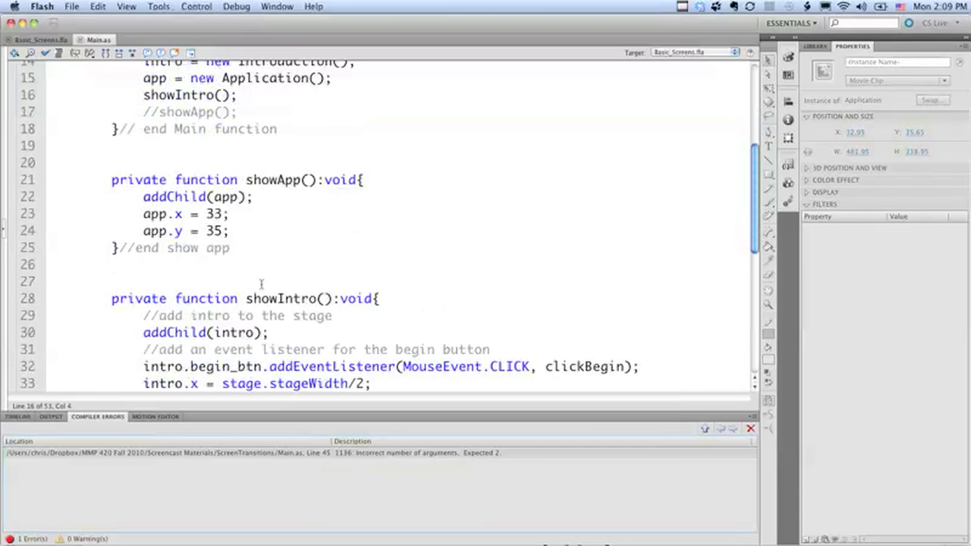
scroll(down, 3)
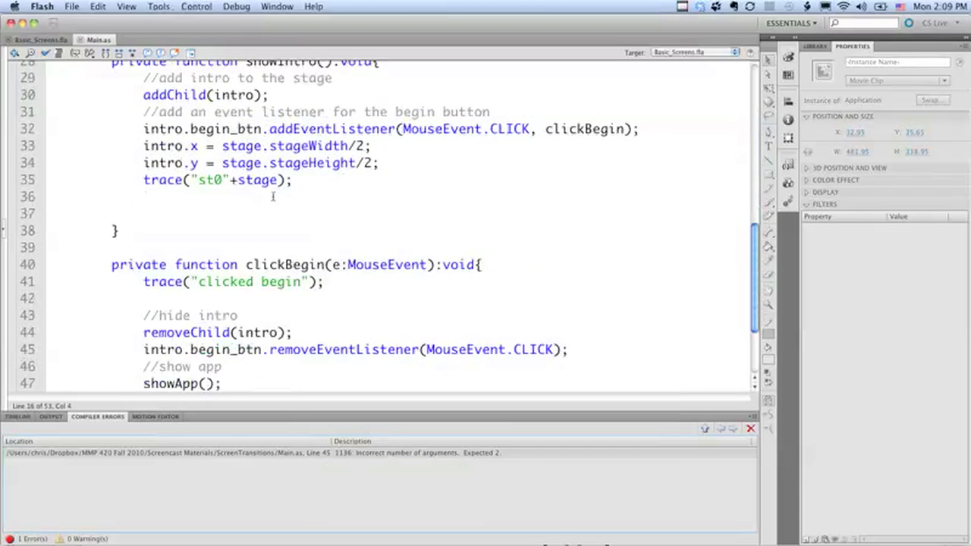
scroll(down, 3)
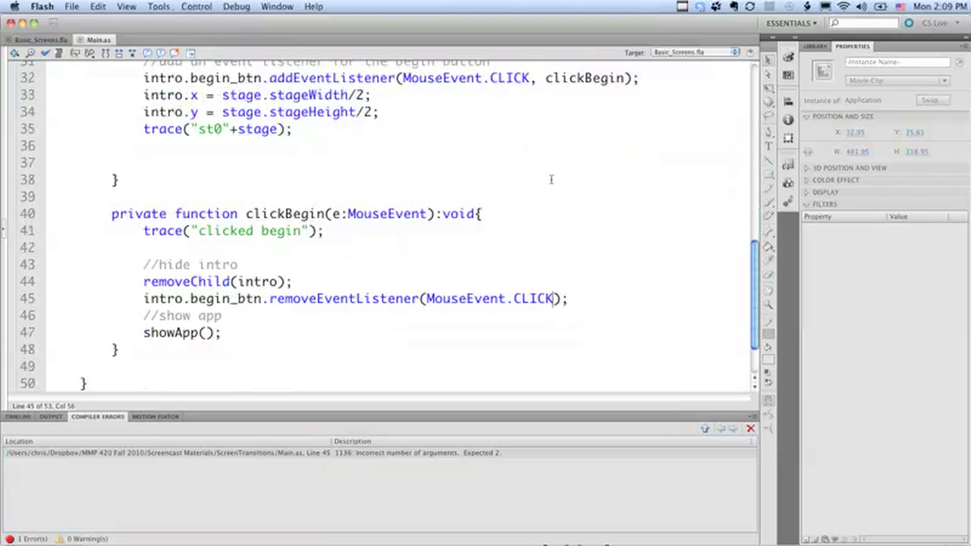
text(, clickBegin)
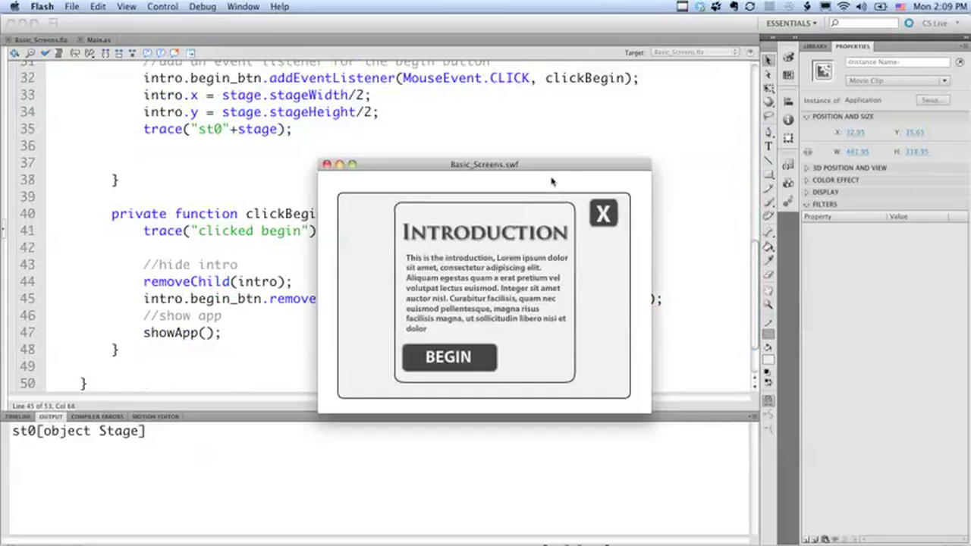
mouse_move(486, 312)
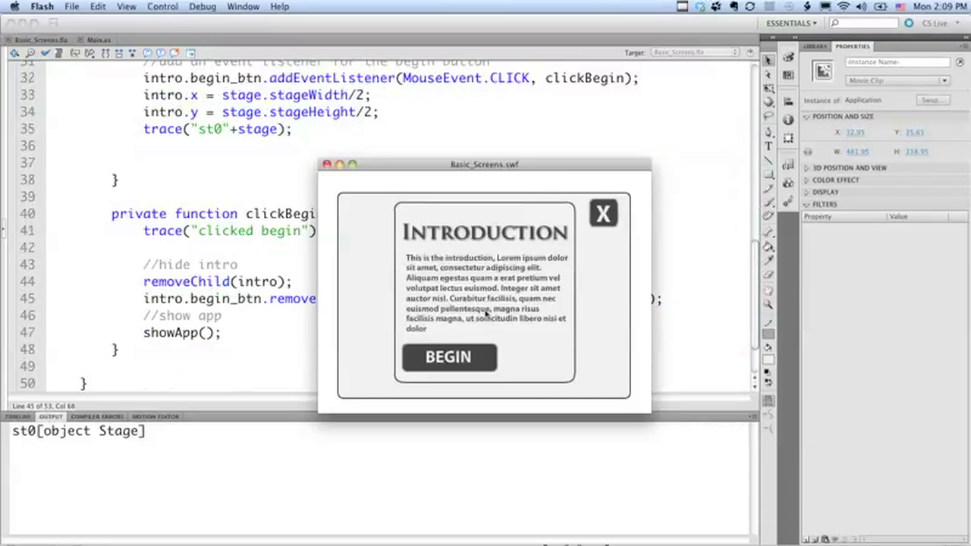
mouse_move(362, 154)
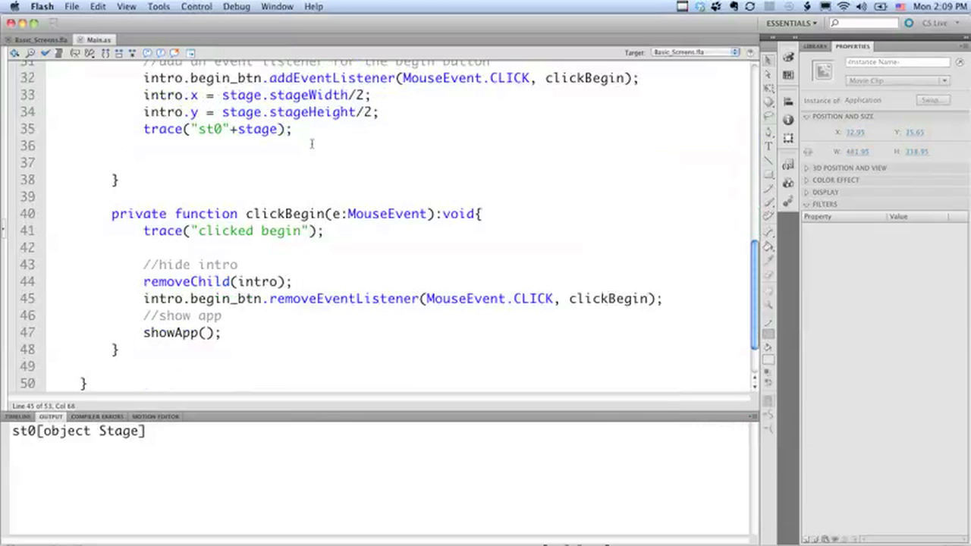
- Test the movie and confirm BEGIN hides the Introduction and shows the Application screen
click(41, 39)
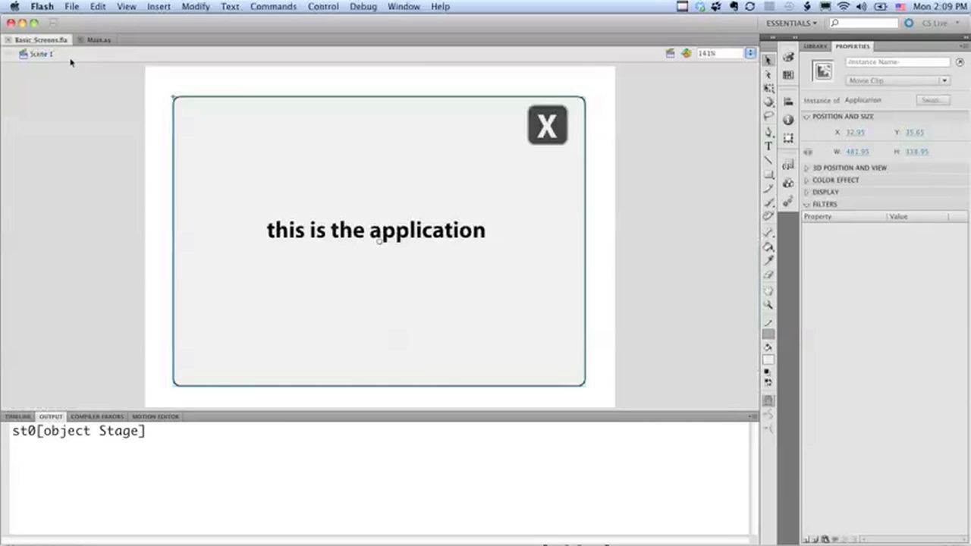
click(422, 150)
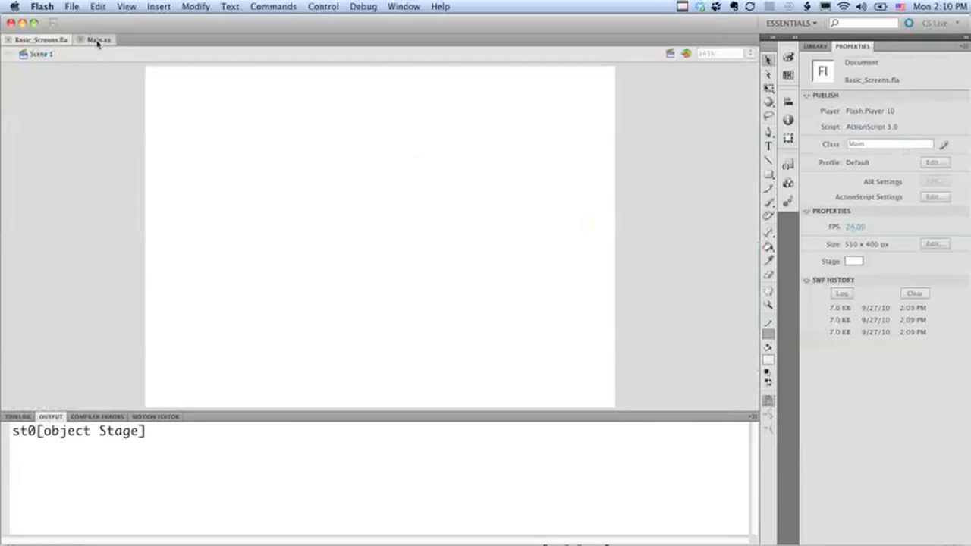
click(97, 39)
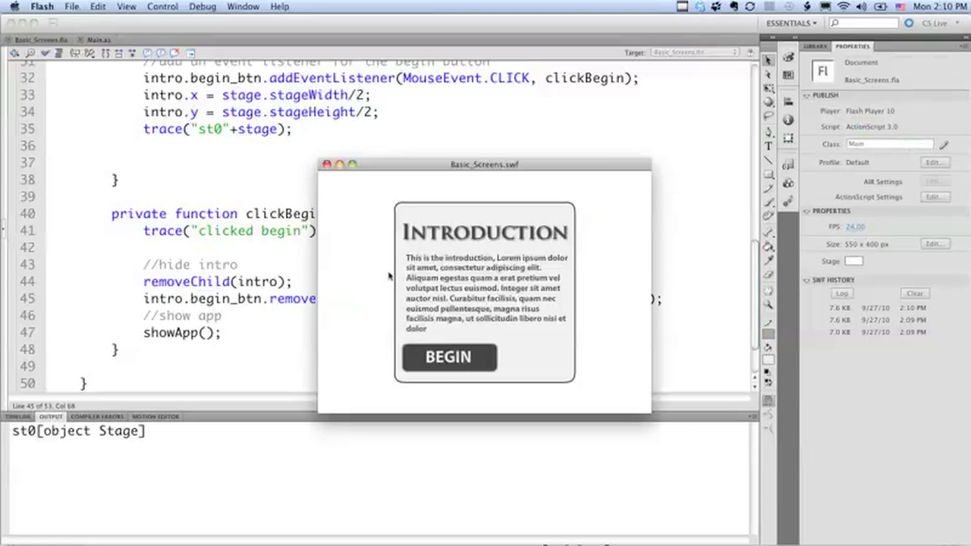
click(448, 356)
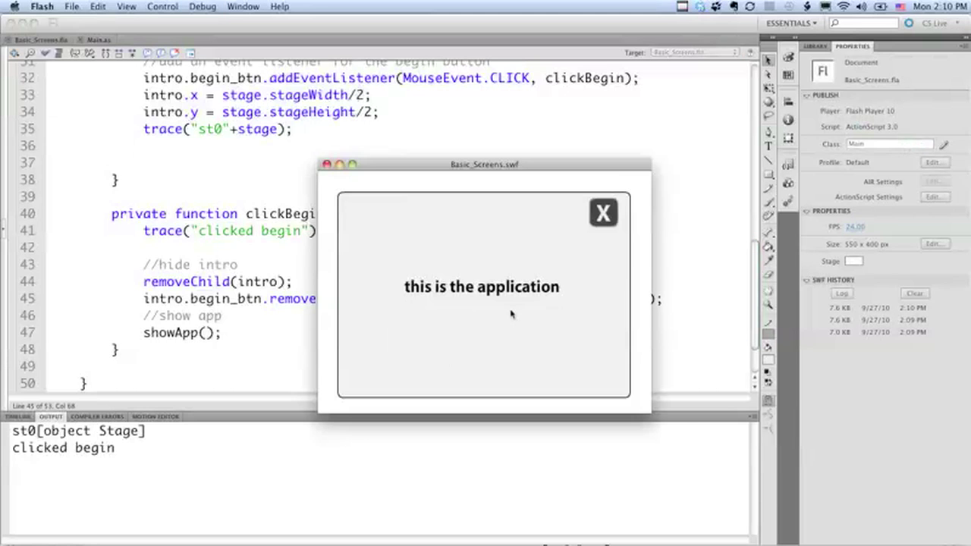
mouse_move(604, 212)
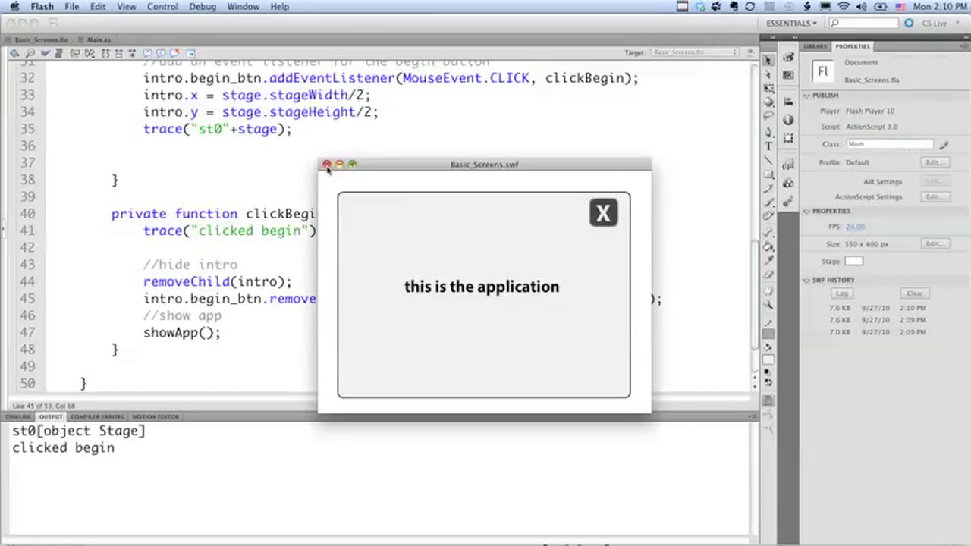
click(327, 164)
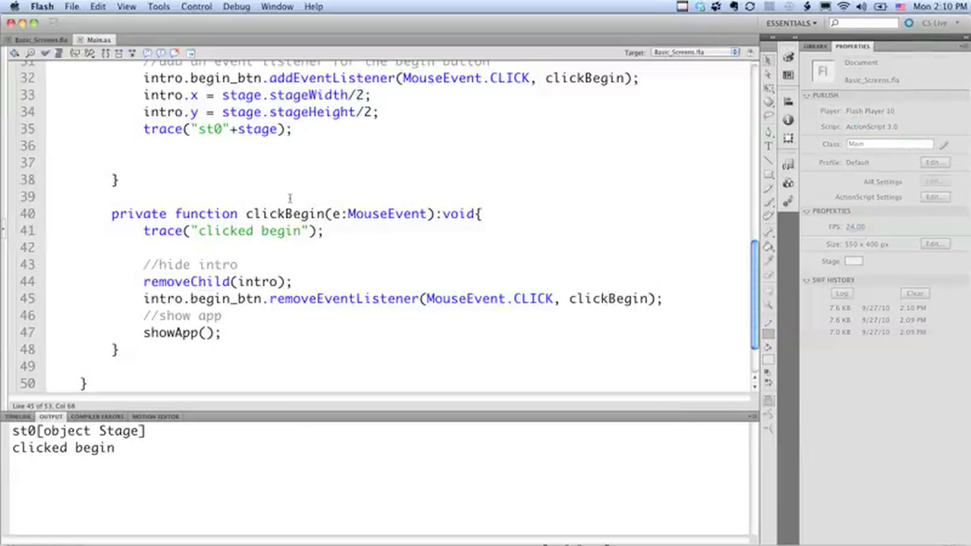
- Add app.addEventListener.close_btn(MouseEvent.CLICK, clickClose); inside showApp after app.y = 35;
scroll(up, 3)
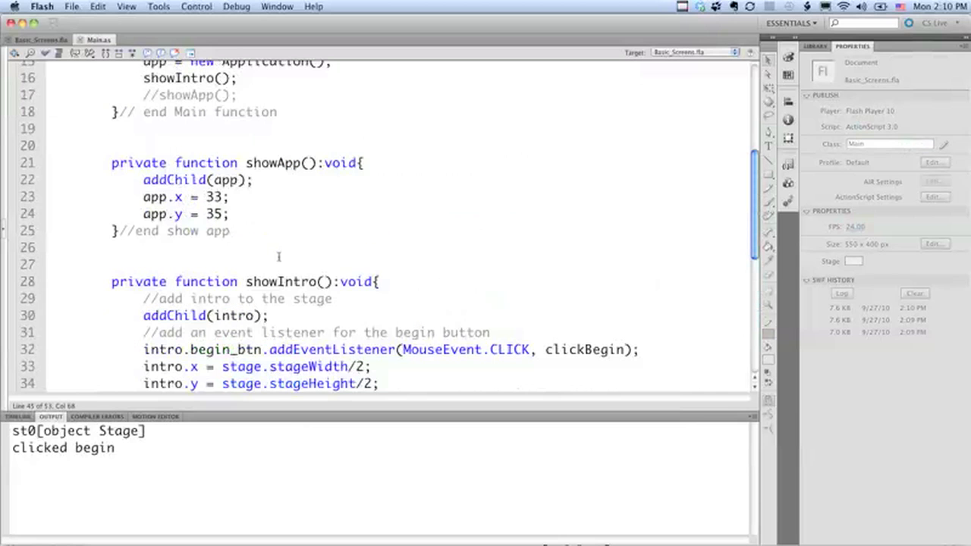
click(229, 213)
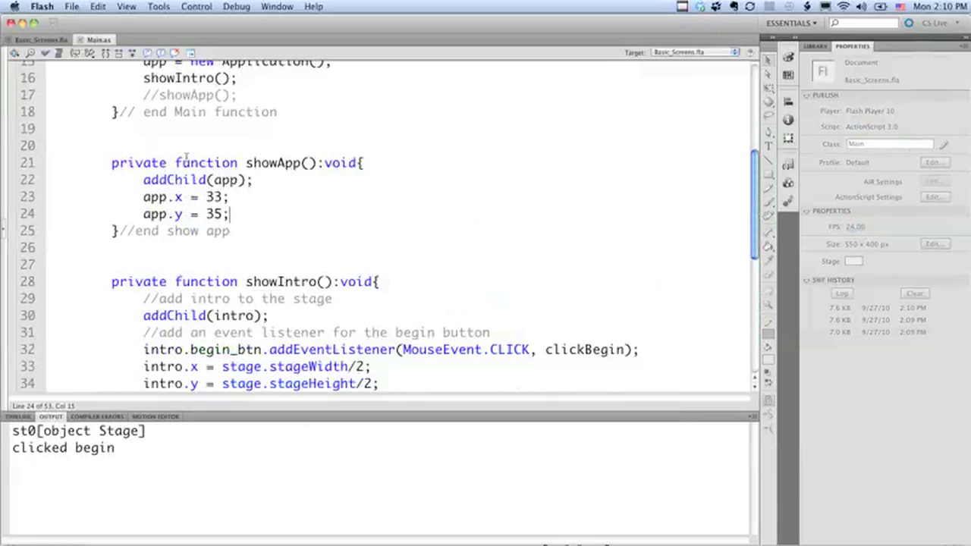
key(Return)
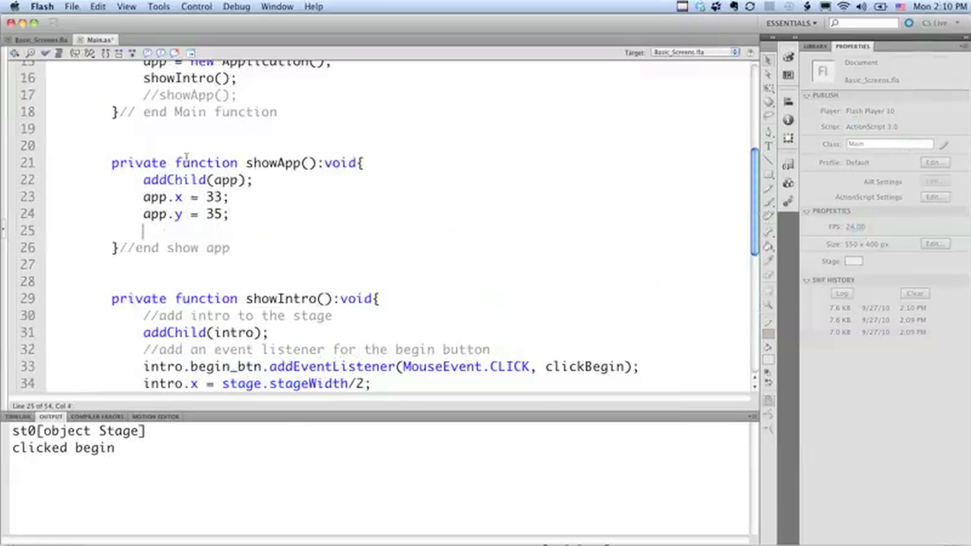
text(app.add)
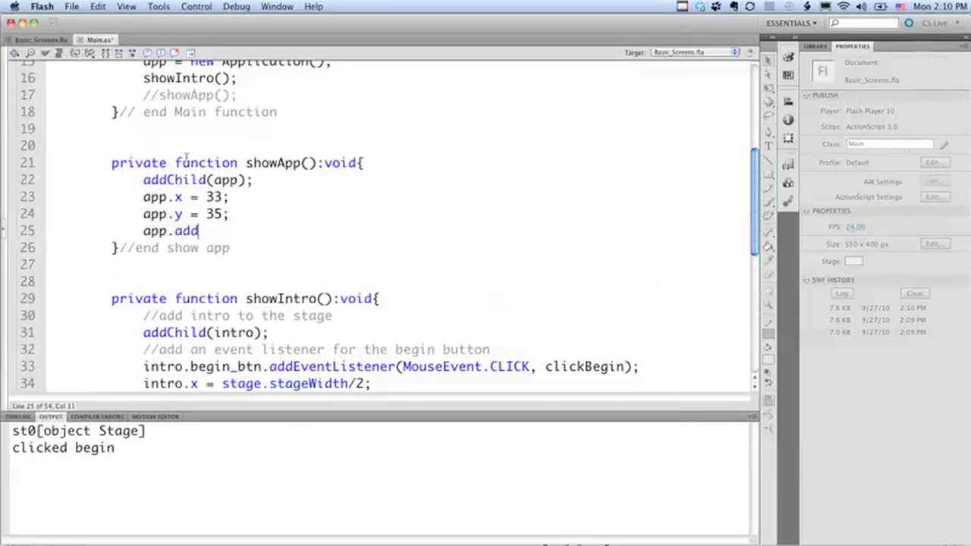
text(EventLi)
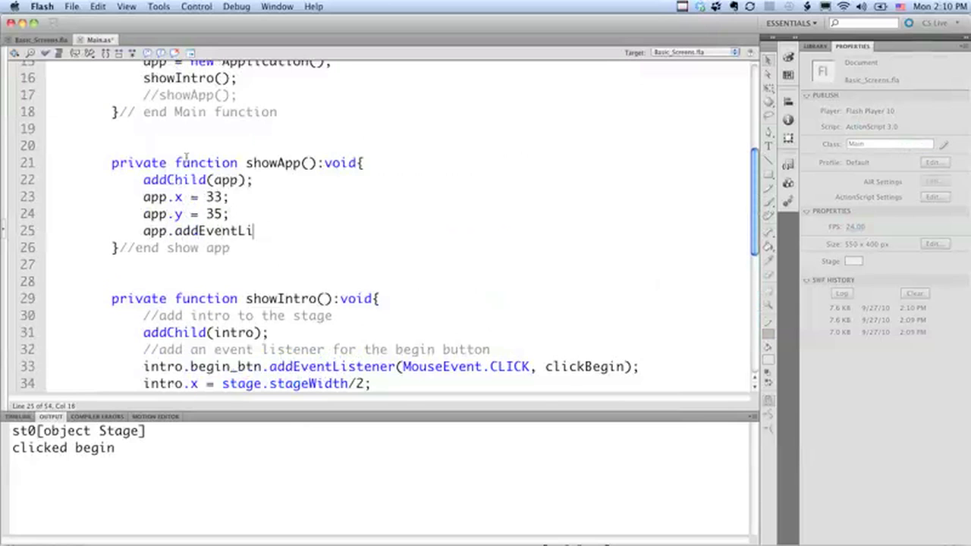
text(stener.close)
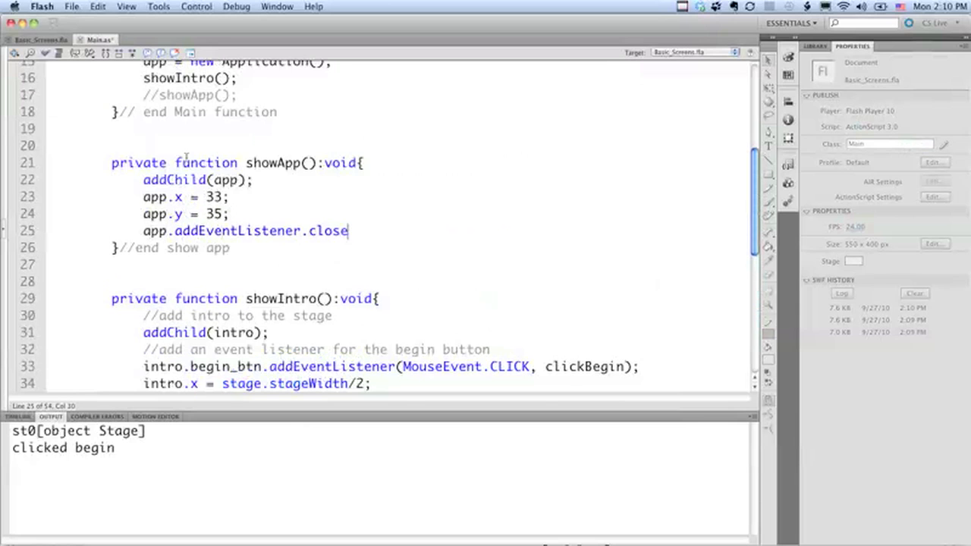
text(_btn()
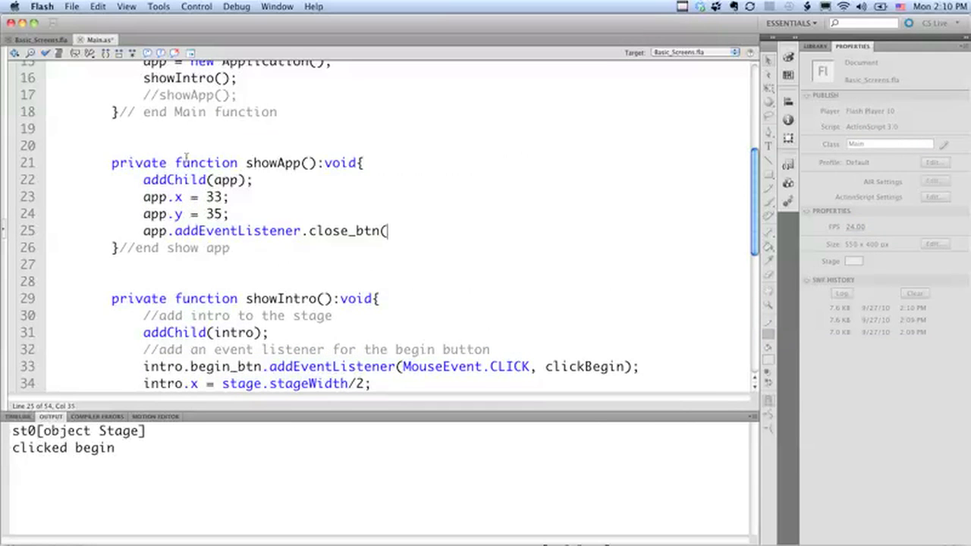
text(MouseEvent.CLICK)
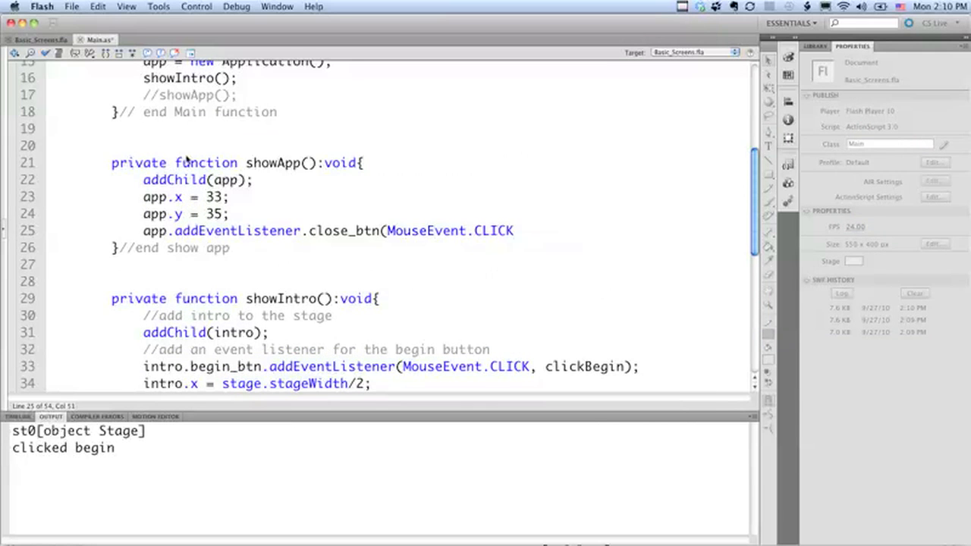
text(, clic)
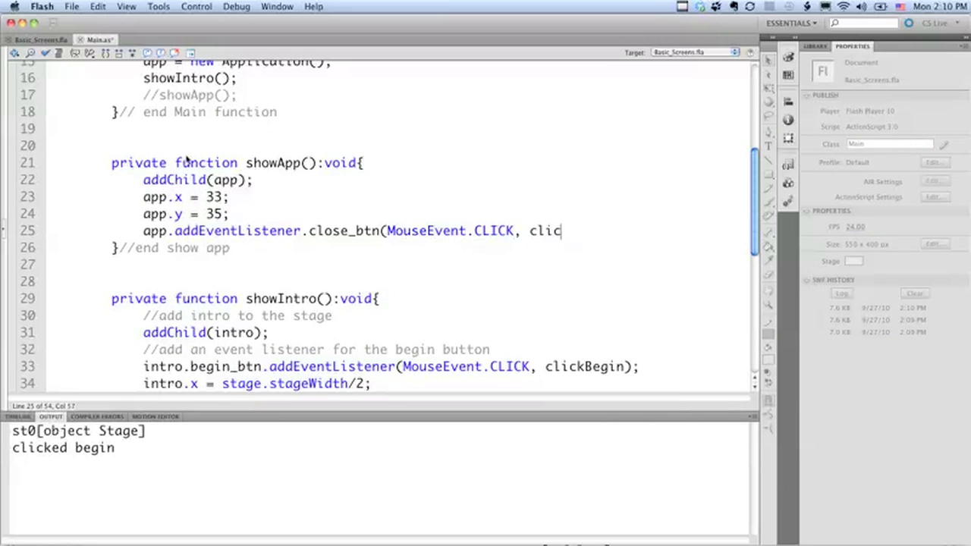
text(kClose);)
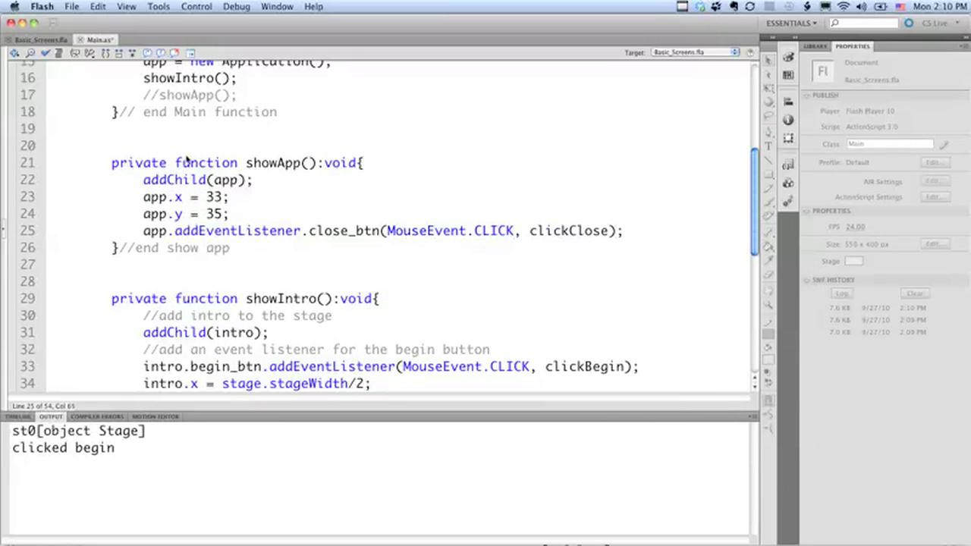
- Declare private function clickClose(e:MouseEvent):void below showApp
click(231, 249)
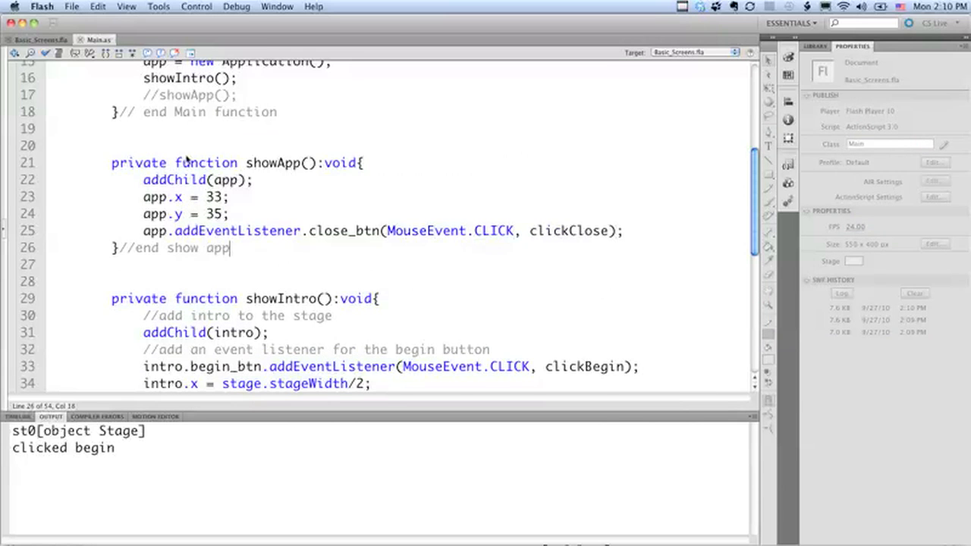
text(pri)
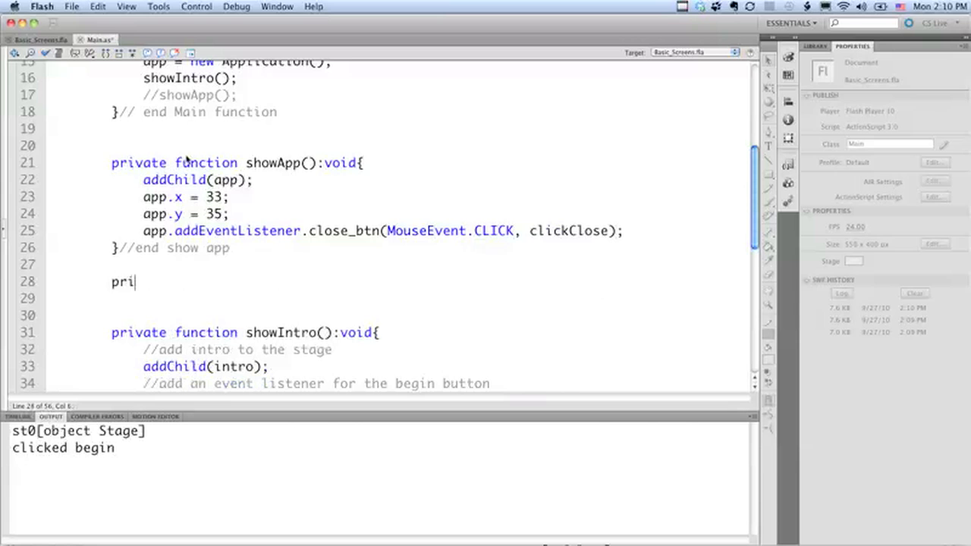
text(vate function c)
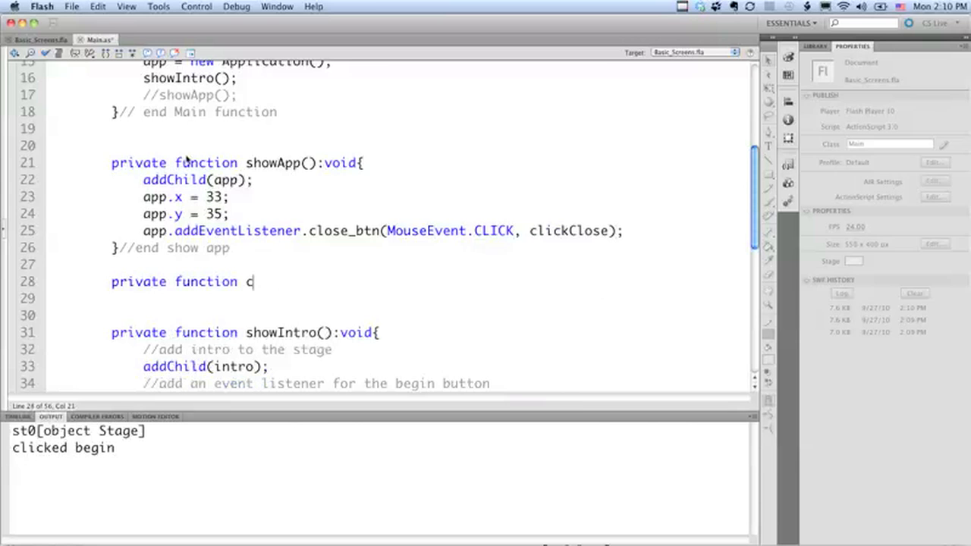
text(lickClose)
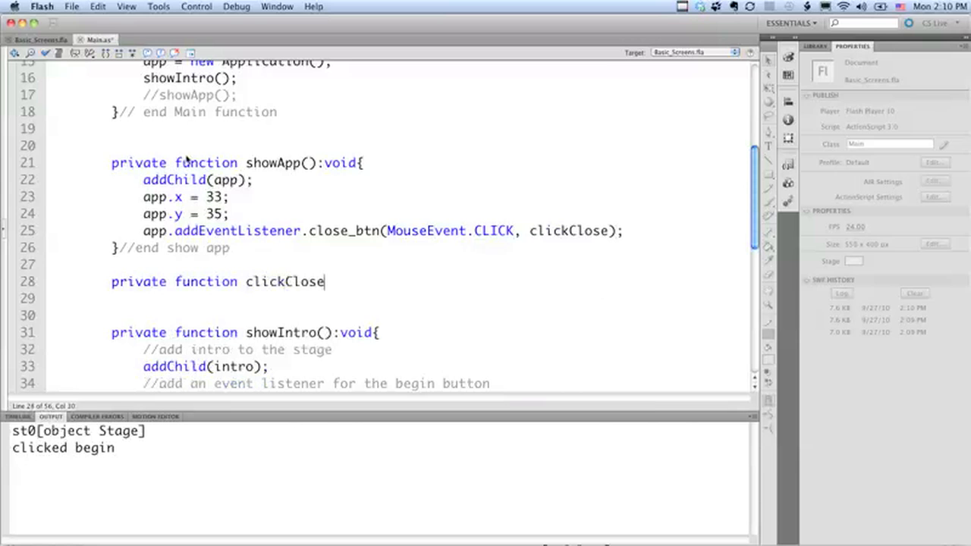
text((e:MouseEvent)
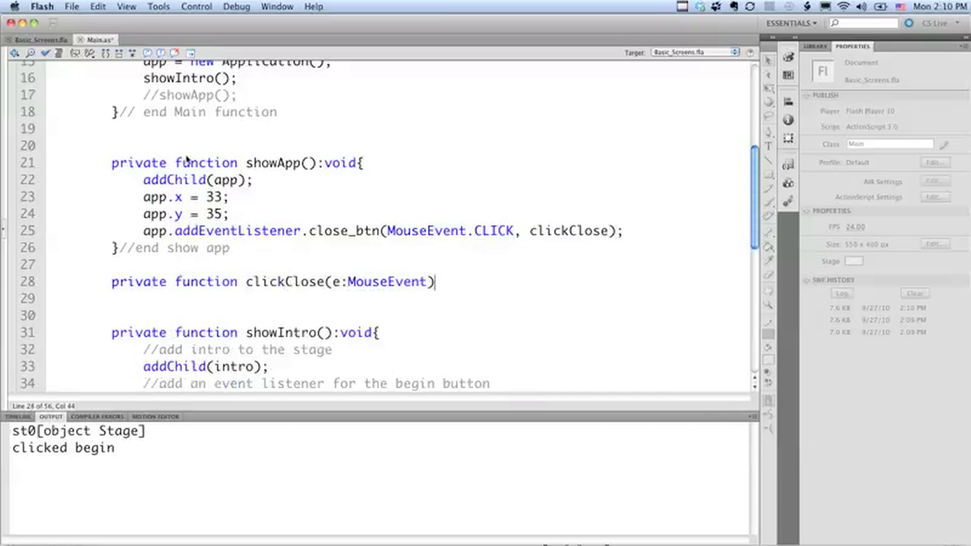
text(:void{)
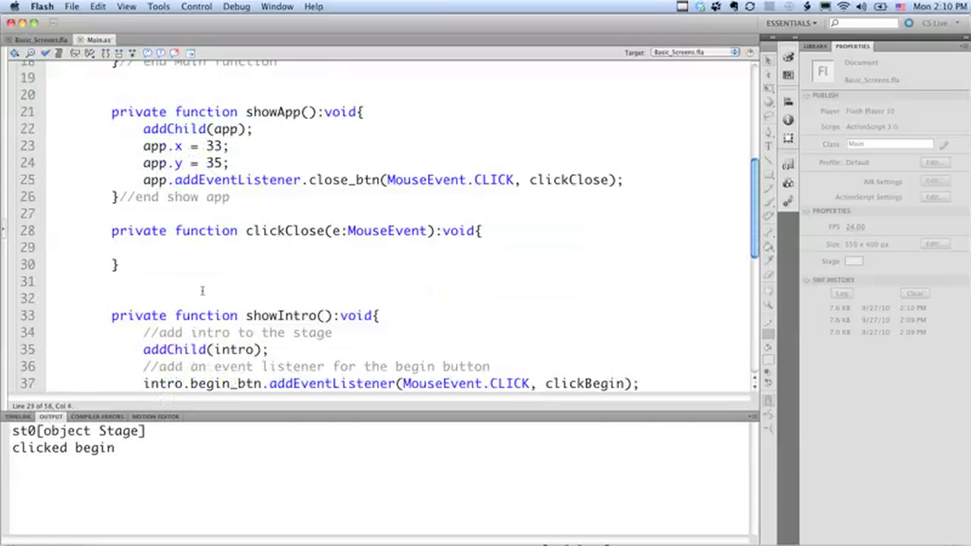
- Write //hide app and //show intro comments in clickClose, with a showIntro(); call
text(/)
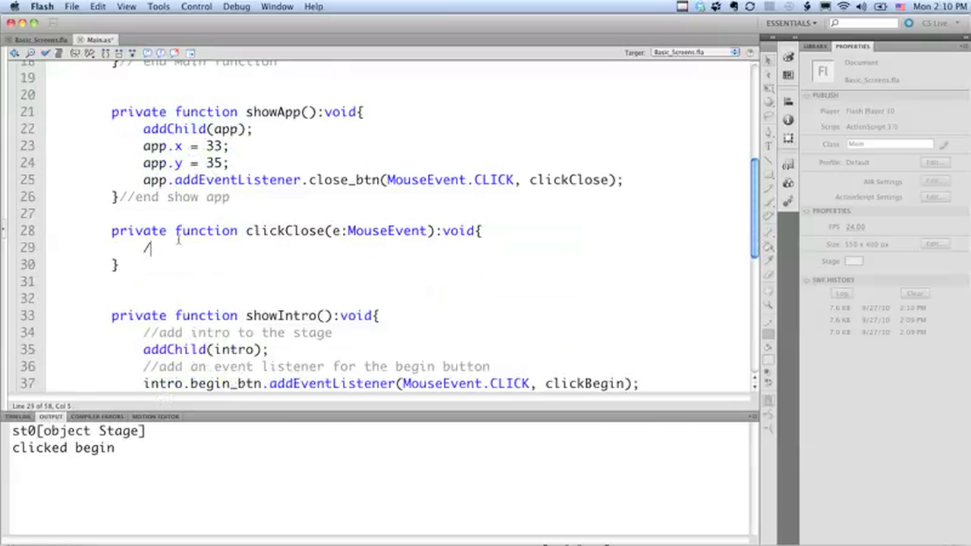
text(/hide app)
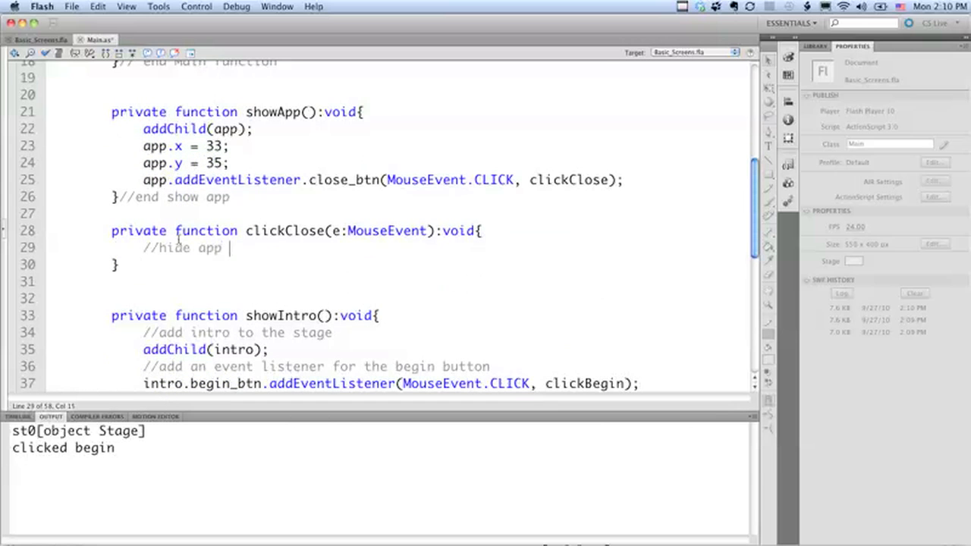
text(show intro)
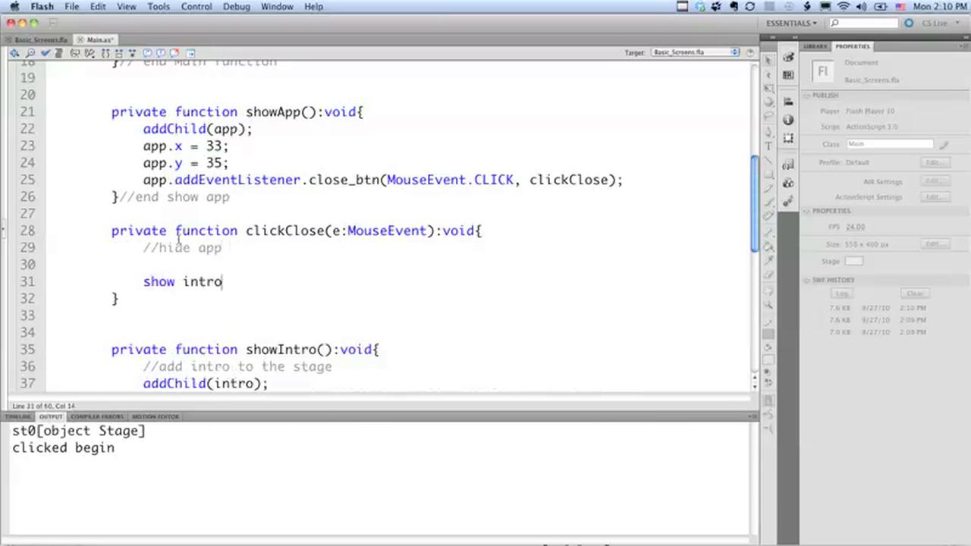
key(Backspace)
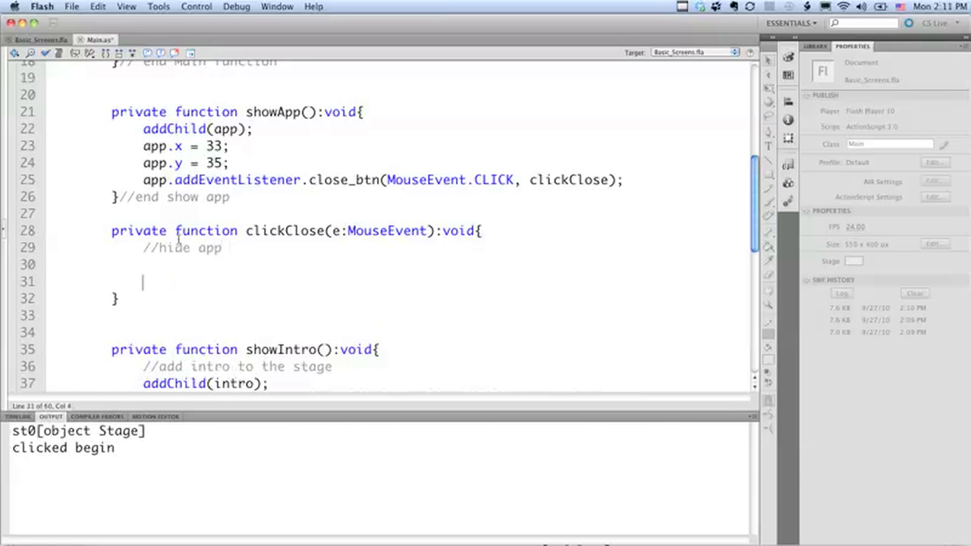
text(//show intro)
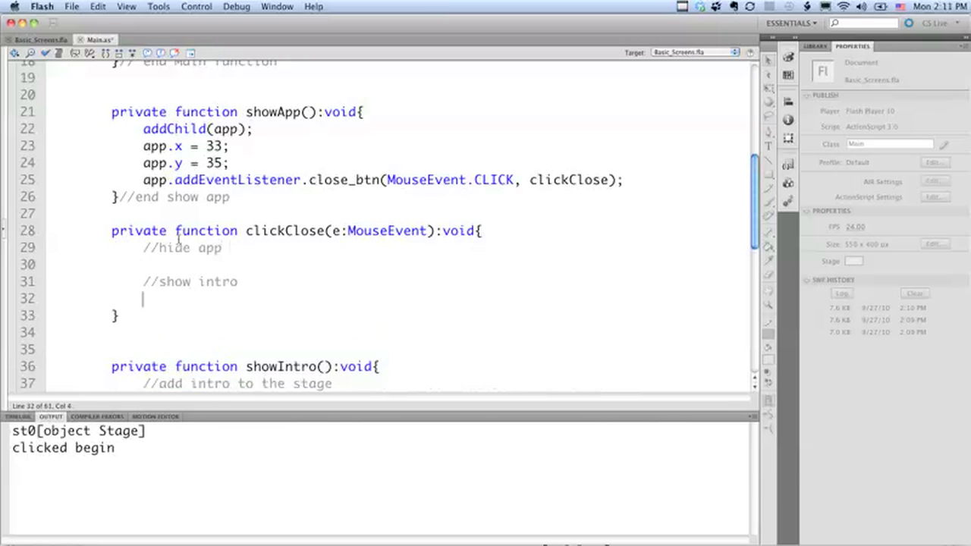
text(showIng)
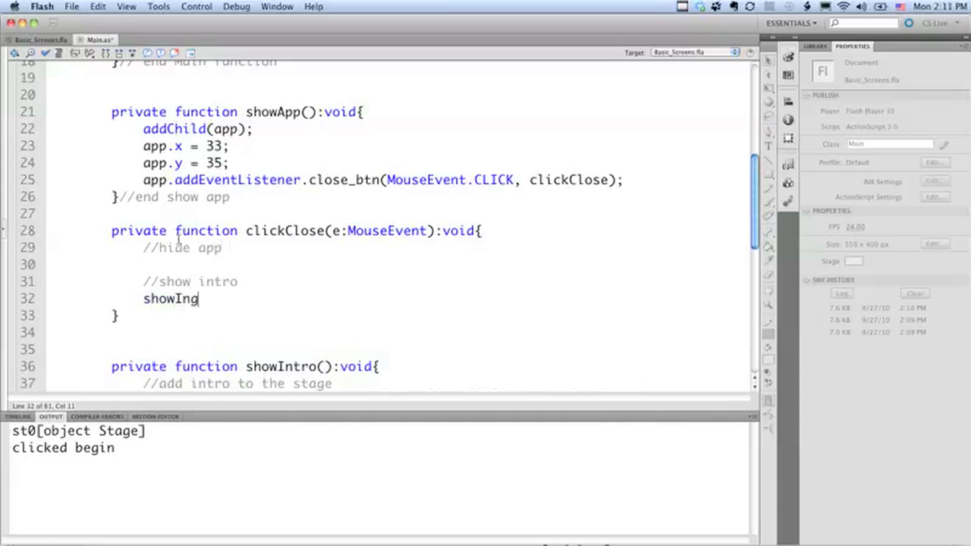
text(tro();)
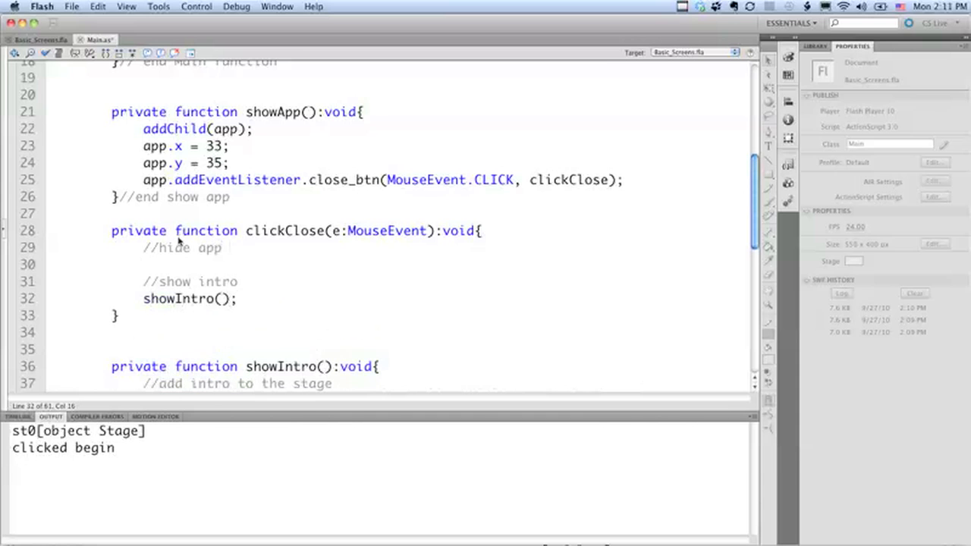
- Declare private function closeApp():void that removes the app child
scroll(down, 3)
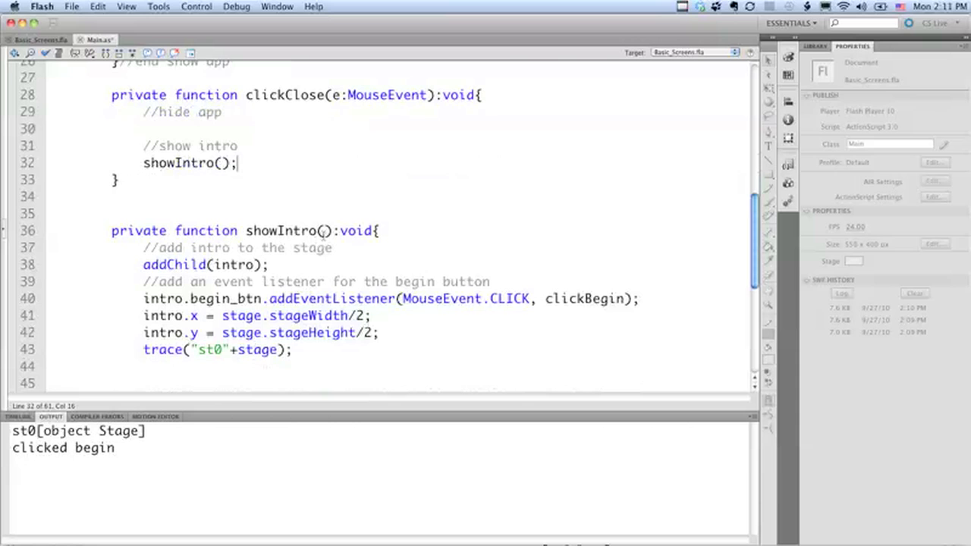
scroll(up, 3)
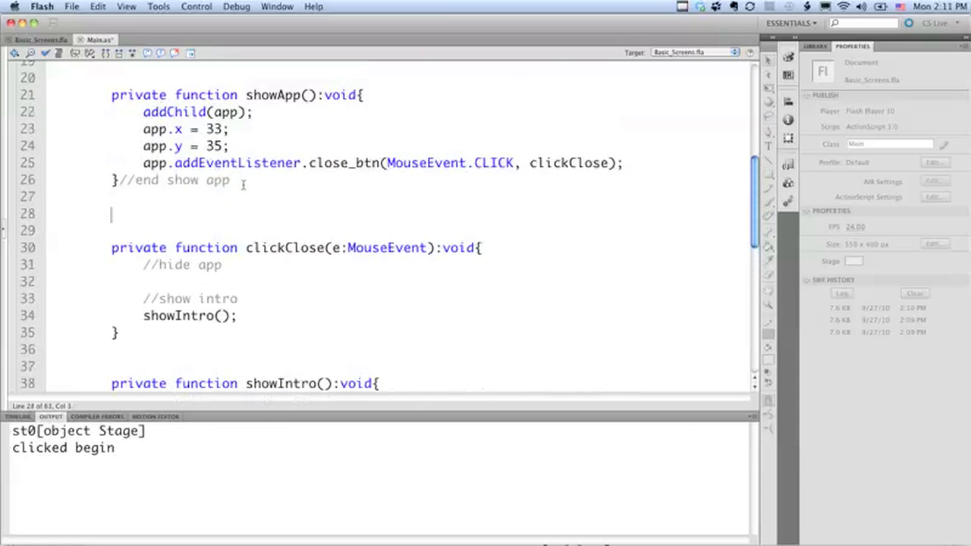
text(private functio)
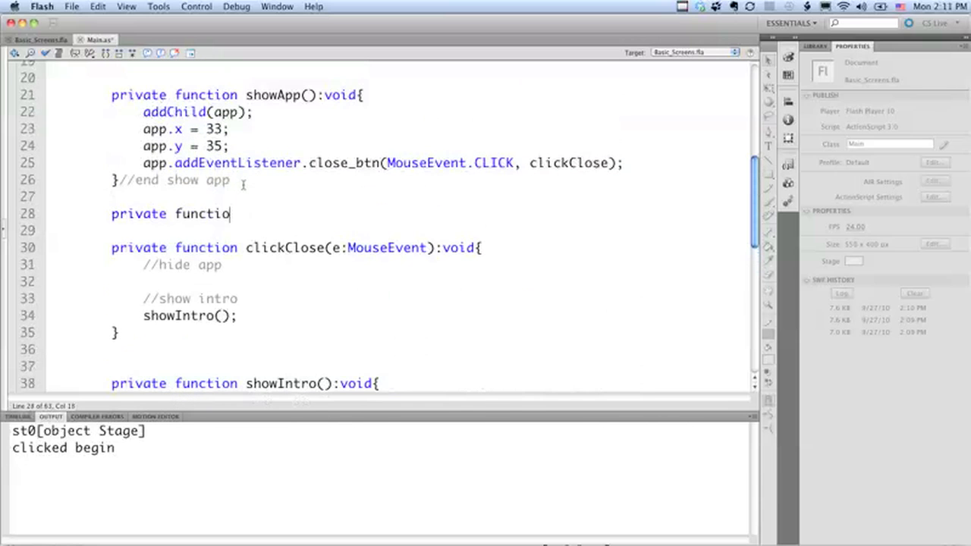
text(n closeApp())
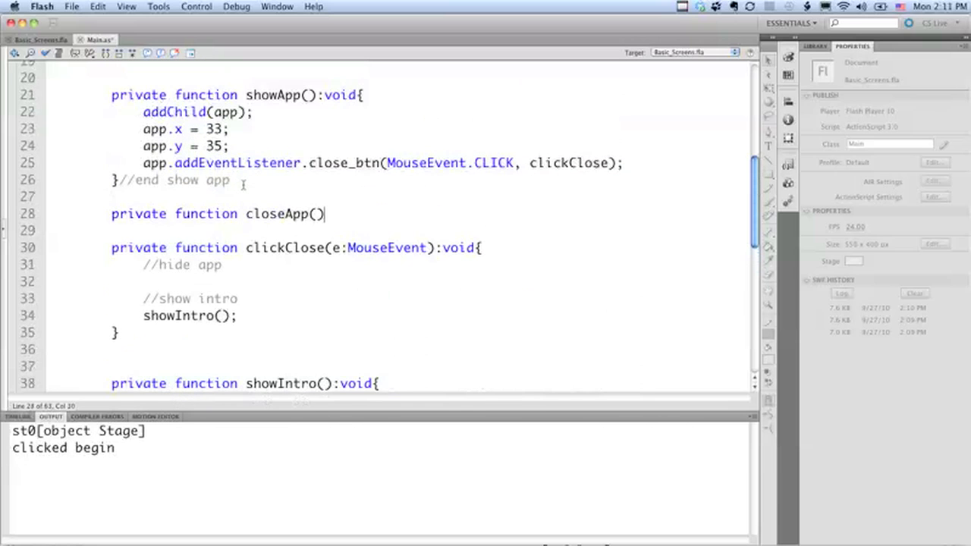
text(:void{)
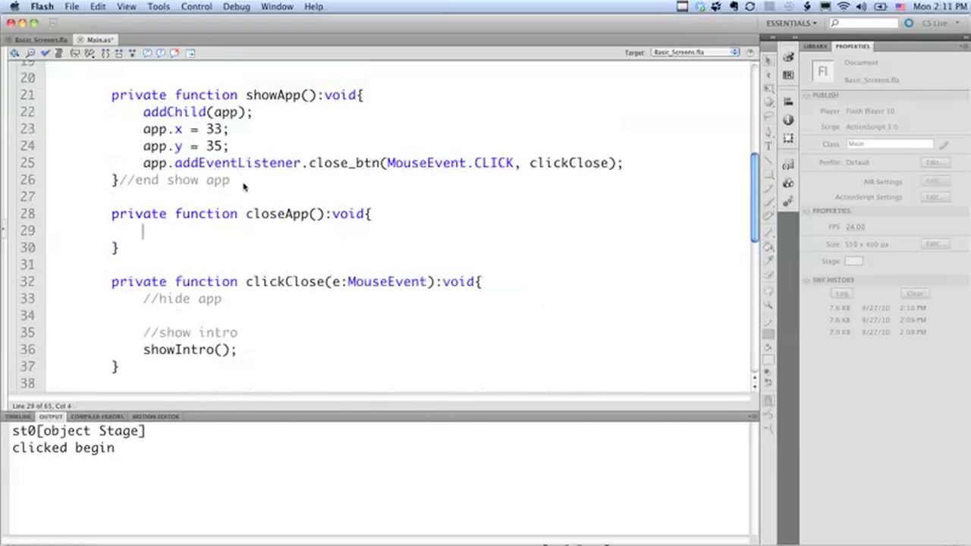
text(removeChild()
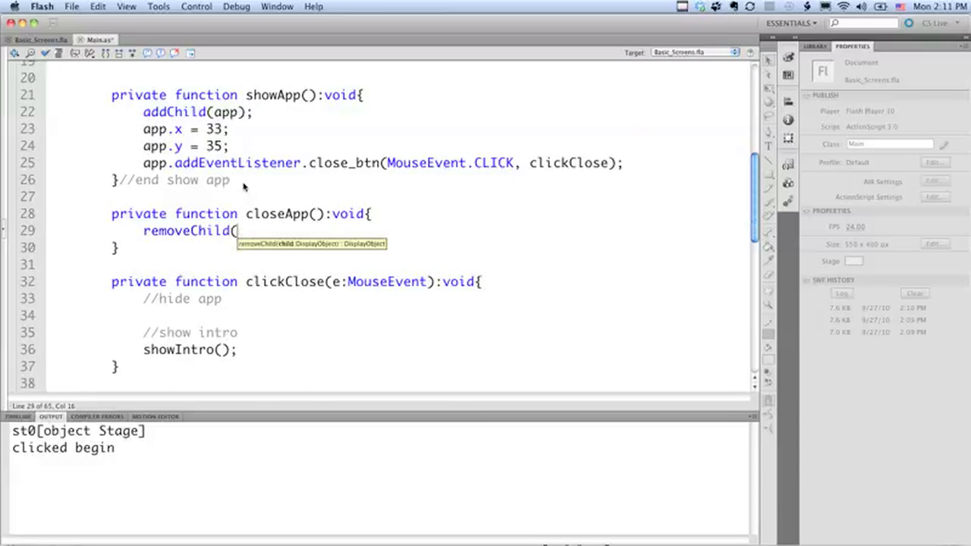
text(app);)
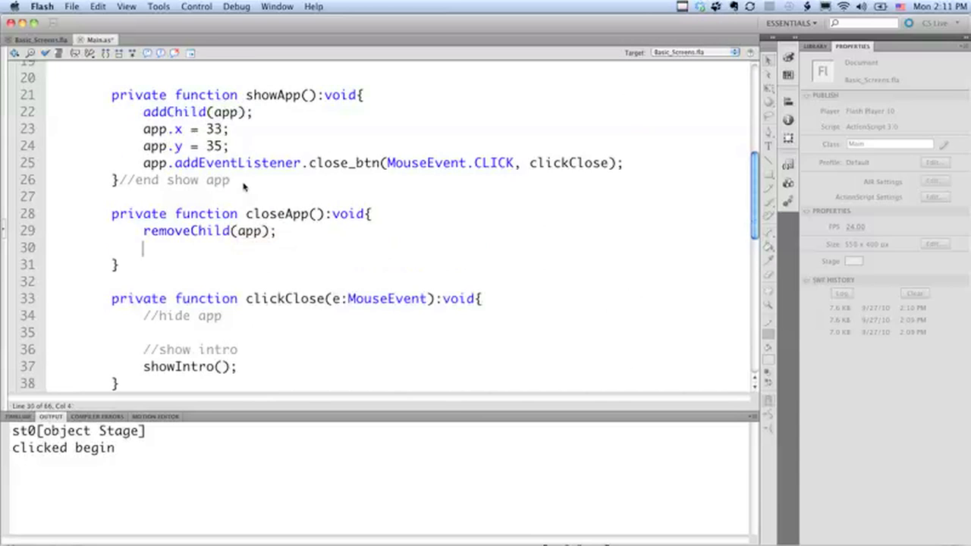
text(app.removeEvent)
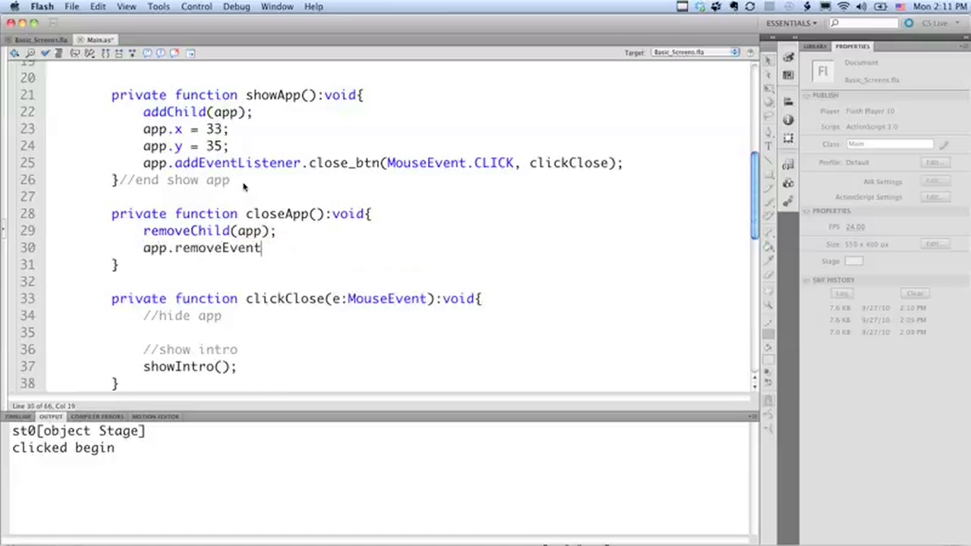
- Finish removeEventListener.close_btn(MouseEvent.CLICK, clickClose); and add the hideApp call in clickClose
text(Listener.)
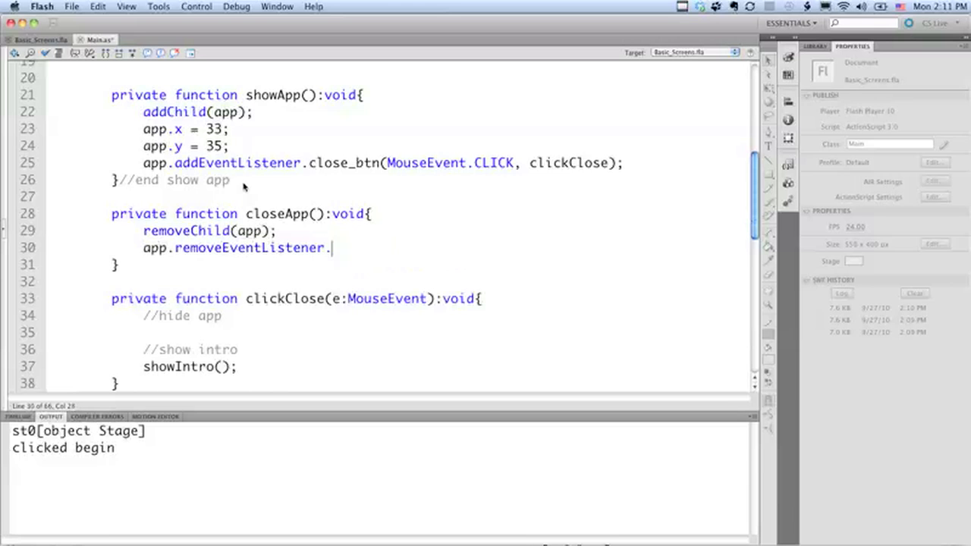
text(close_btn()
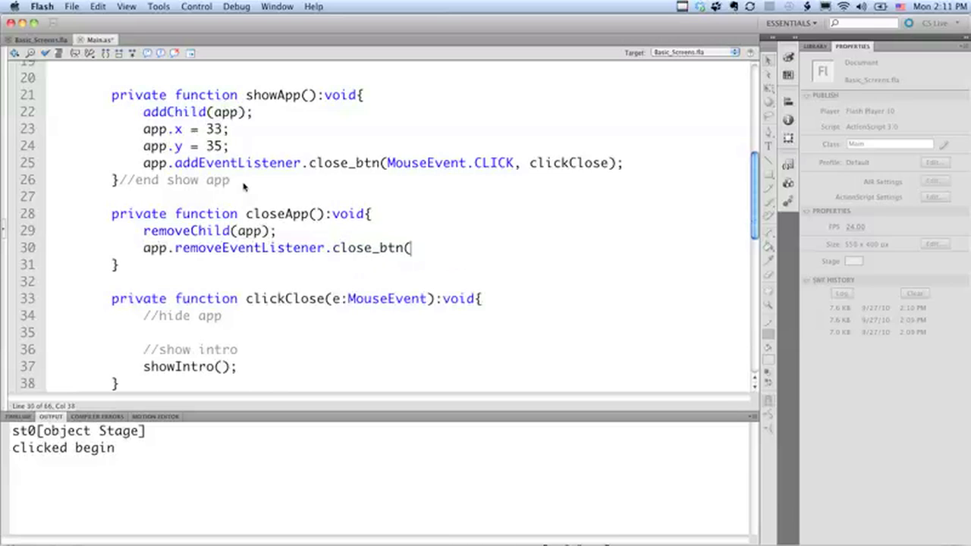
text(J)
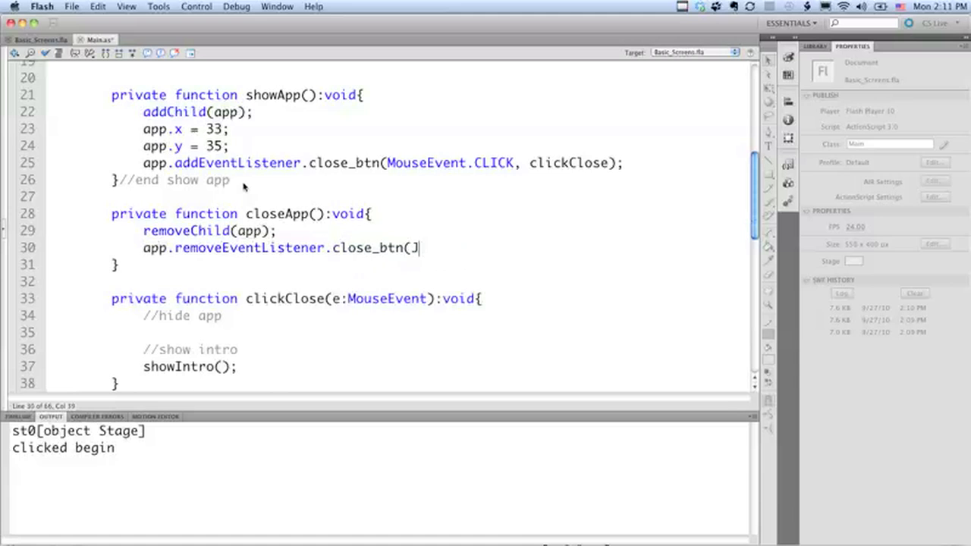
text(MouseEvent)
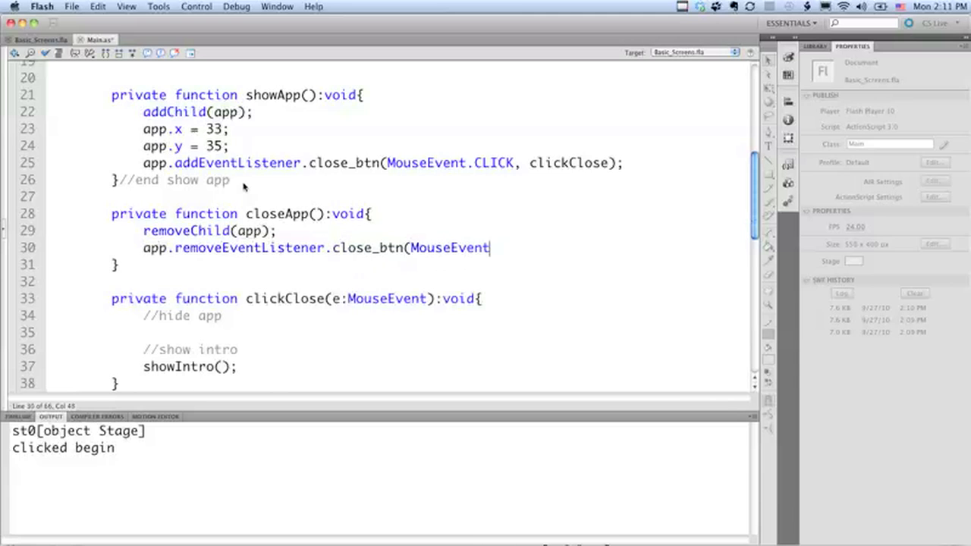
text(.CLICK, c)
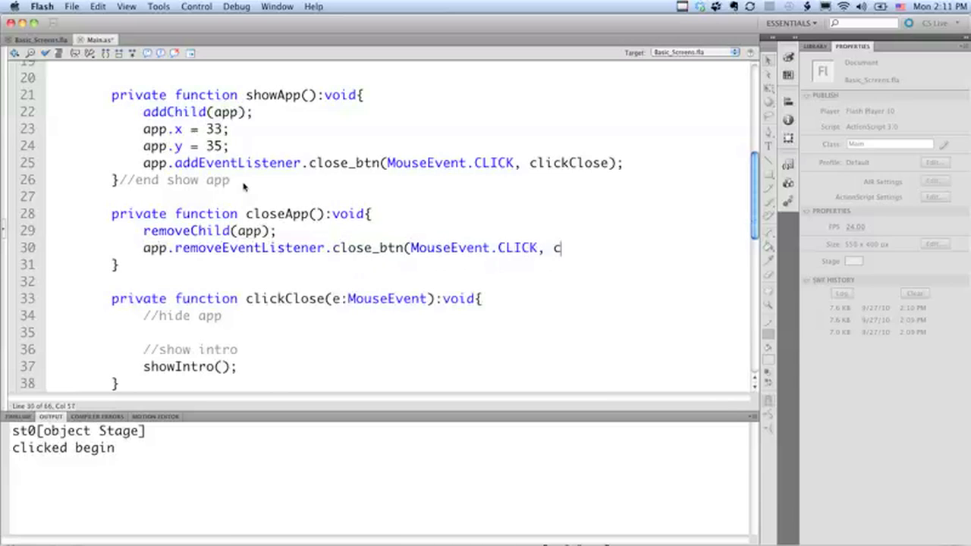
text(lickClose)
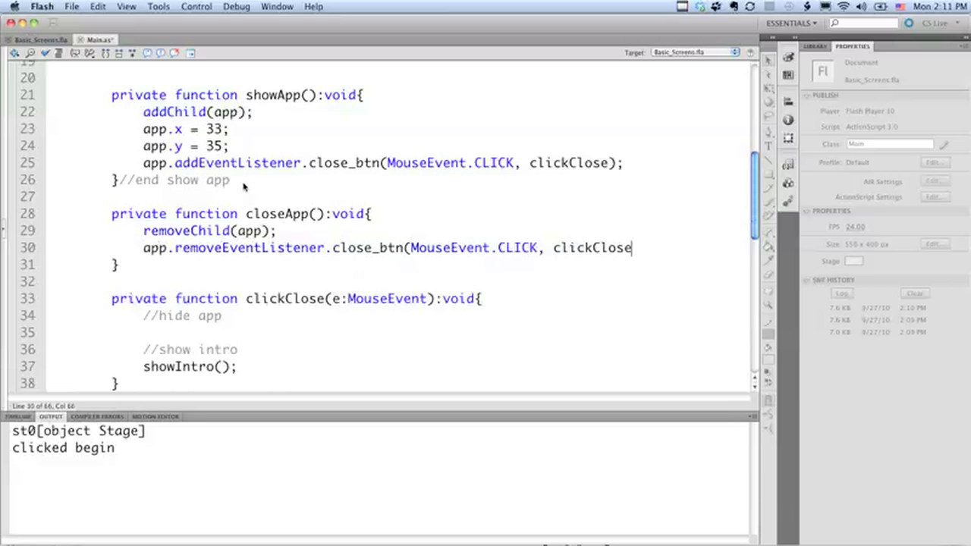
text();)
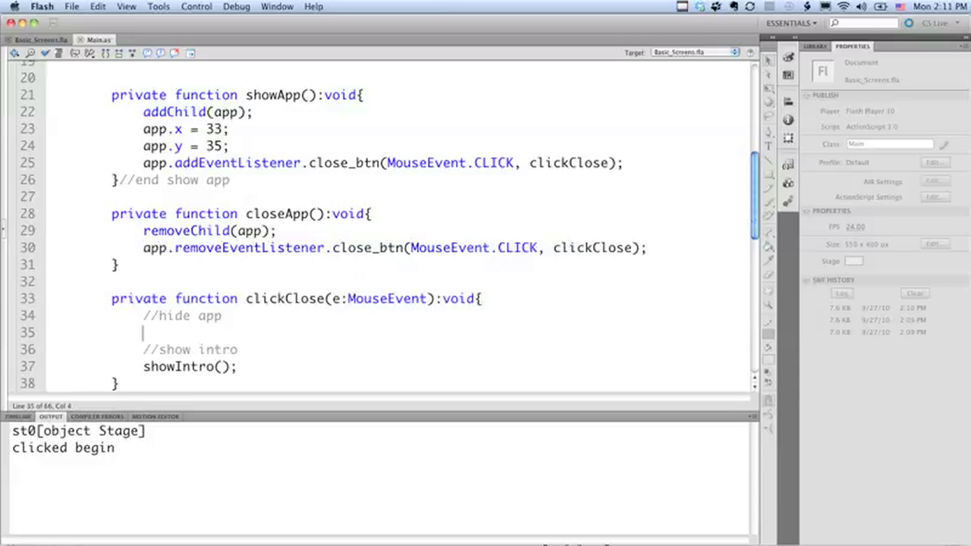
text(hideApp();)
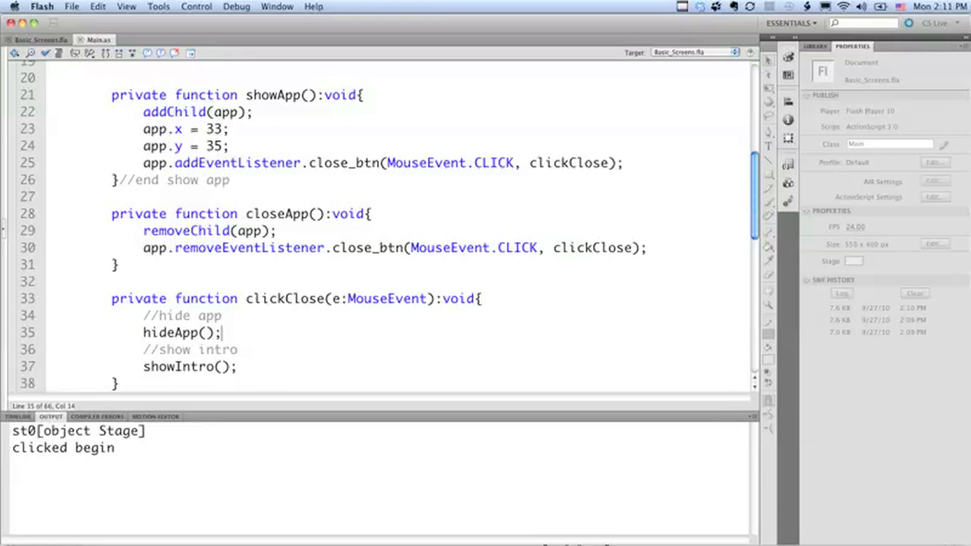
double_click(159, 333)
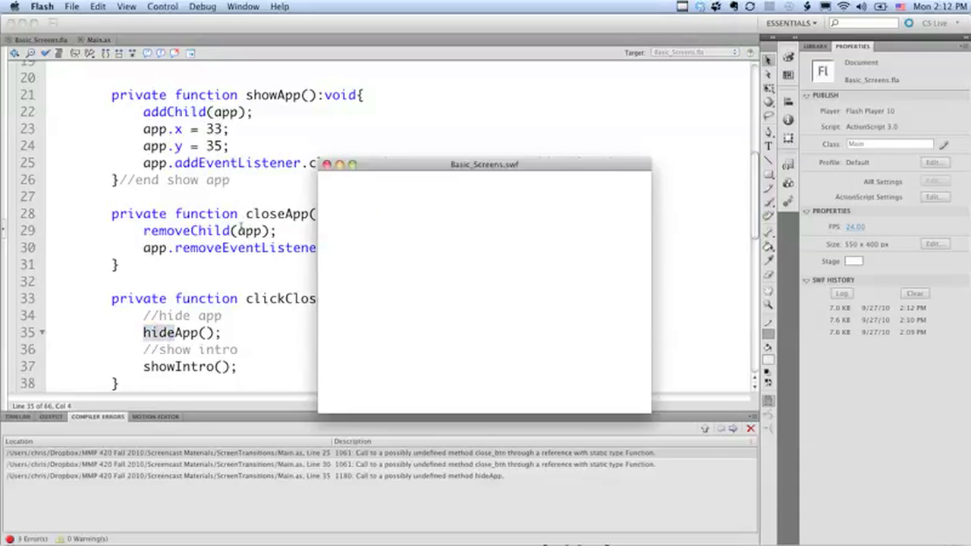
mouse_move(340, 227)
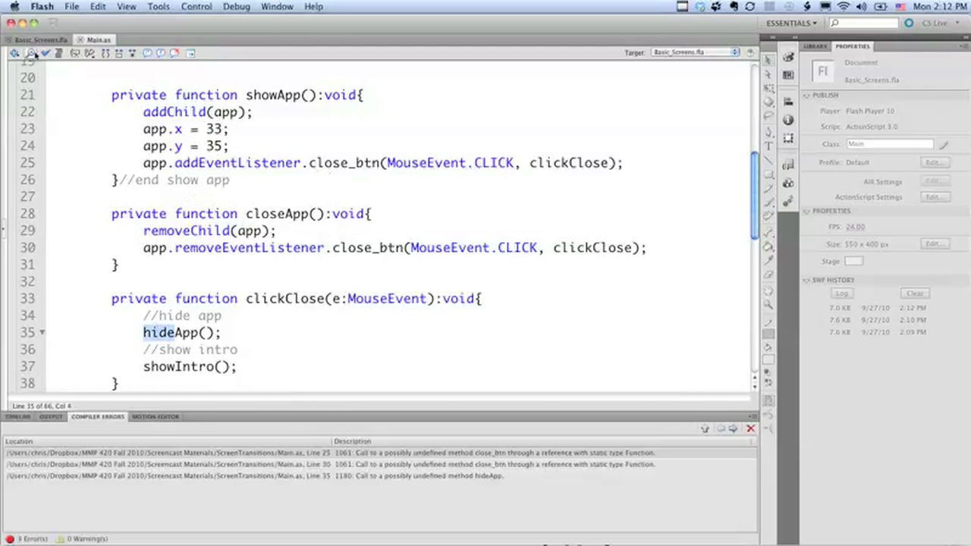
- Name the X button inside the Application symbol close_btn in Basic_Screens.fla, then return to Main.as
click(41, 40)
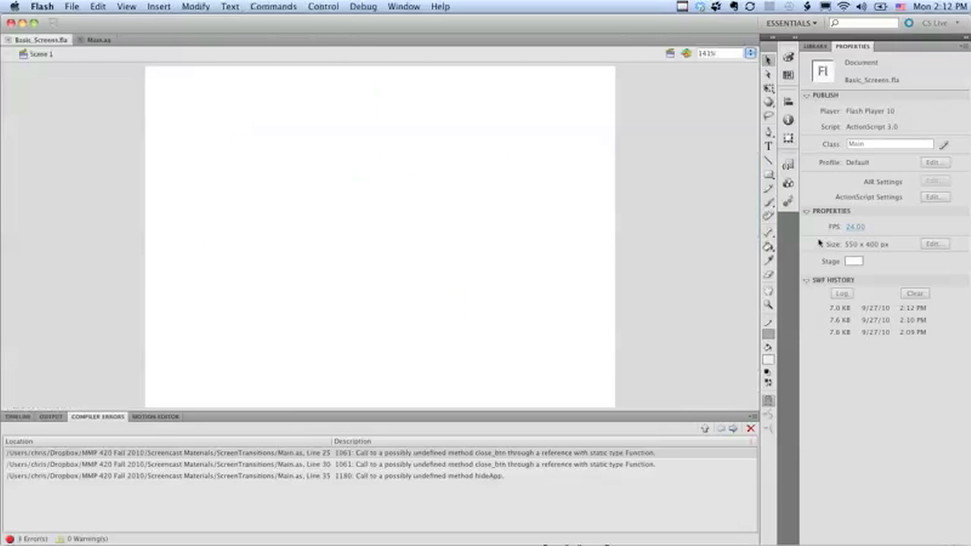
click(815, 46)
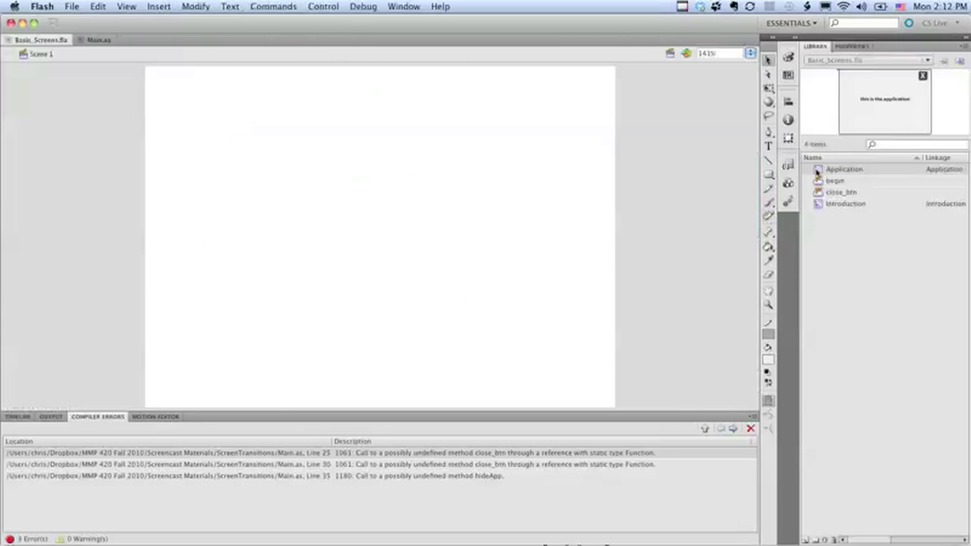
double_click(844, 169)
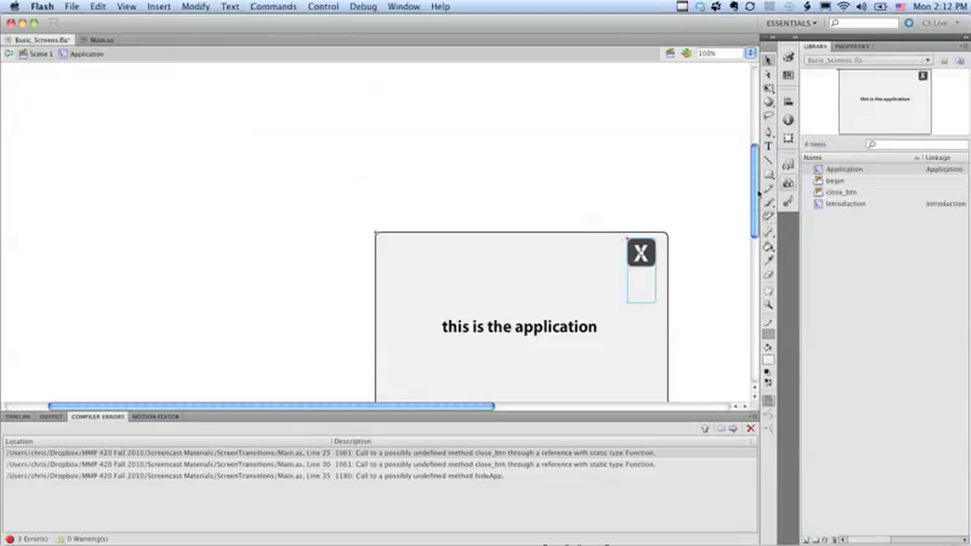
mouse_move(646, 173)
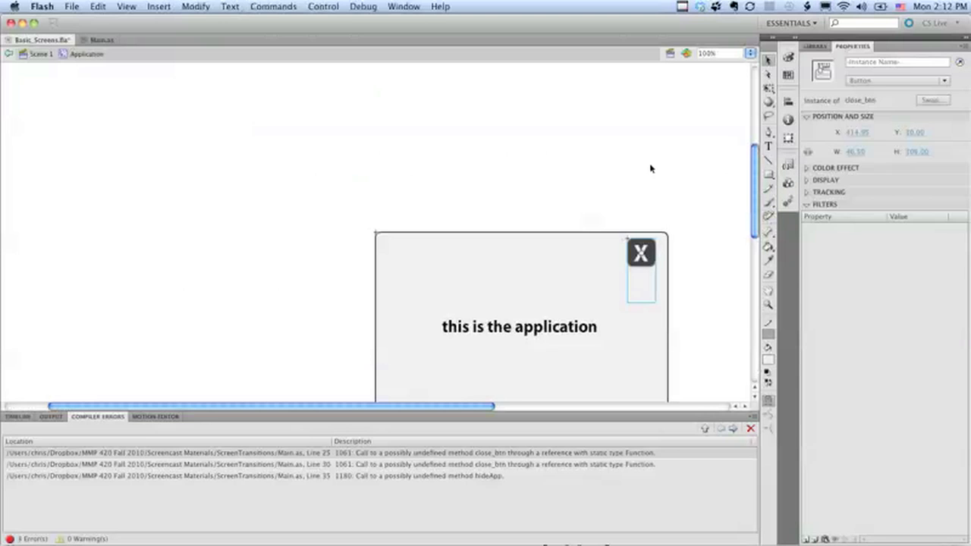
click(898, 61)
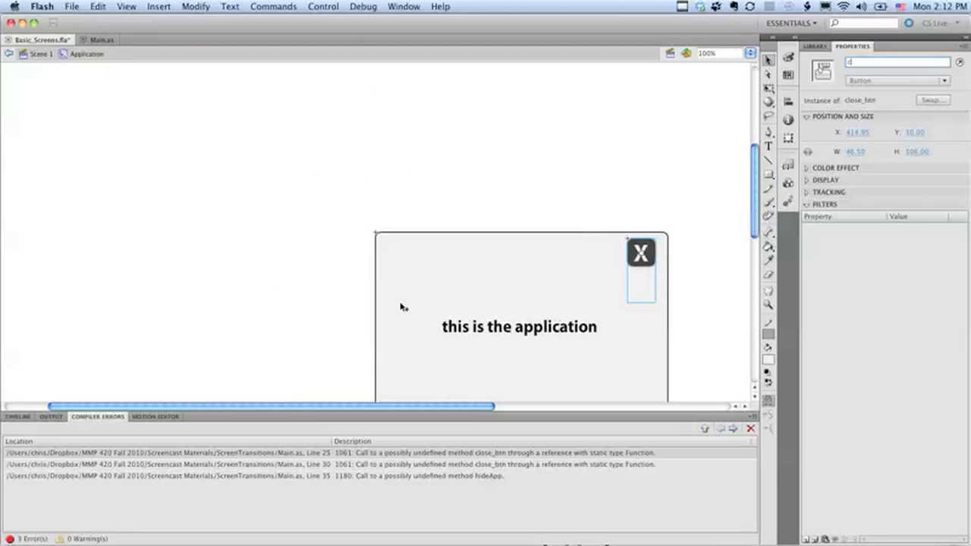
text(close_bt)
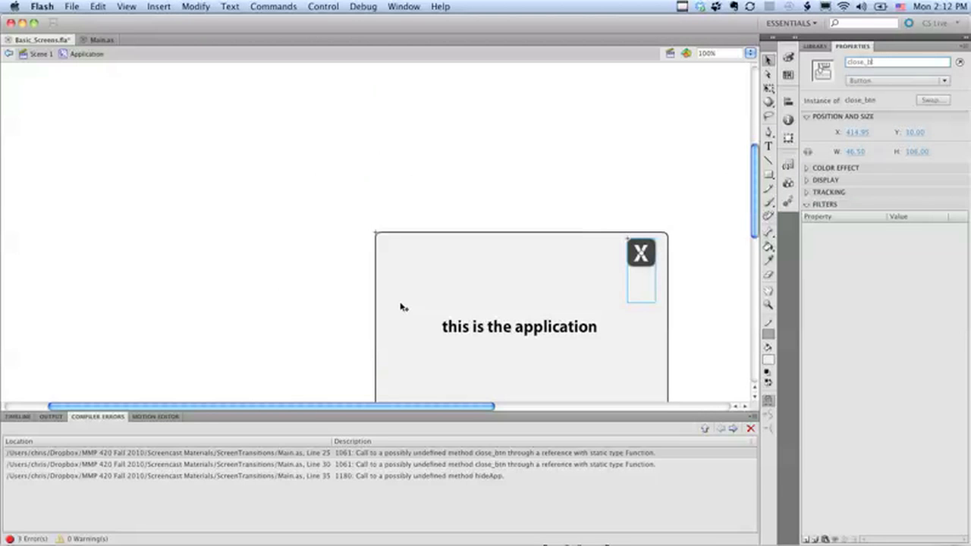
click(97, 39)
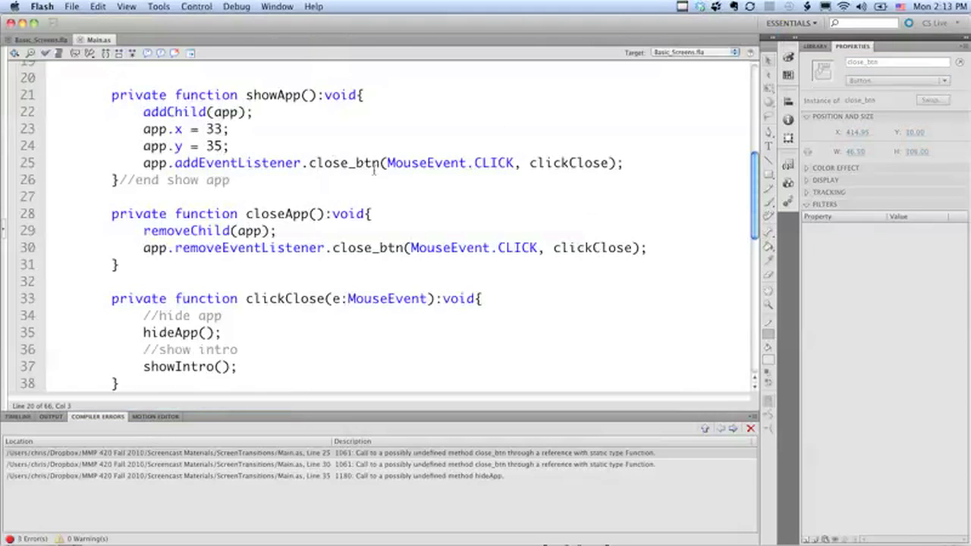
- Retarget both listener lines to app.close_btn and rename closeApp to hideApp
double_click(343, 162)
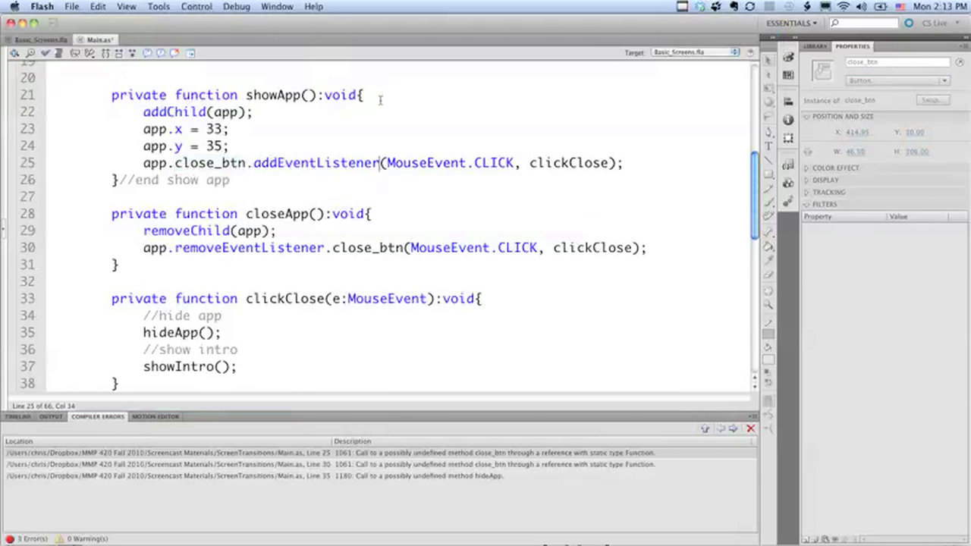
double_click(249, 249)
text(h)
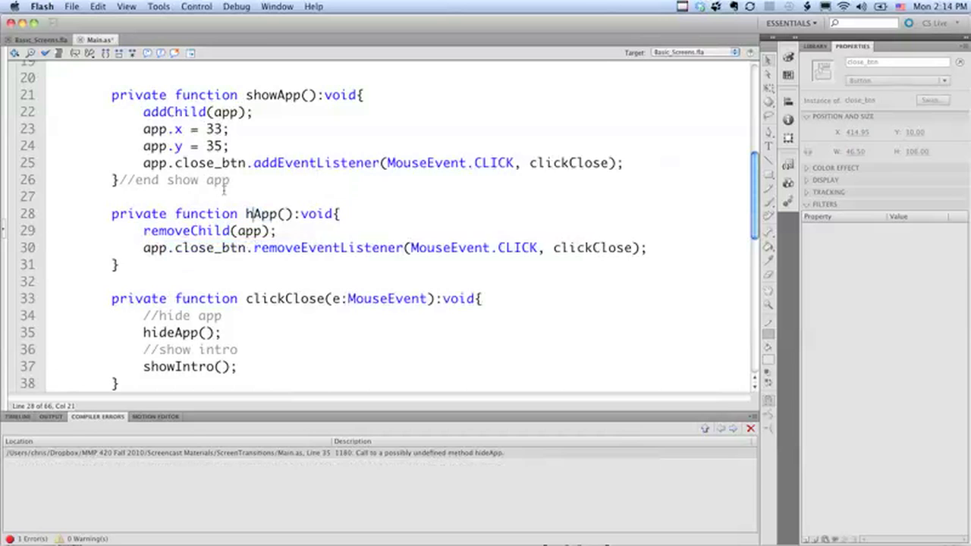
text(ide)
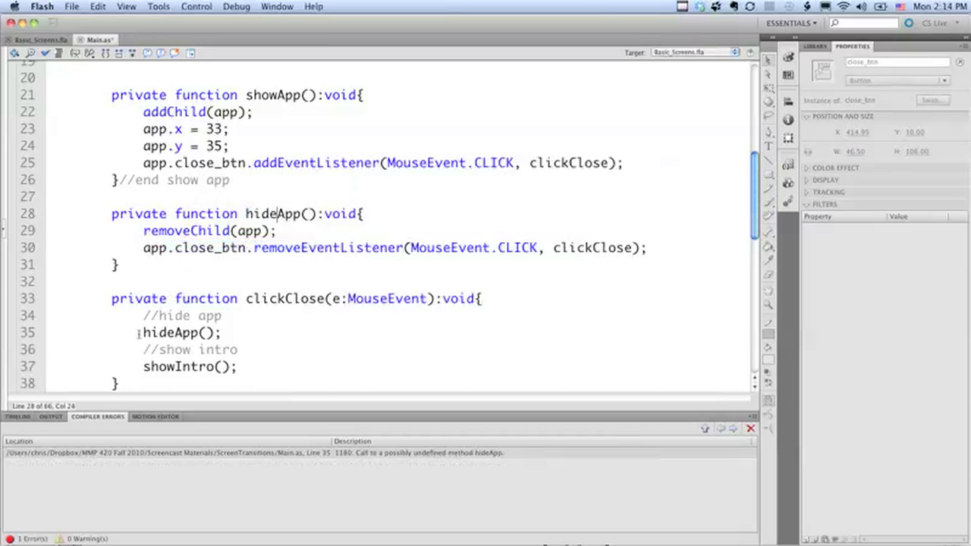
double_click(271, 213)
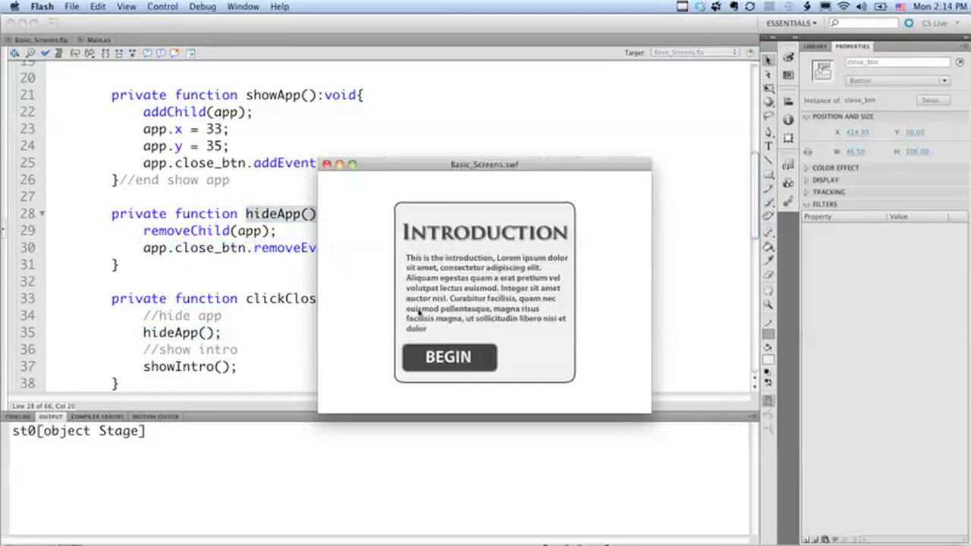
- In the test SWF, use BEGIN, the X close button, and BEGIN again to cycle screens
click(449, 356)
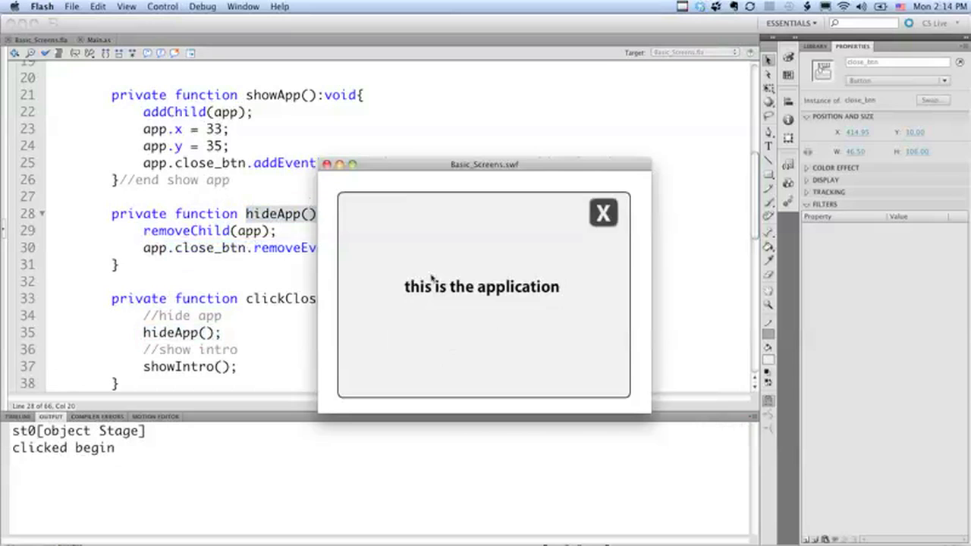
click(603, 212)
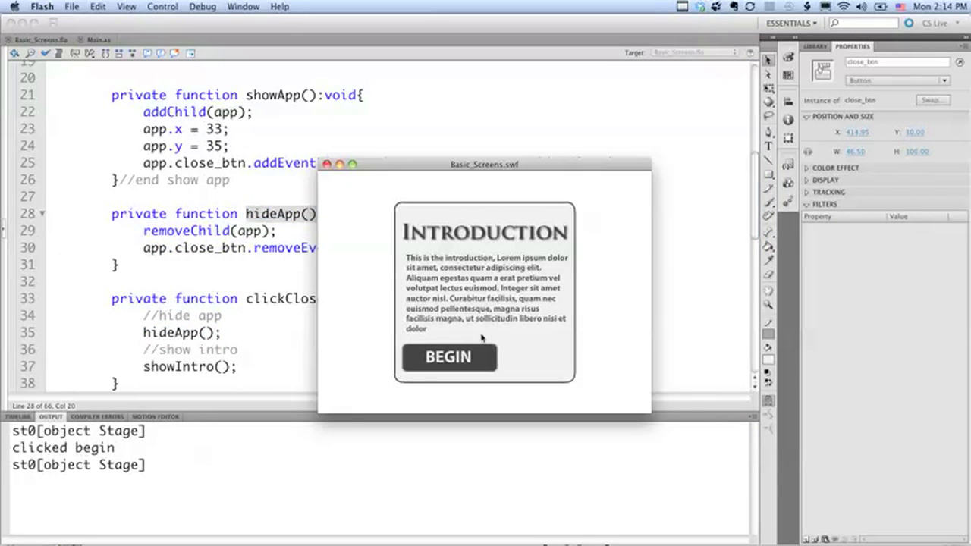
click(448, 358)
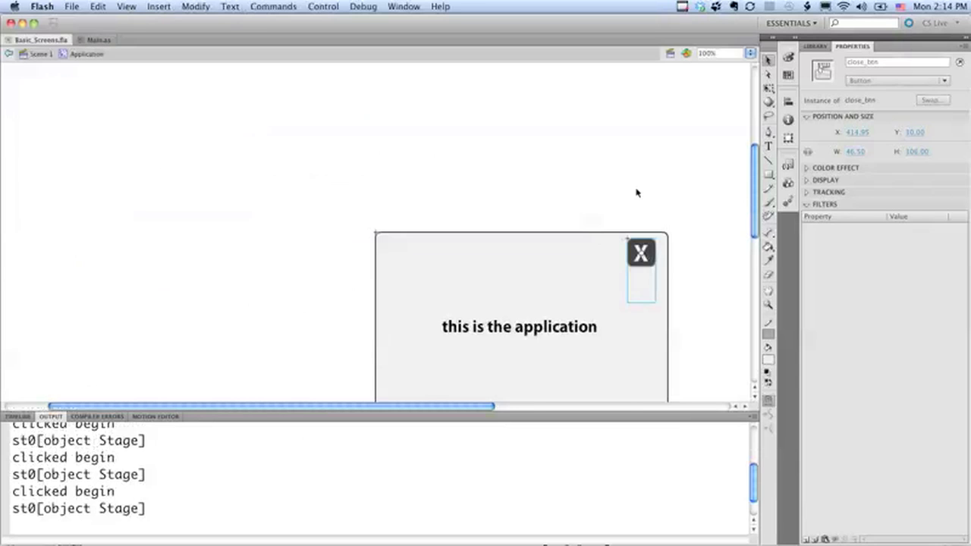
- Check the Application symbol's linkage properties in the Library, then go back to Main.as
click(641, 252)
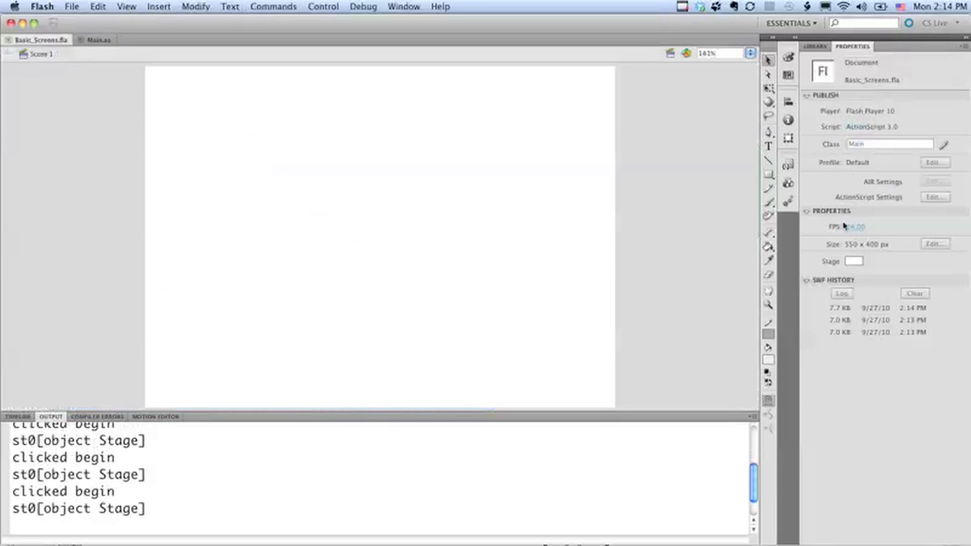
click(813, 46)
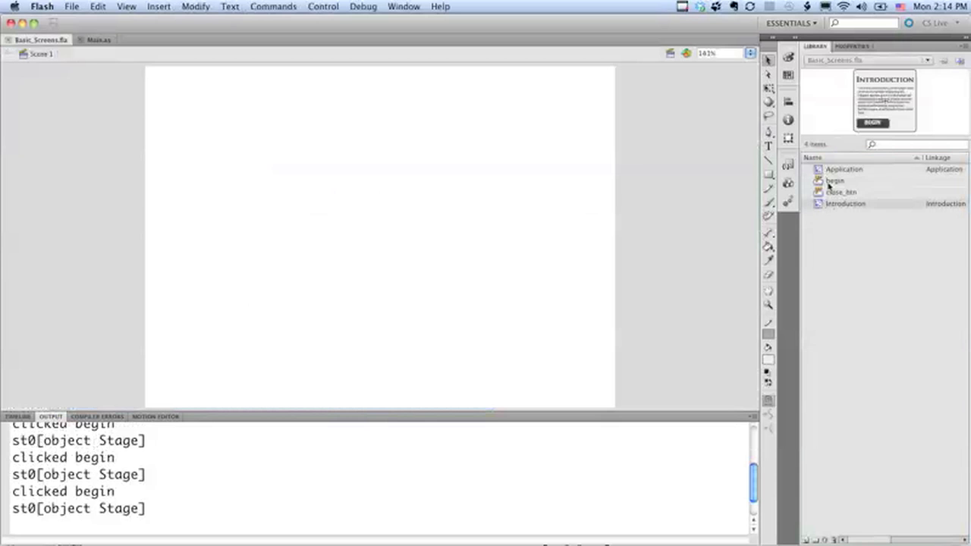
right_click(844, 170)
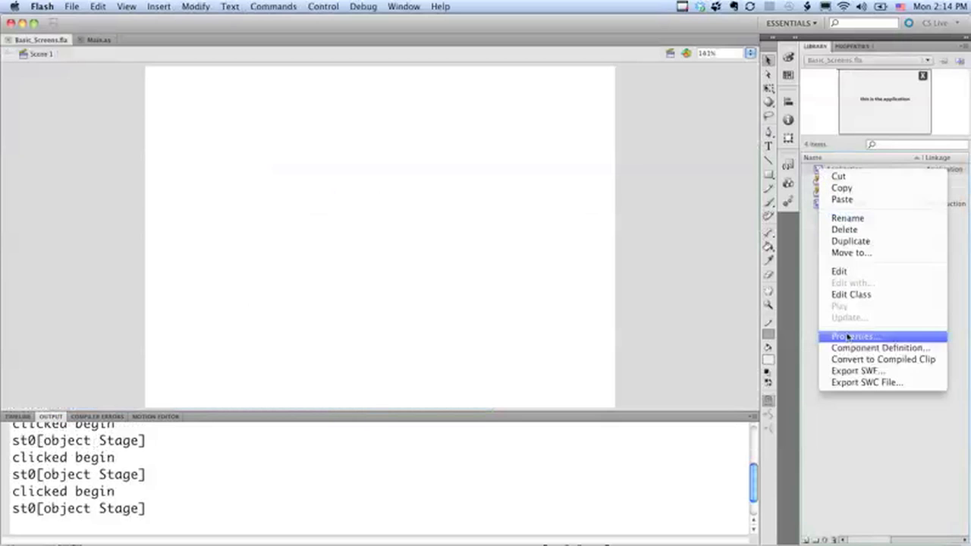
click(856, 337)
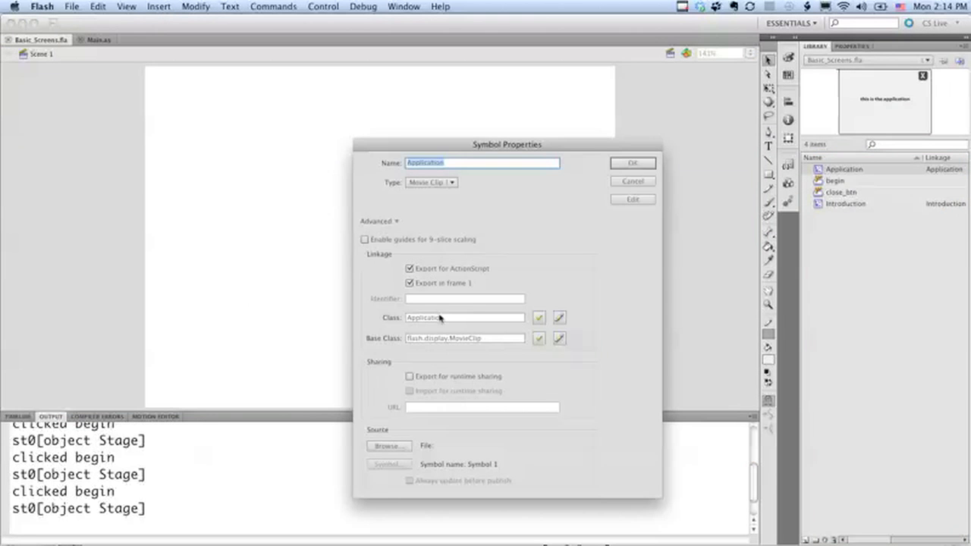
click(631, 162)
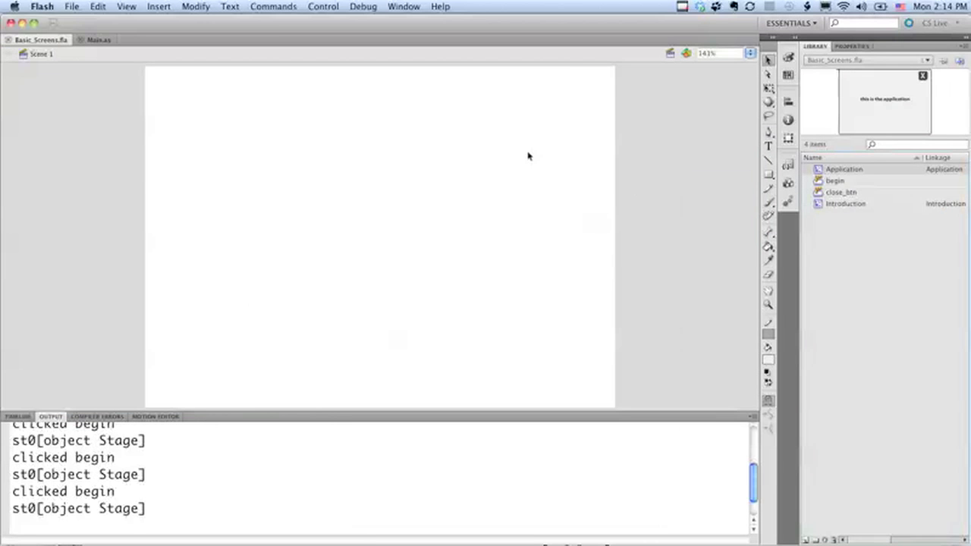
click(100, 39)
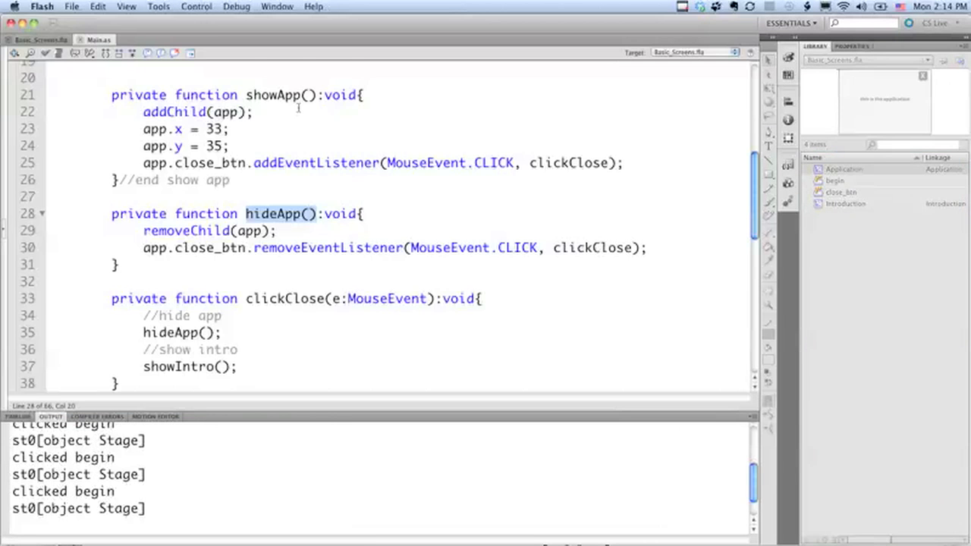
- Insert a blank line after private var app:Application; in the class properties
scroll(up, 3)
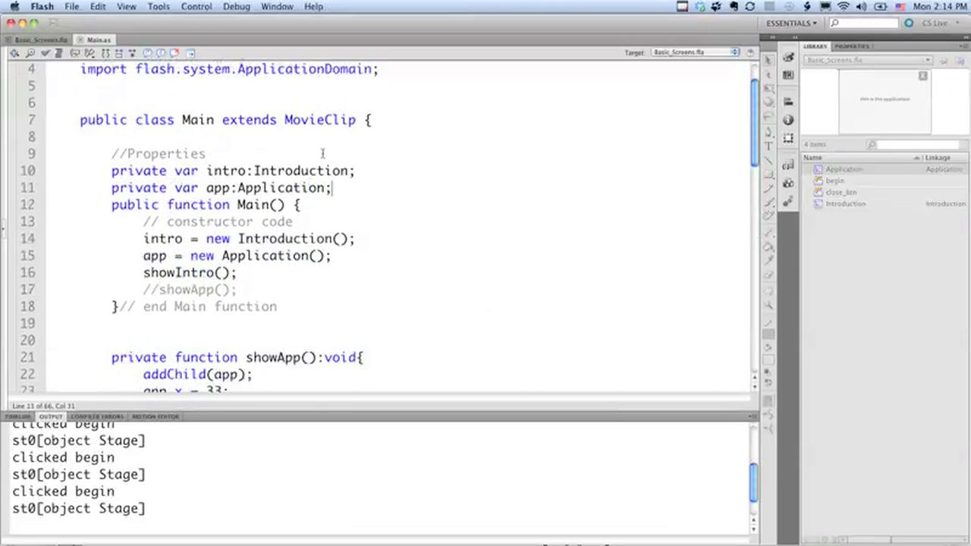
key(Return)
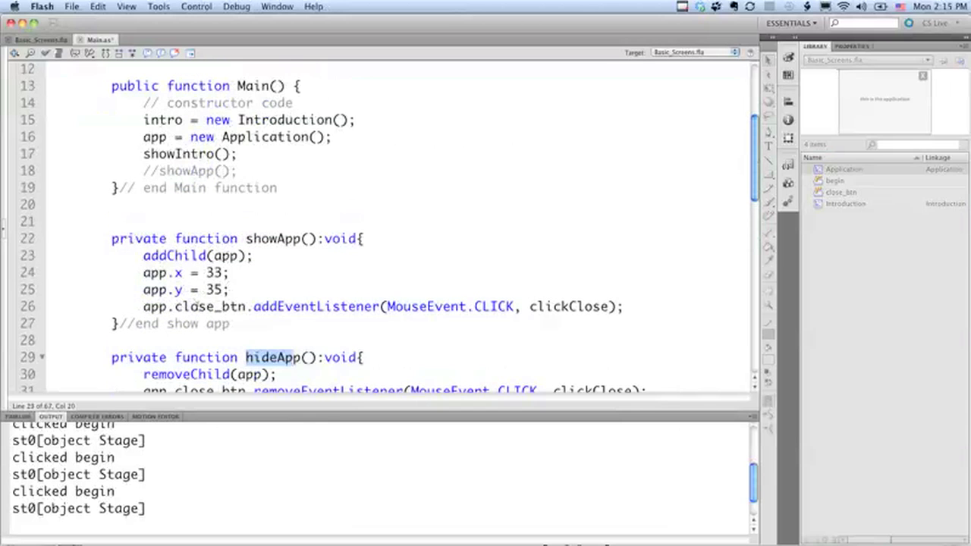
scroll(down, 3)
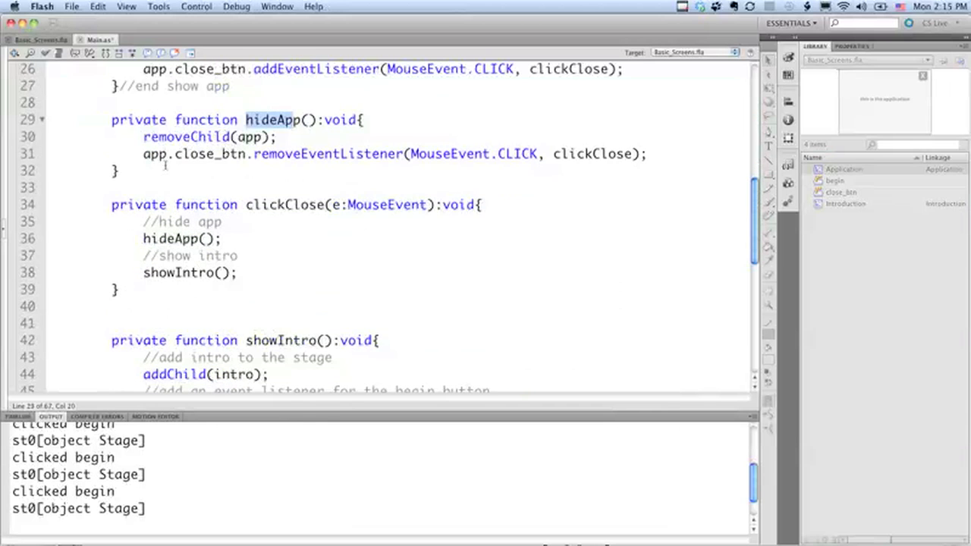